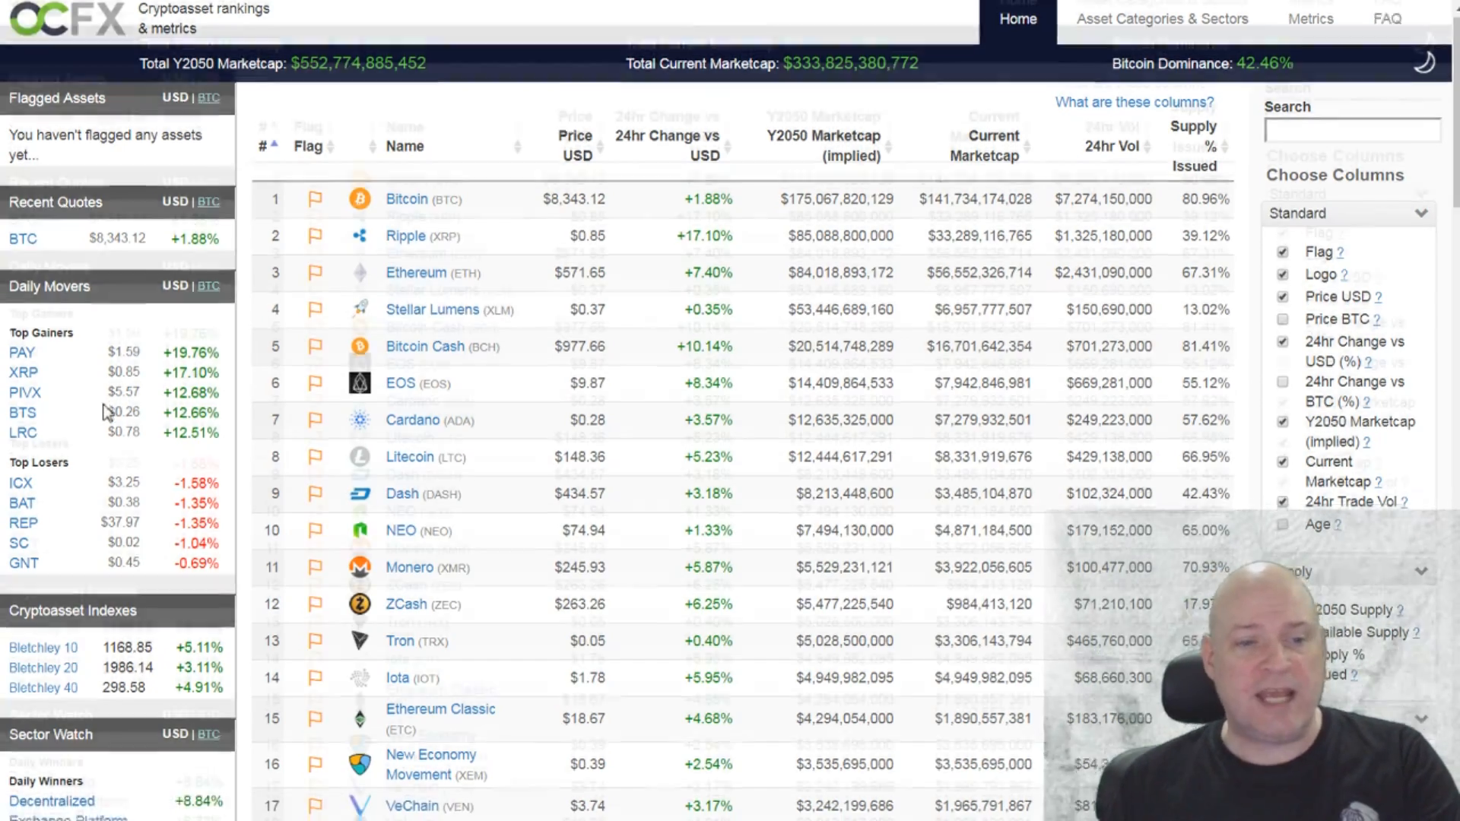
# Open Bitcoin's OnChainFX asset page and browse its snapshot, supply details and news.
pyautogui.scroll(-3)
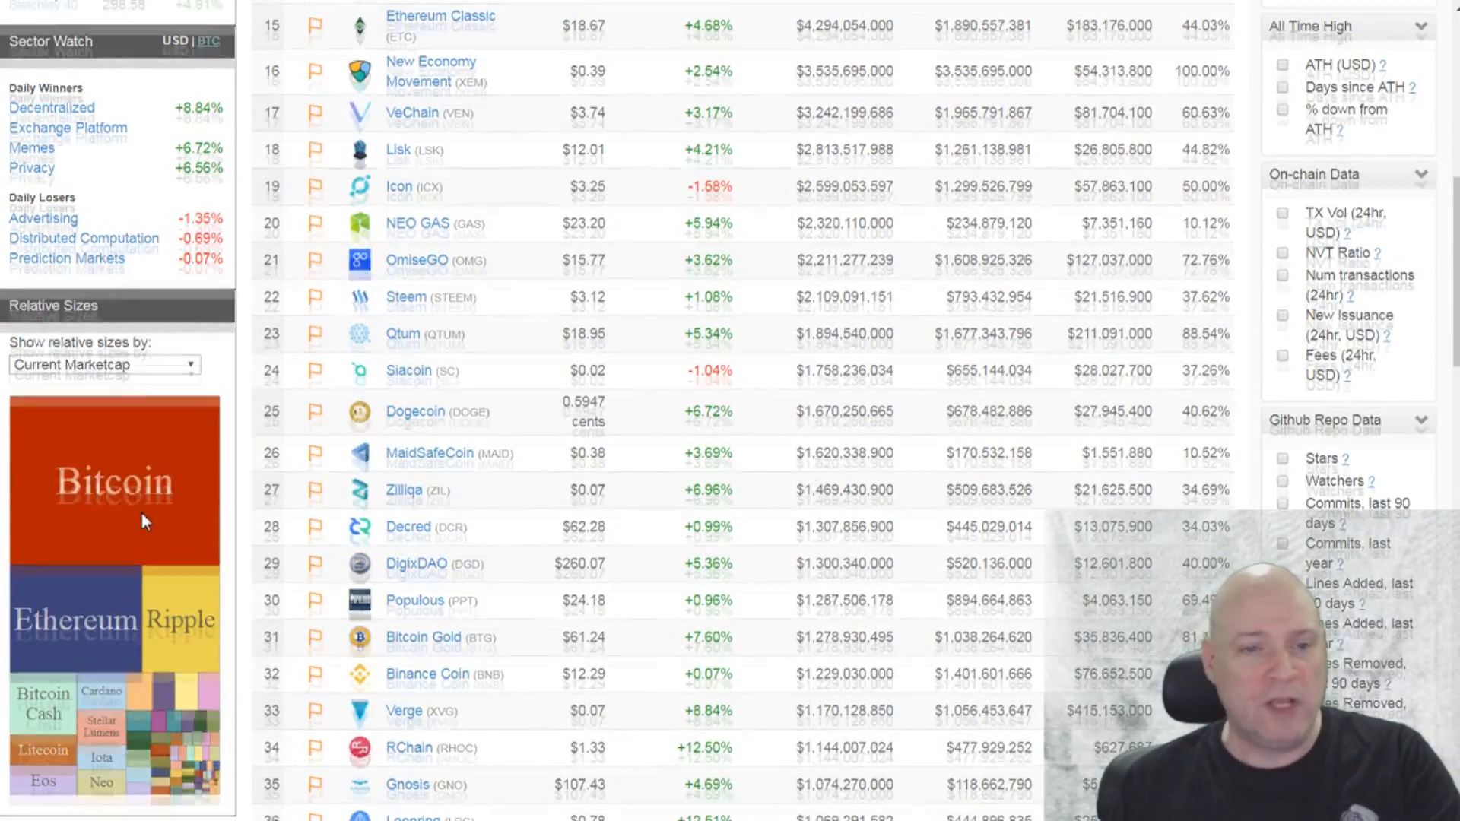
pyautogui.scroll(3)
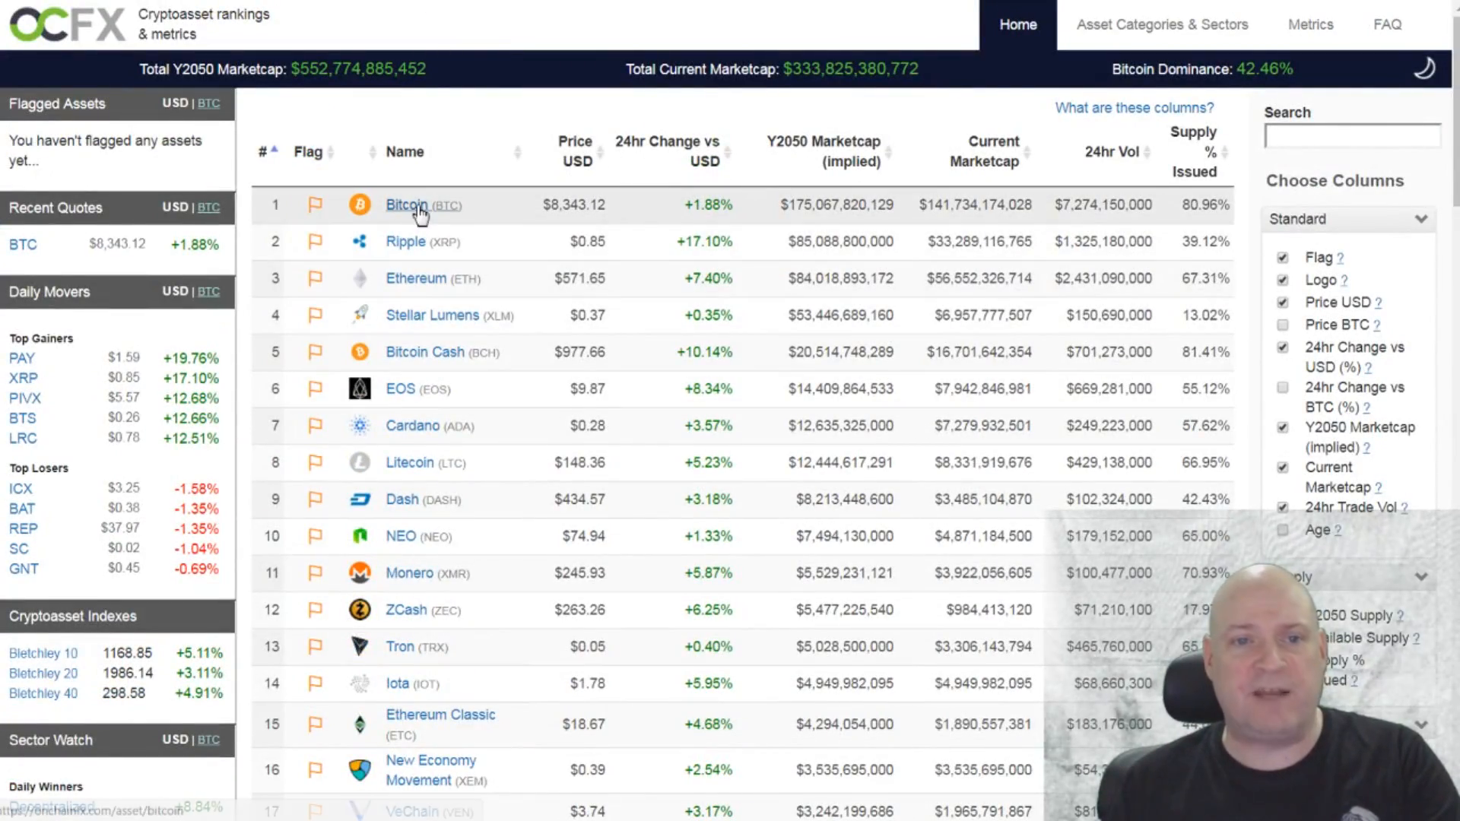
pyautogui.click(406, 204)
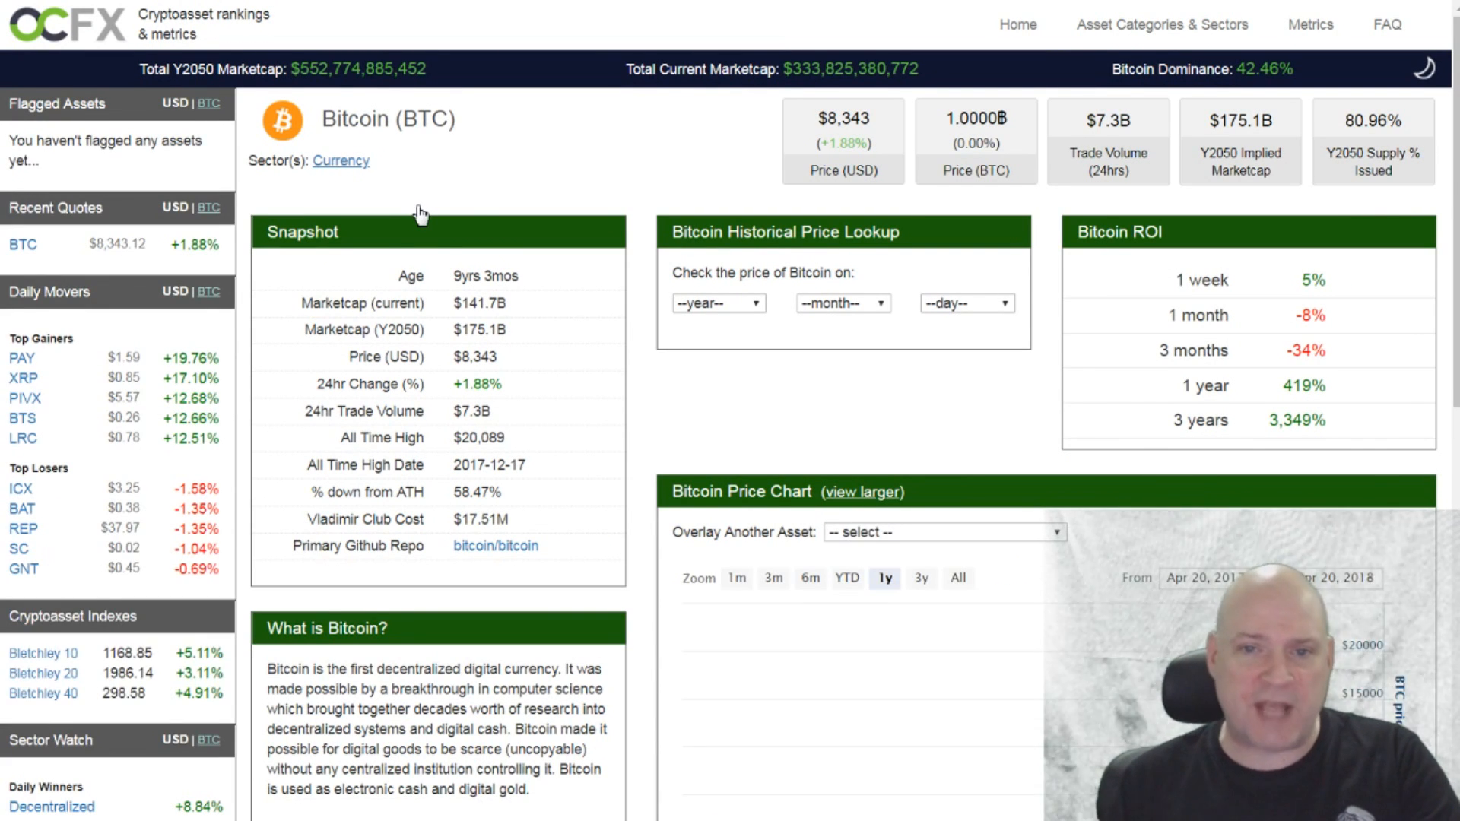
pyautogui.moveTo(762, 267)
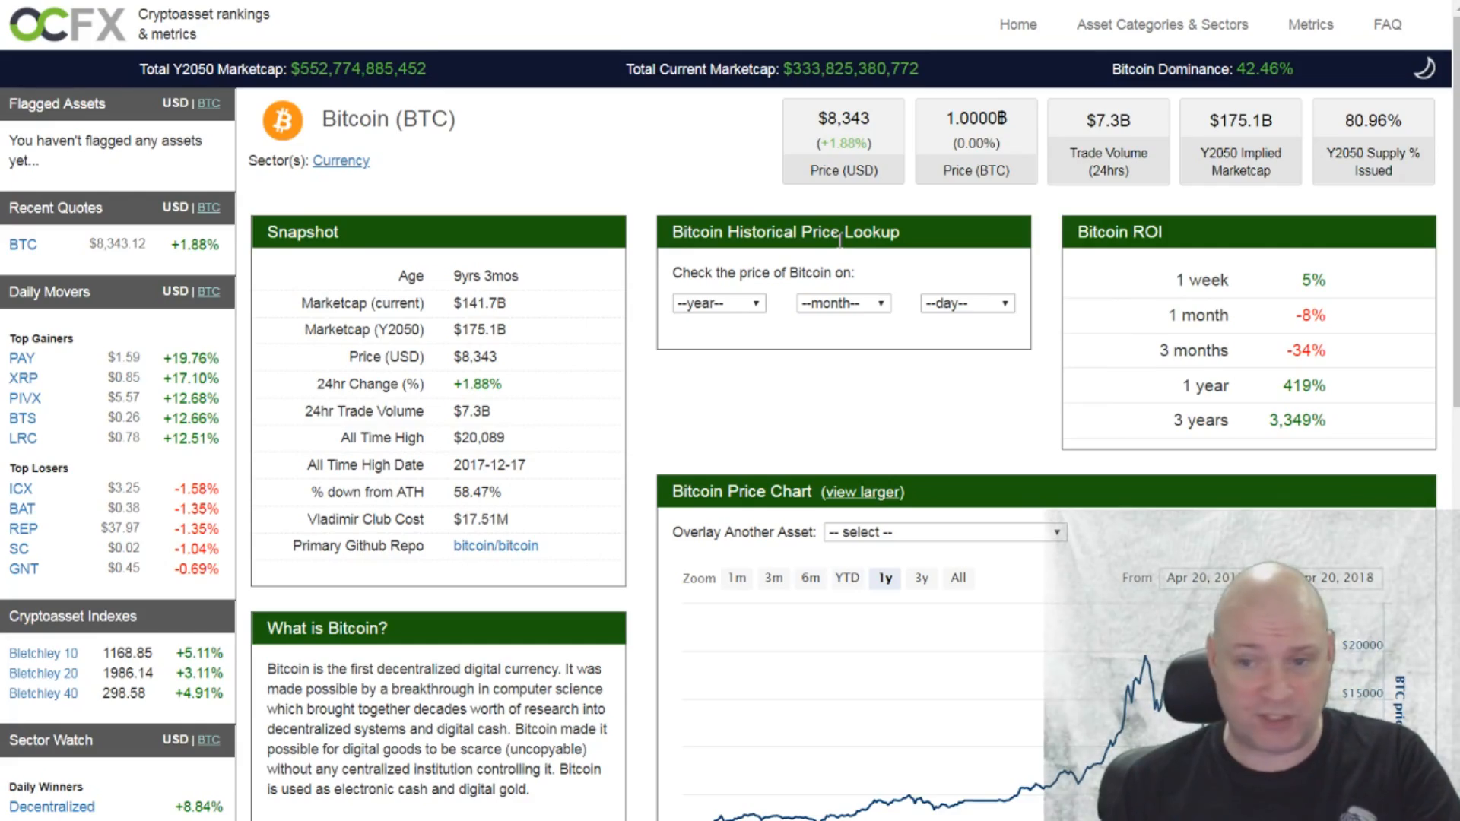
pyautogui.moveTo(511, 402)
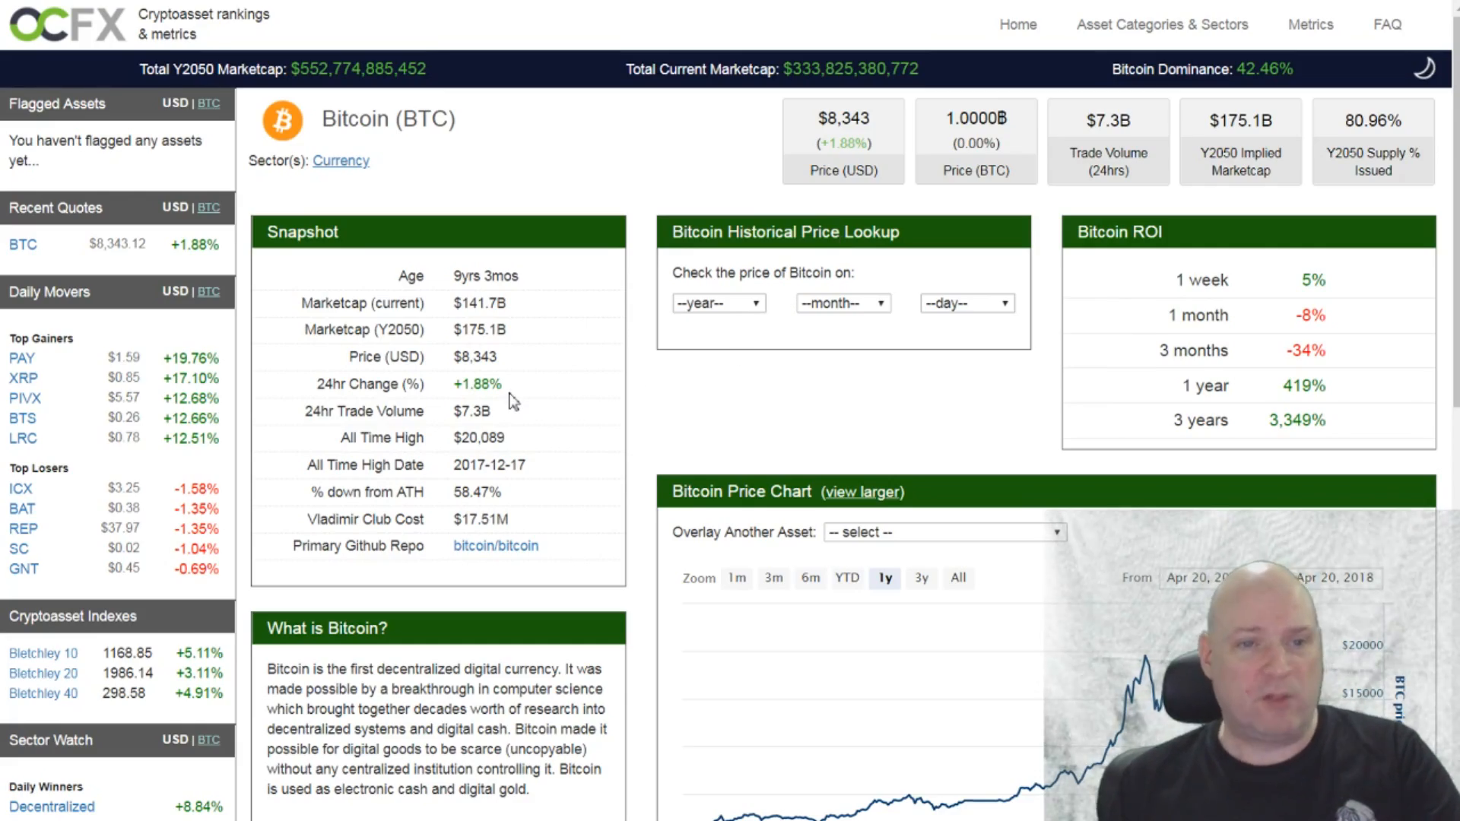
pyautogui.scroll(-3)
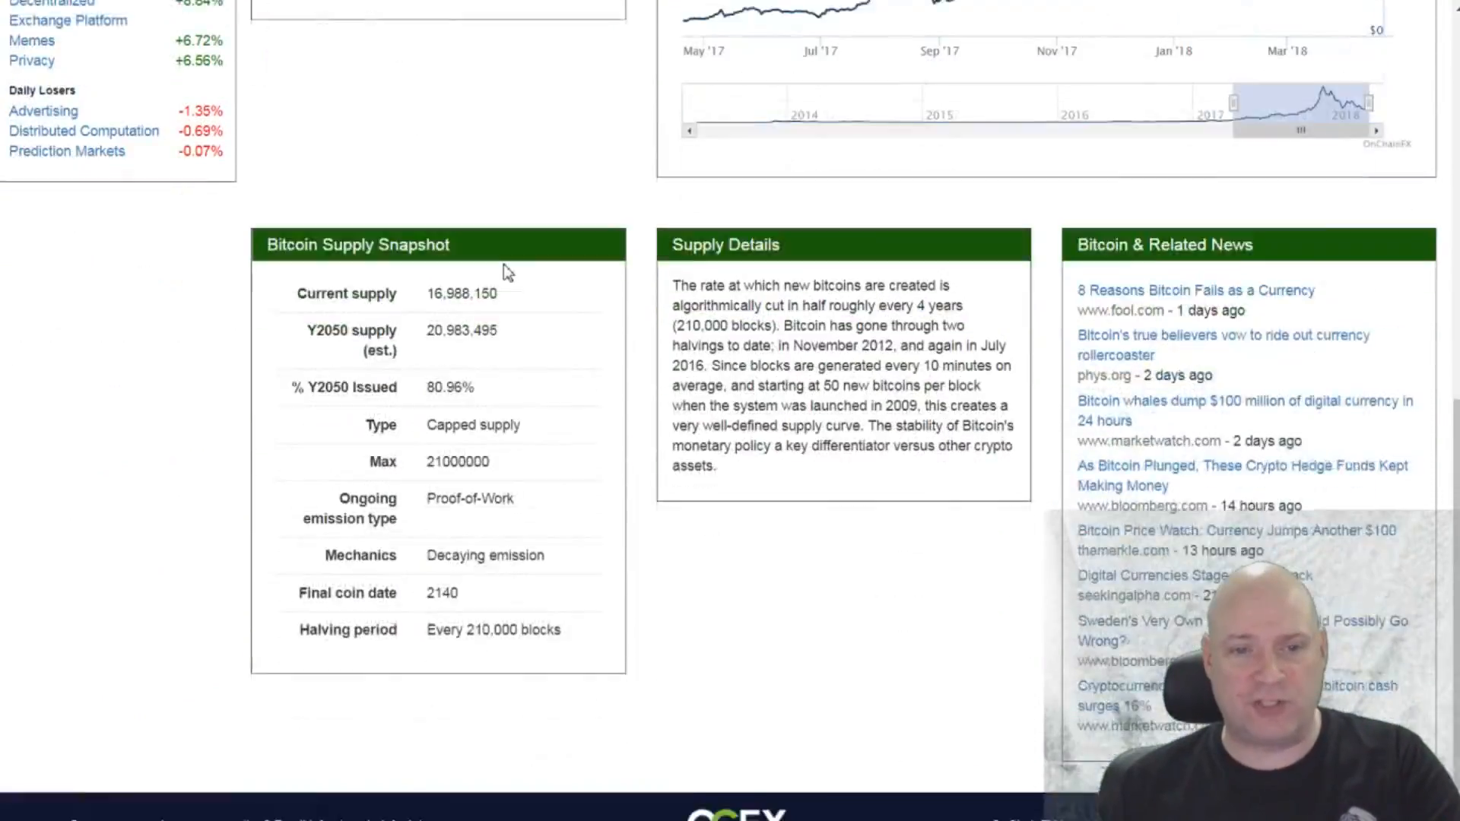
pyautogui.scroll(-3)
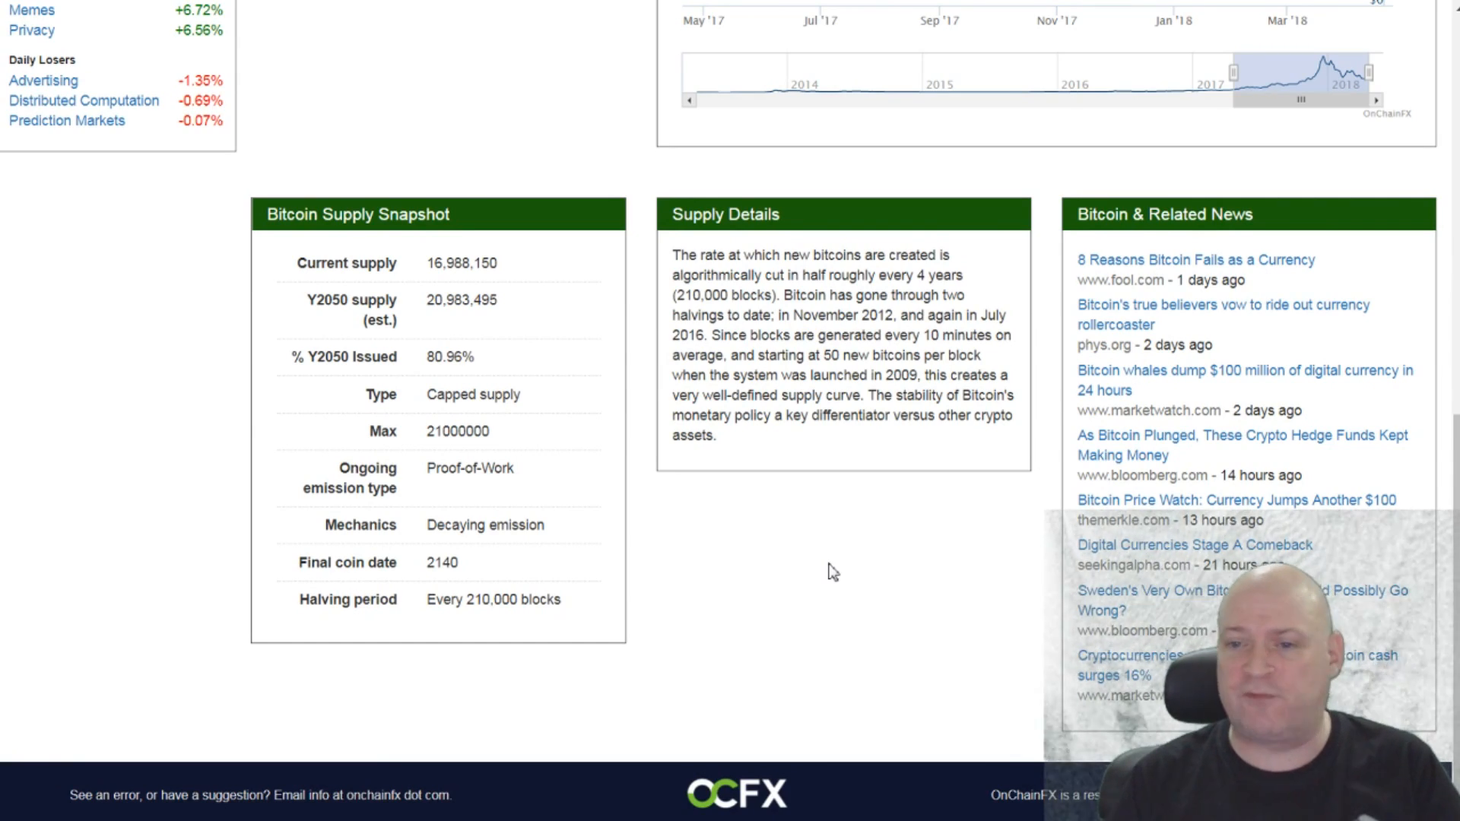
pyautogui.scroll(3)
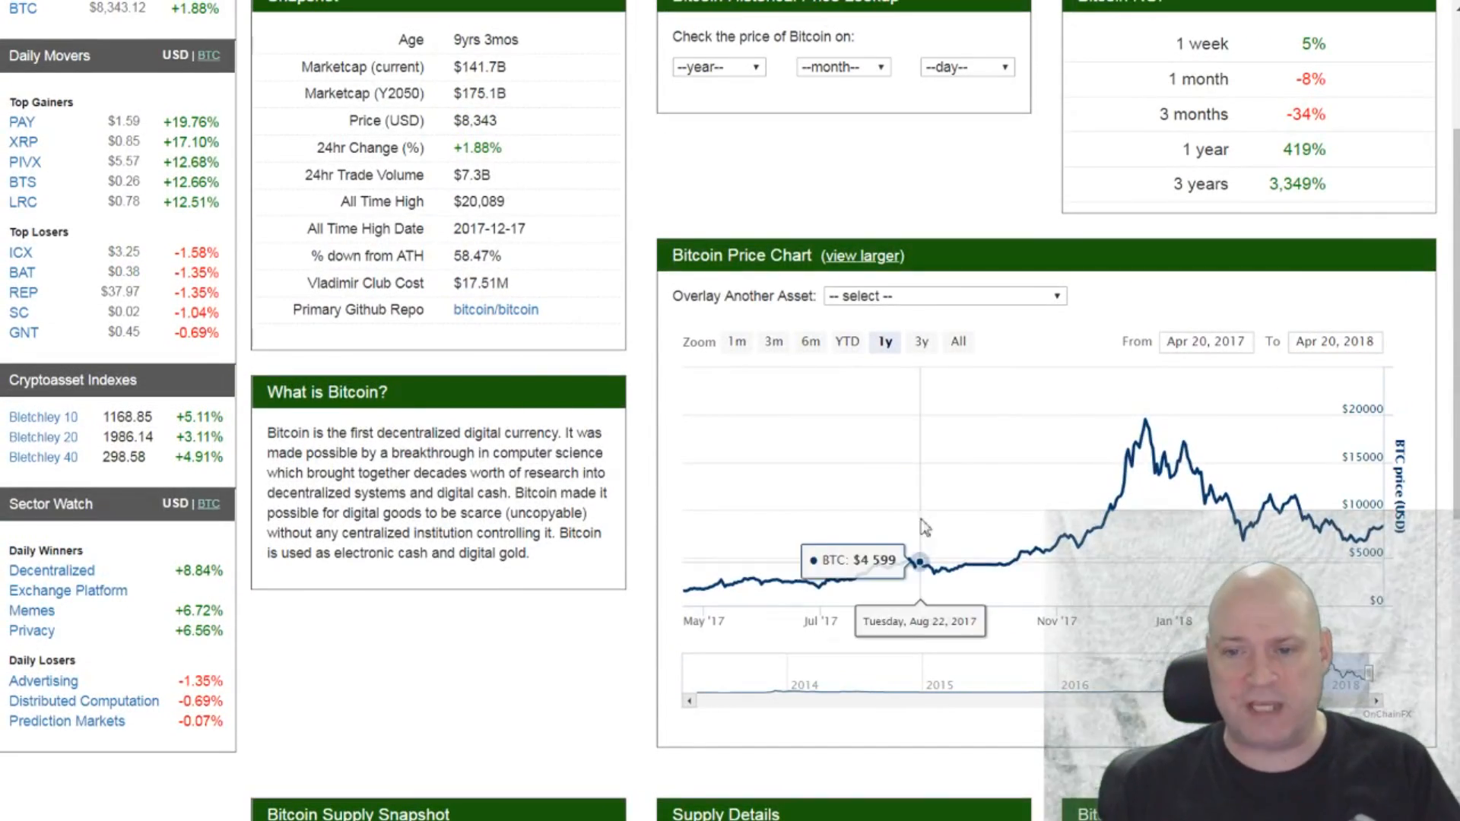
pyautogui.moveTo(938, 296)
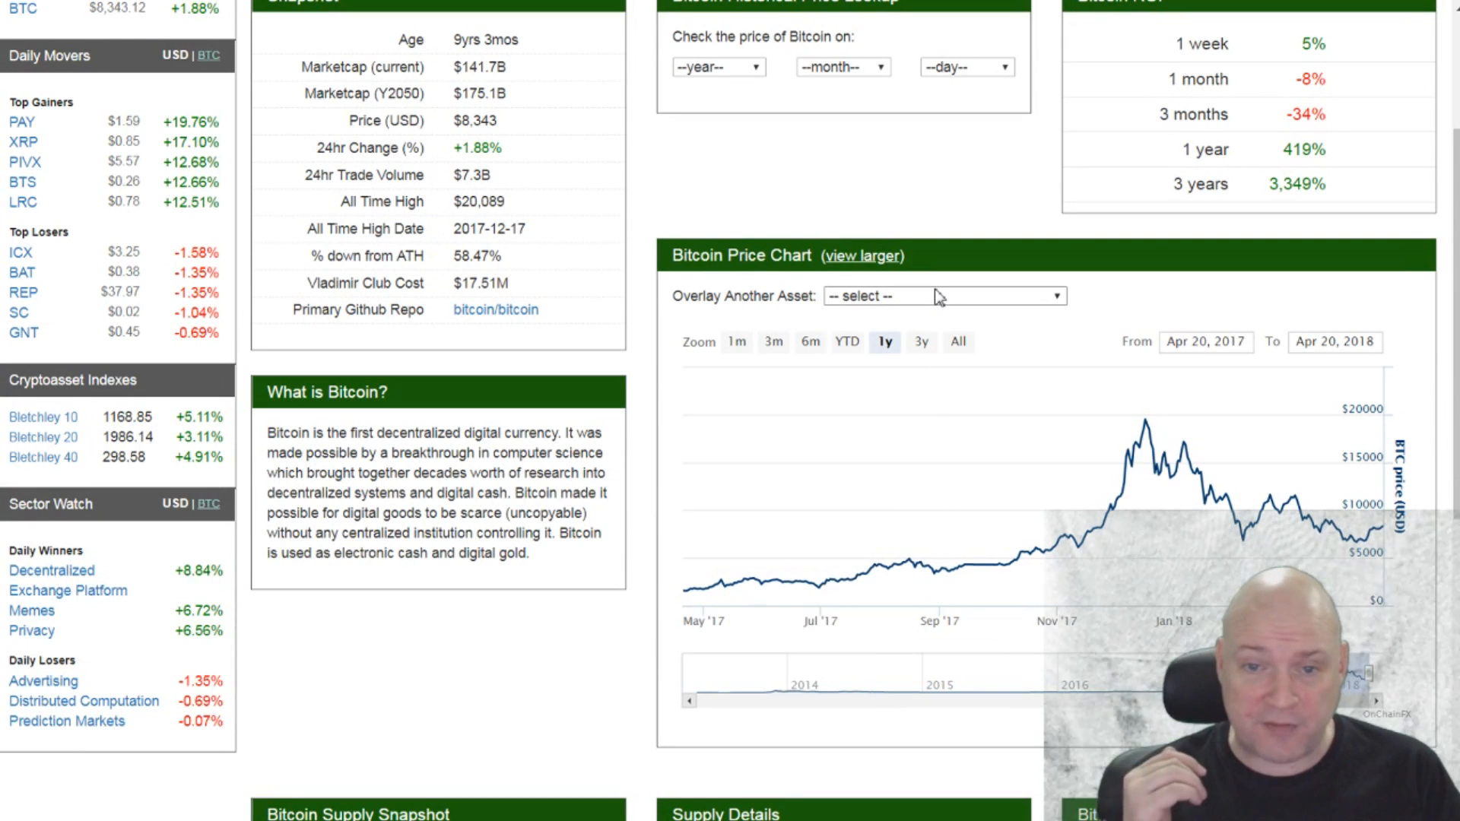
pyautogui.moveTo(950, 303)
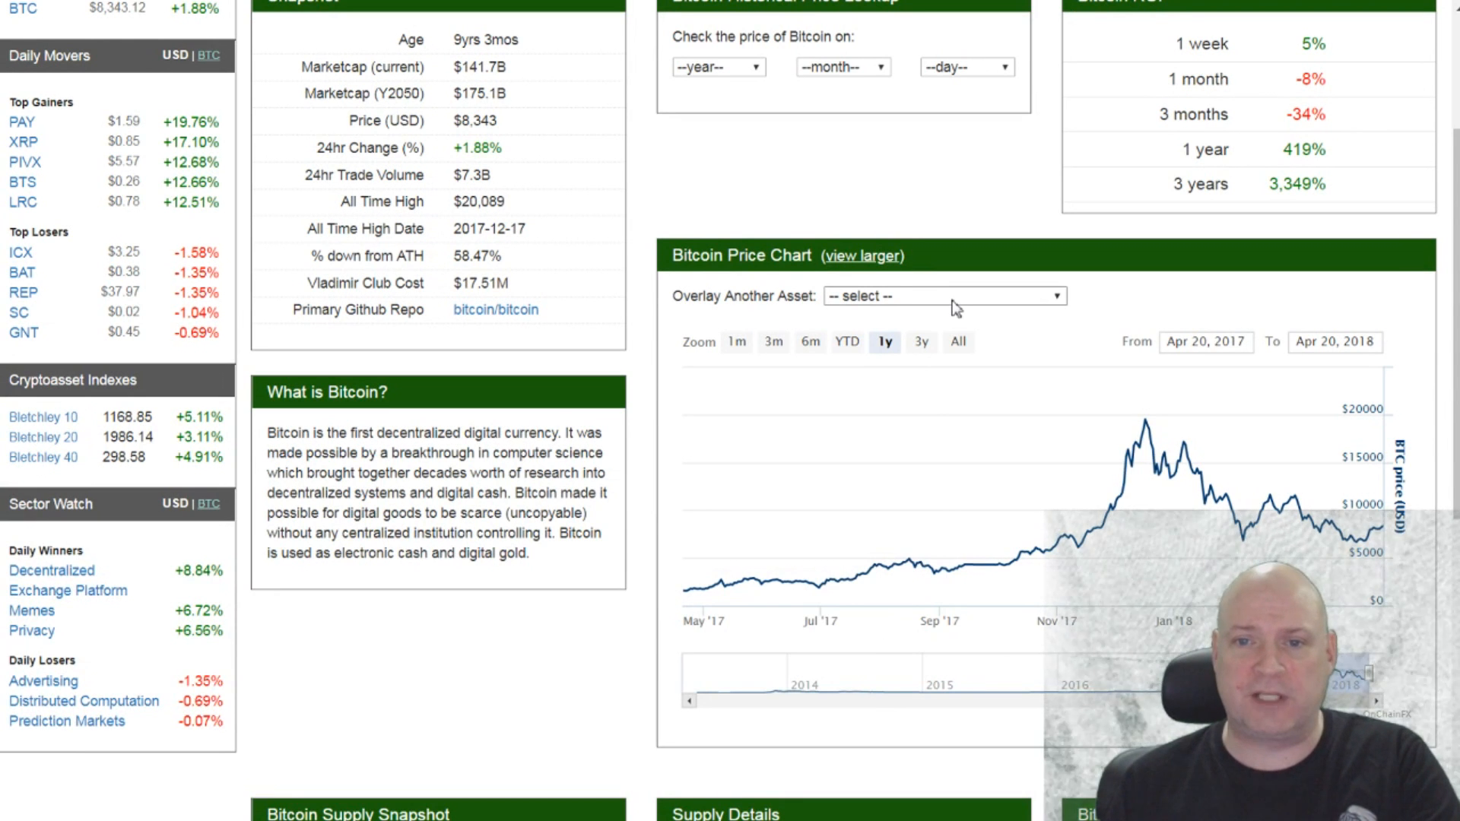
# Overlay Bitcoin Cash (BCH) on the Bitcoin price chart to show their correlation.
pyautogui.click(943, 295)
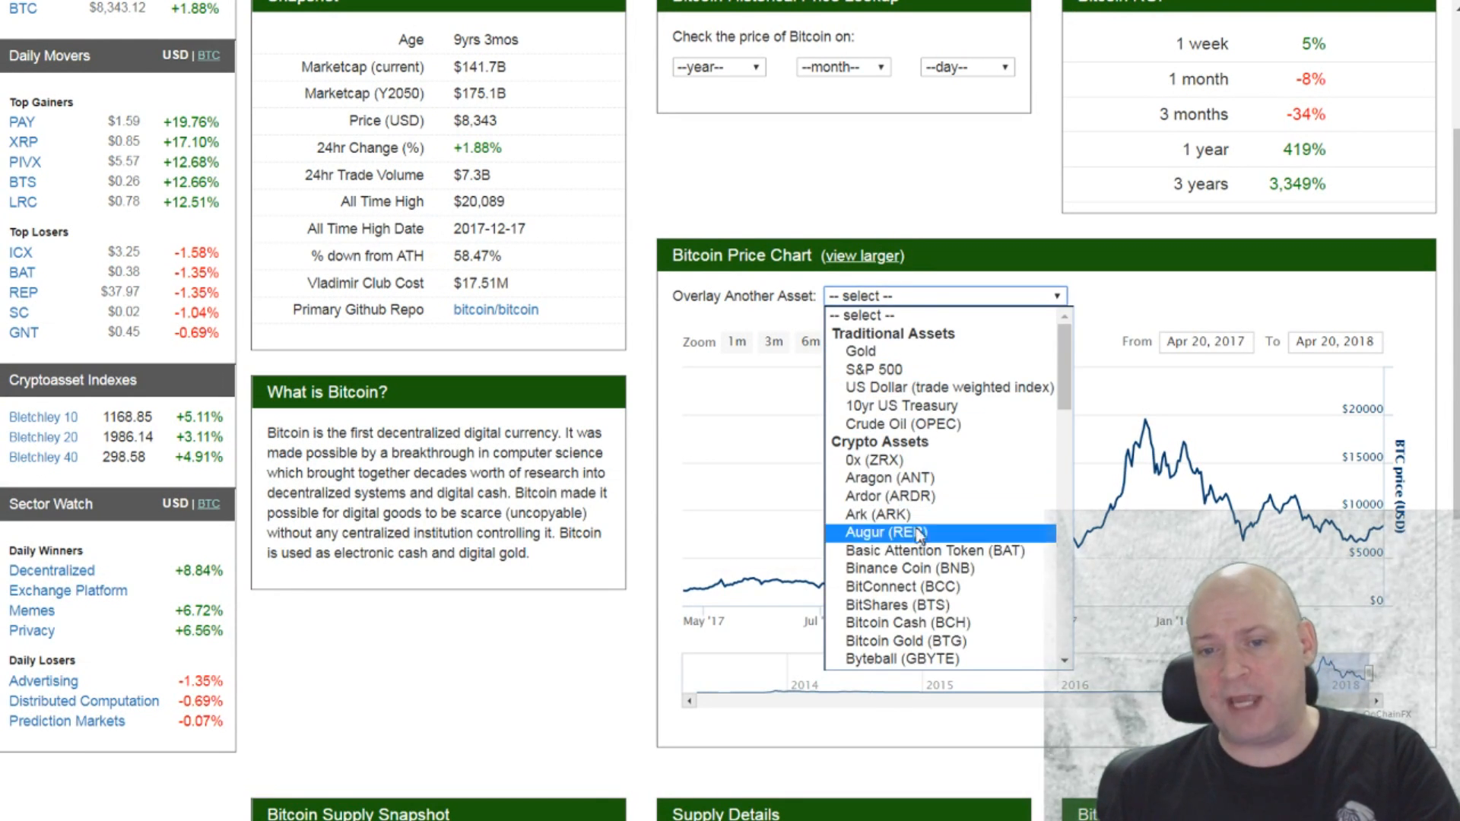
pyautogui.moveTo(917, 569)
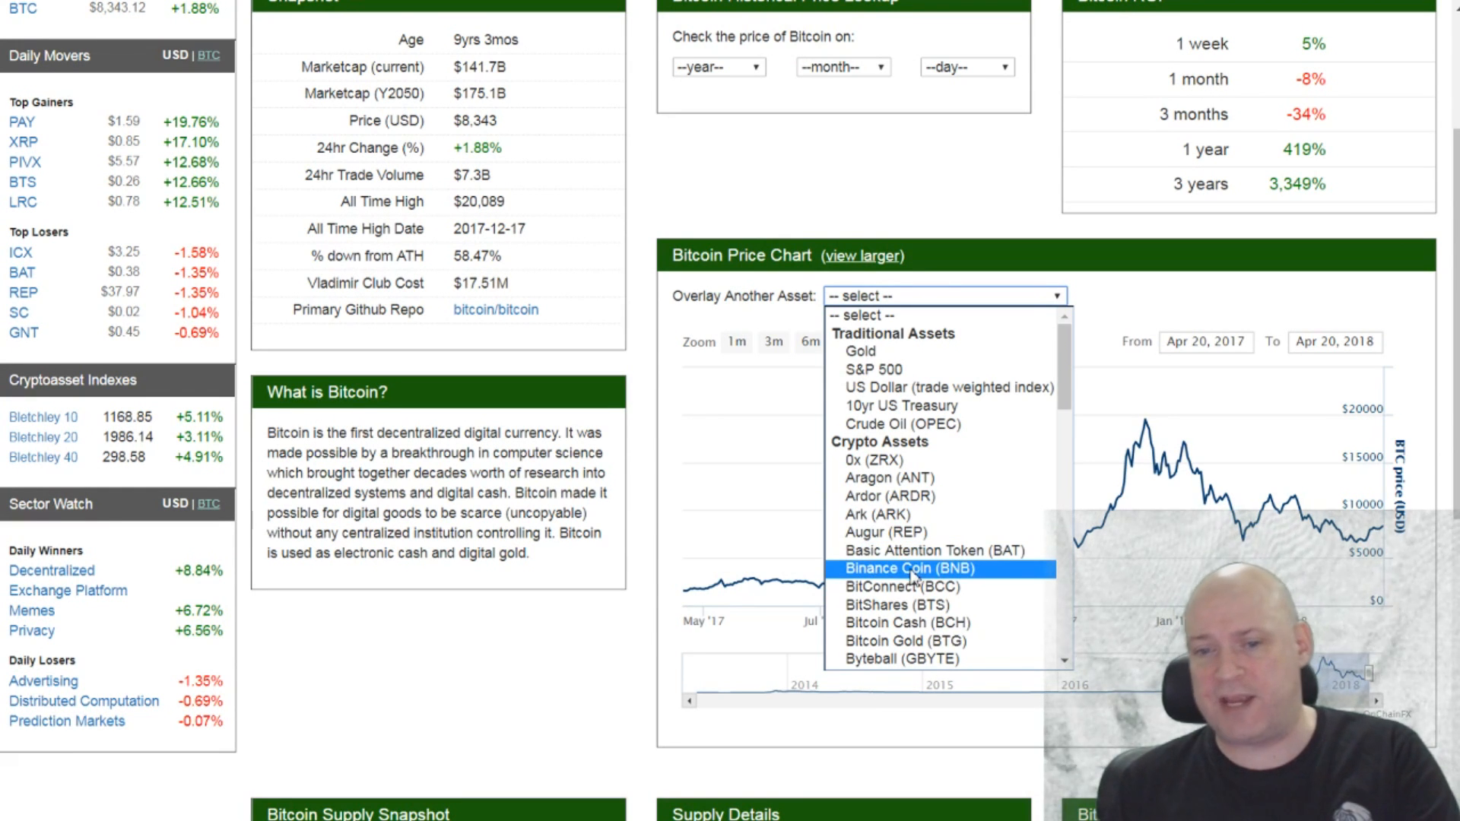
pyautogui.moveTo(941, 622)
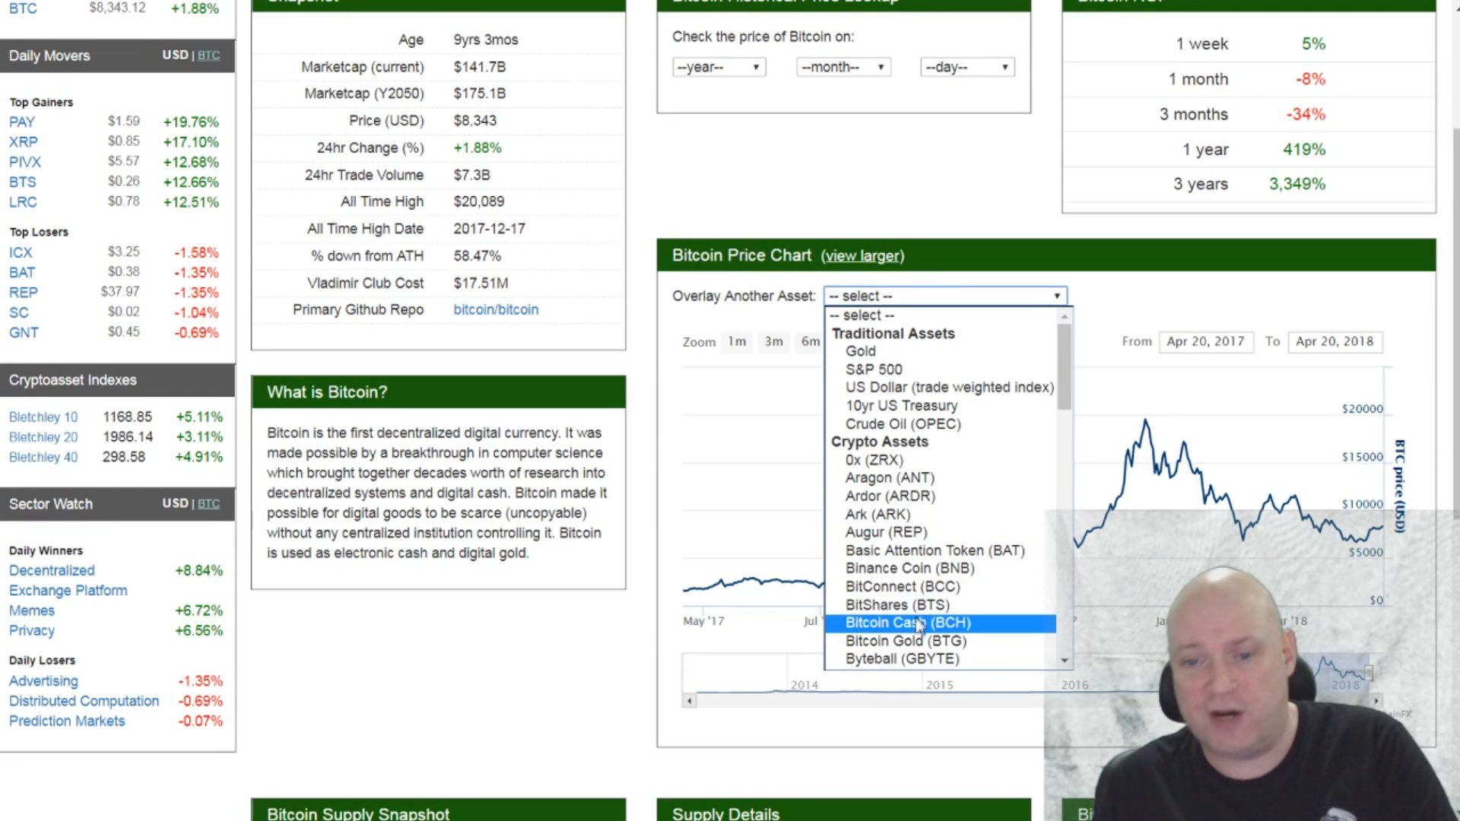
pyautogui.click(913, 623)
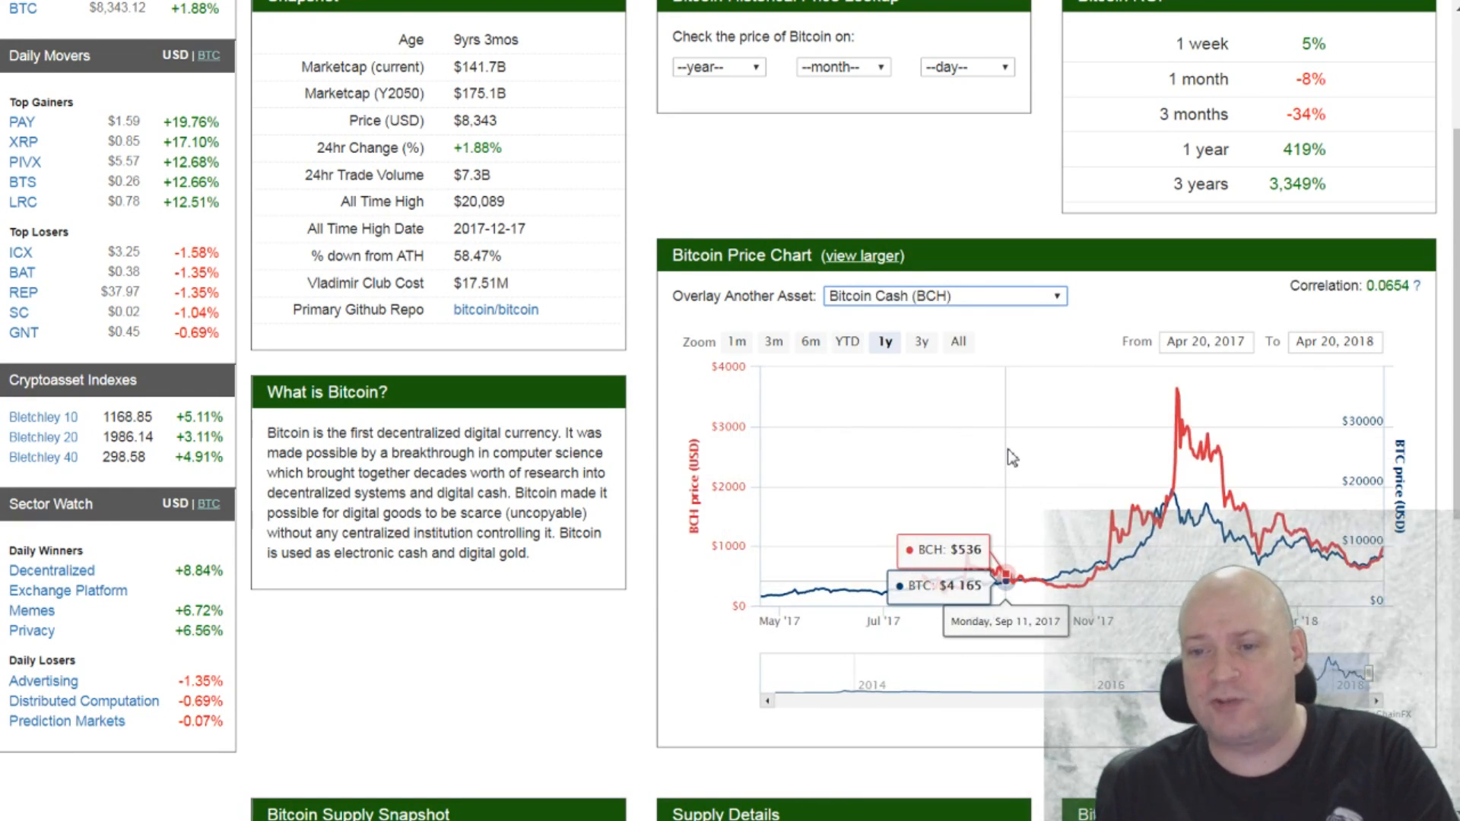
pyautogui.moveTo(934, 419)
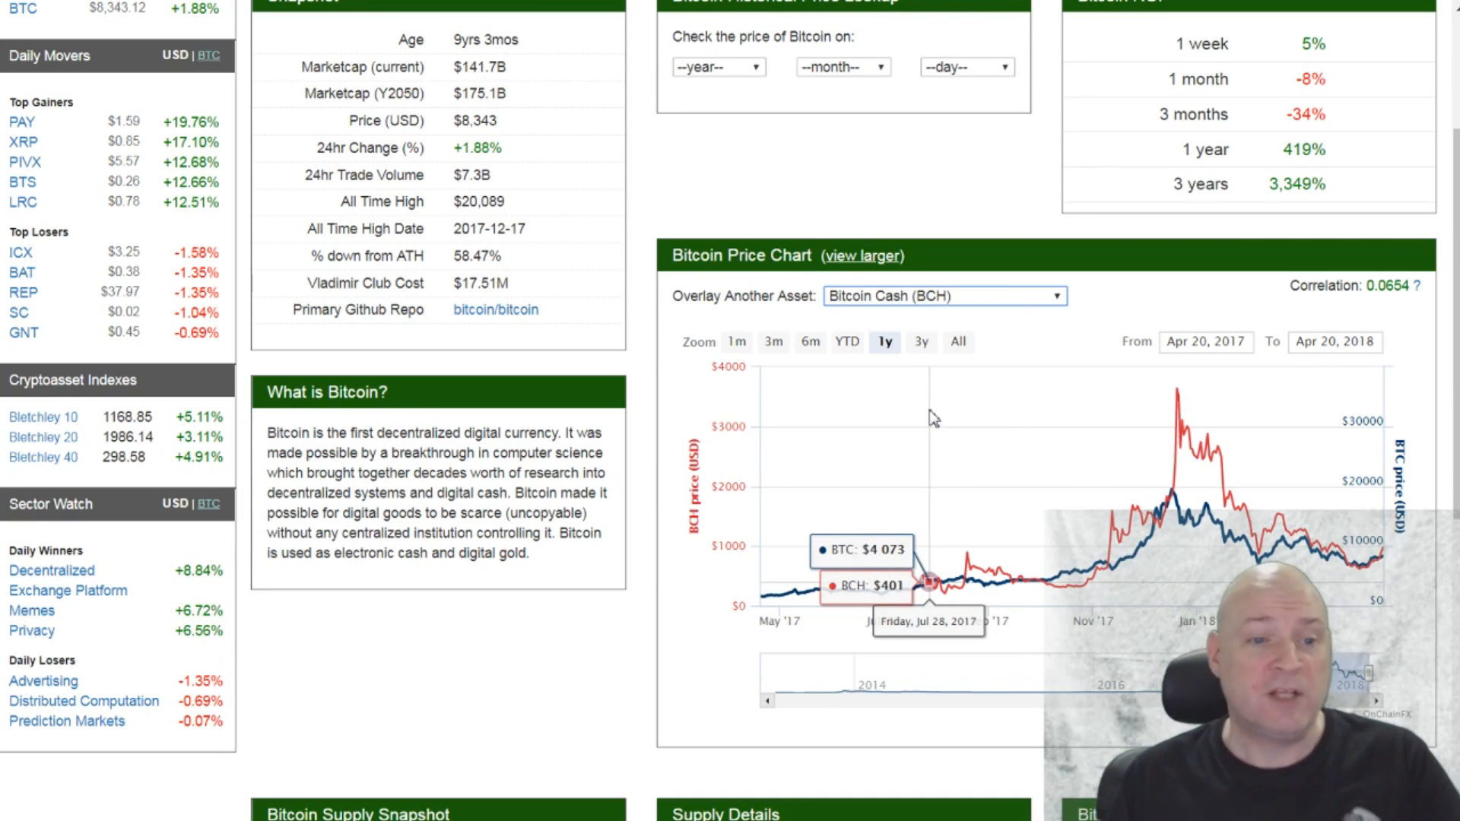
pyautogui.scroll(3)
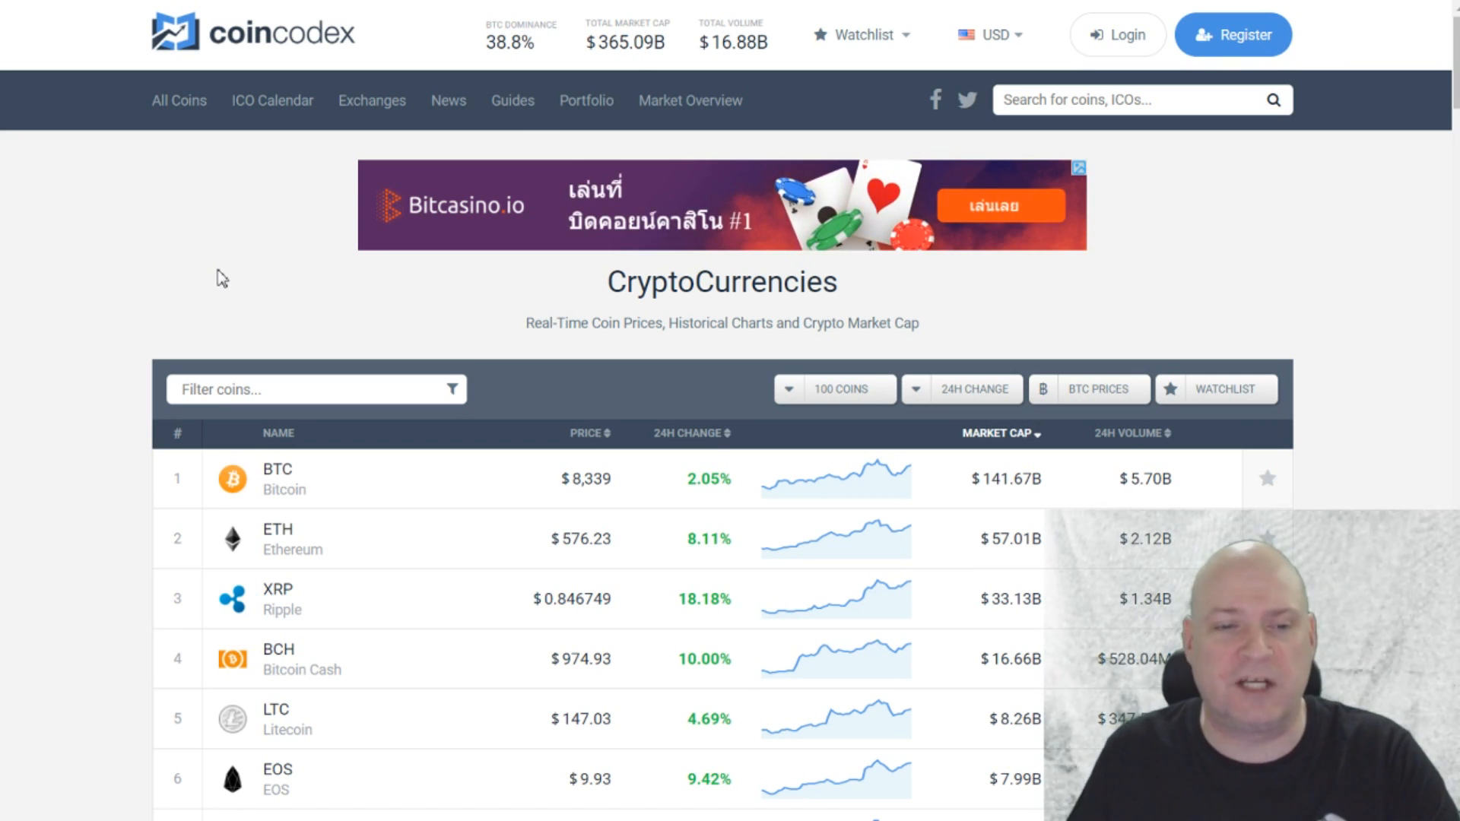
# Scroll the CoinCodex coin list past Tron, Tether, VeChain and Binance Coin, then back up.
pyautogui.scroll(-3)
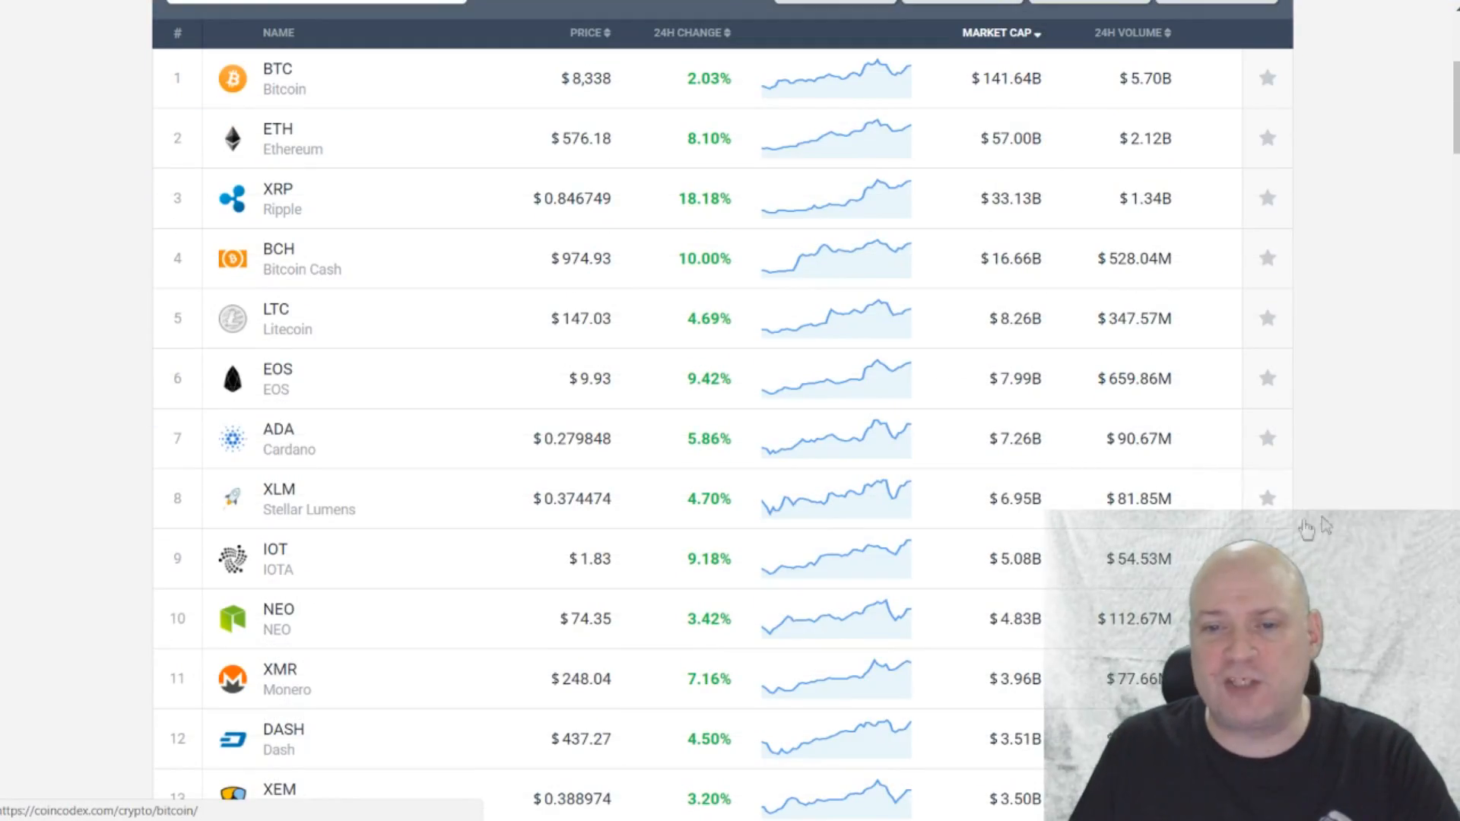
pyautogui.scroll(-3)
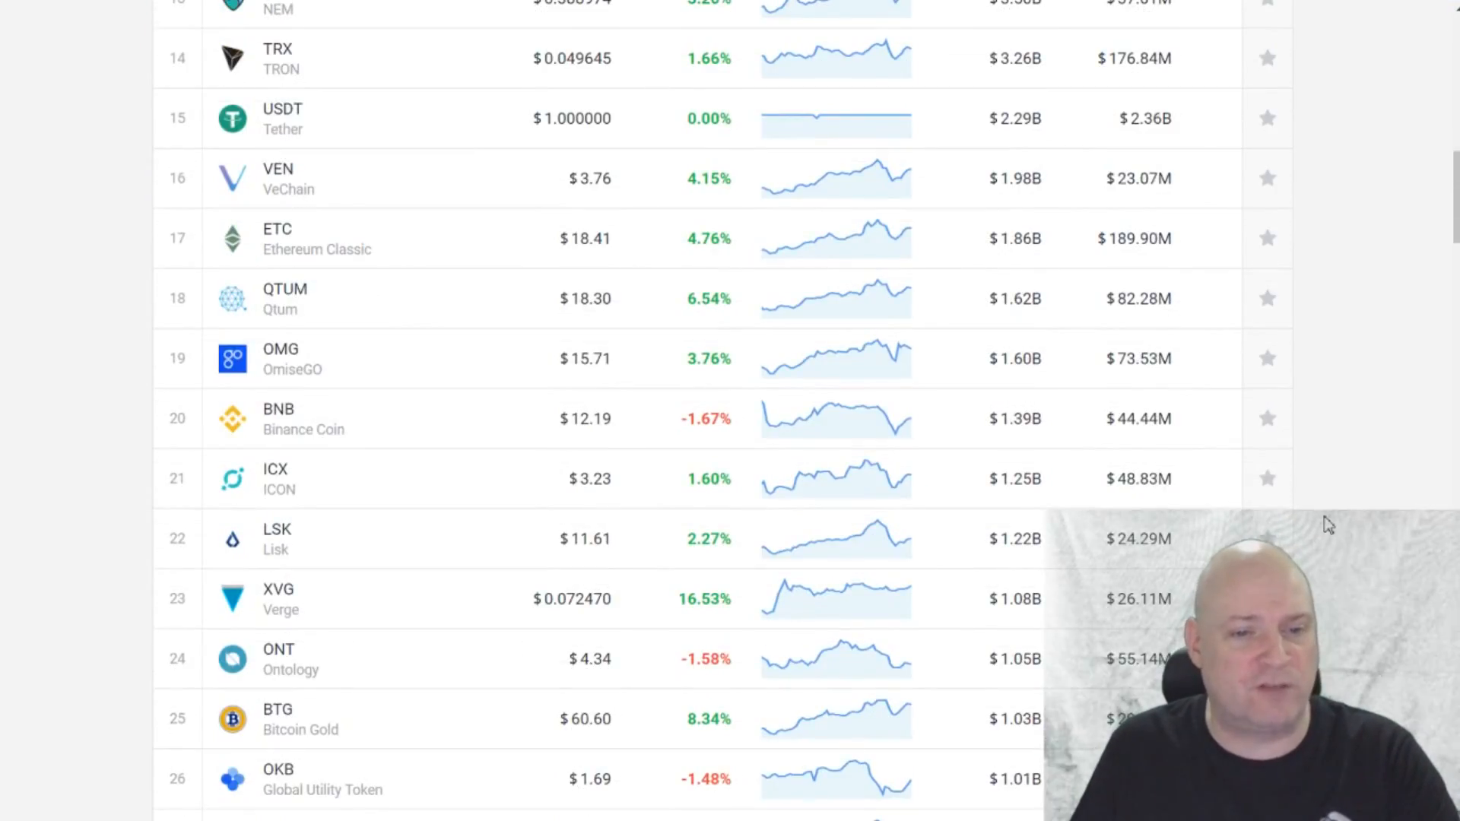
pyautogui.scroll(3)
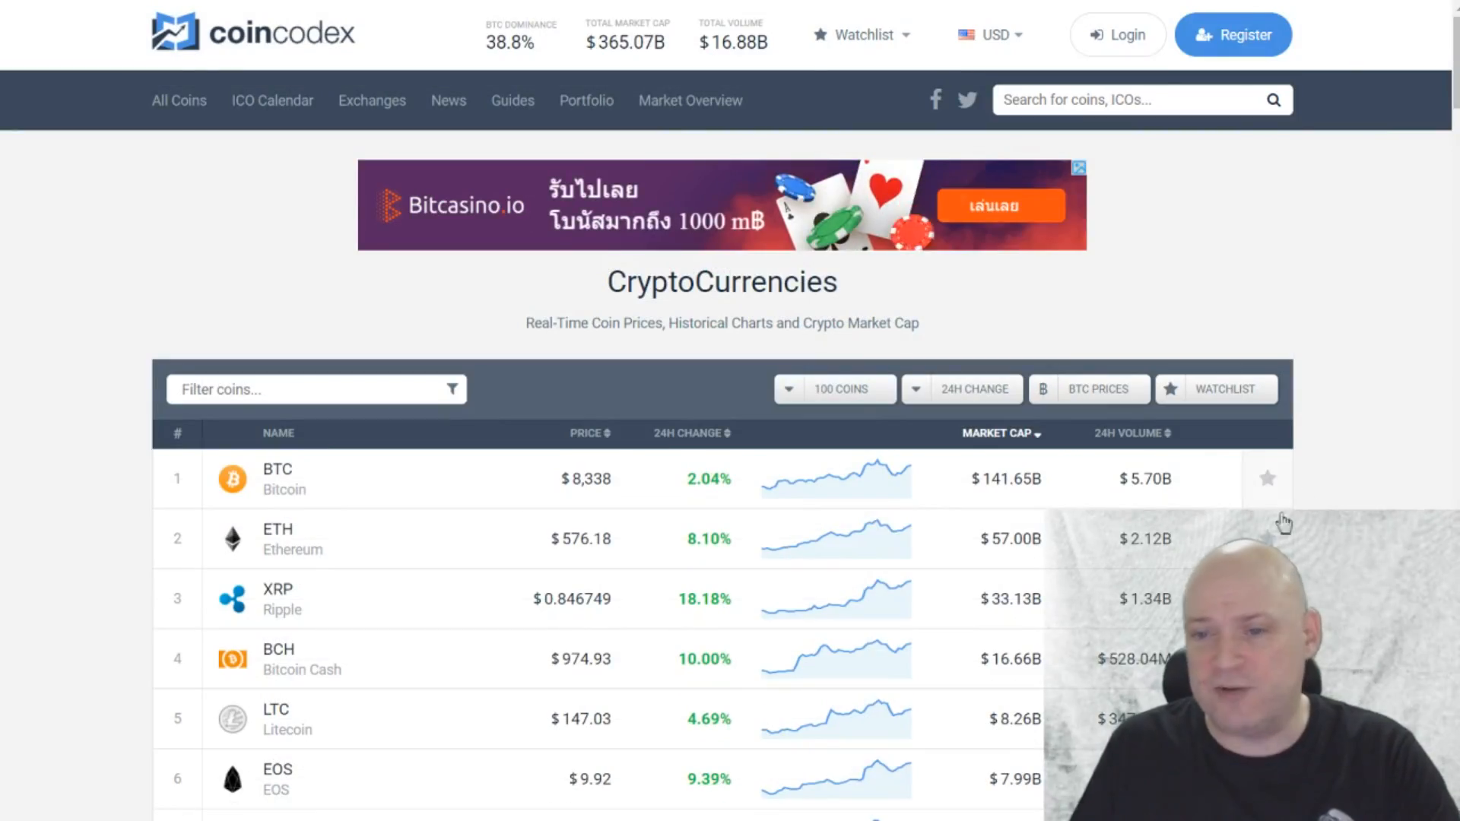
pyautogui.moveTo(827, 375)
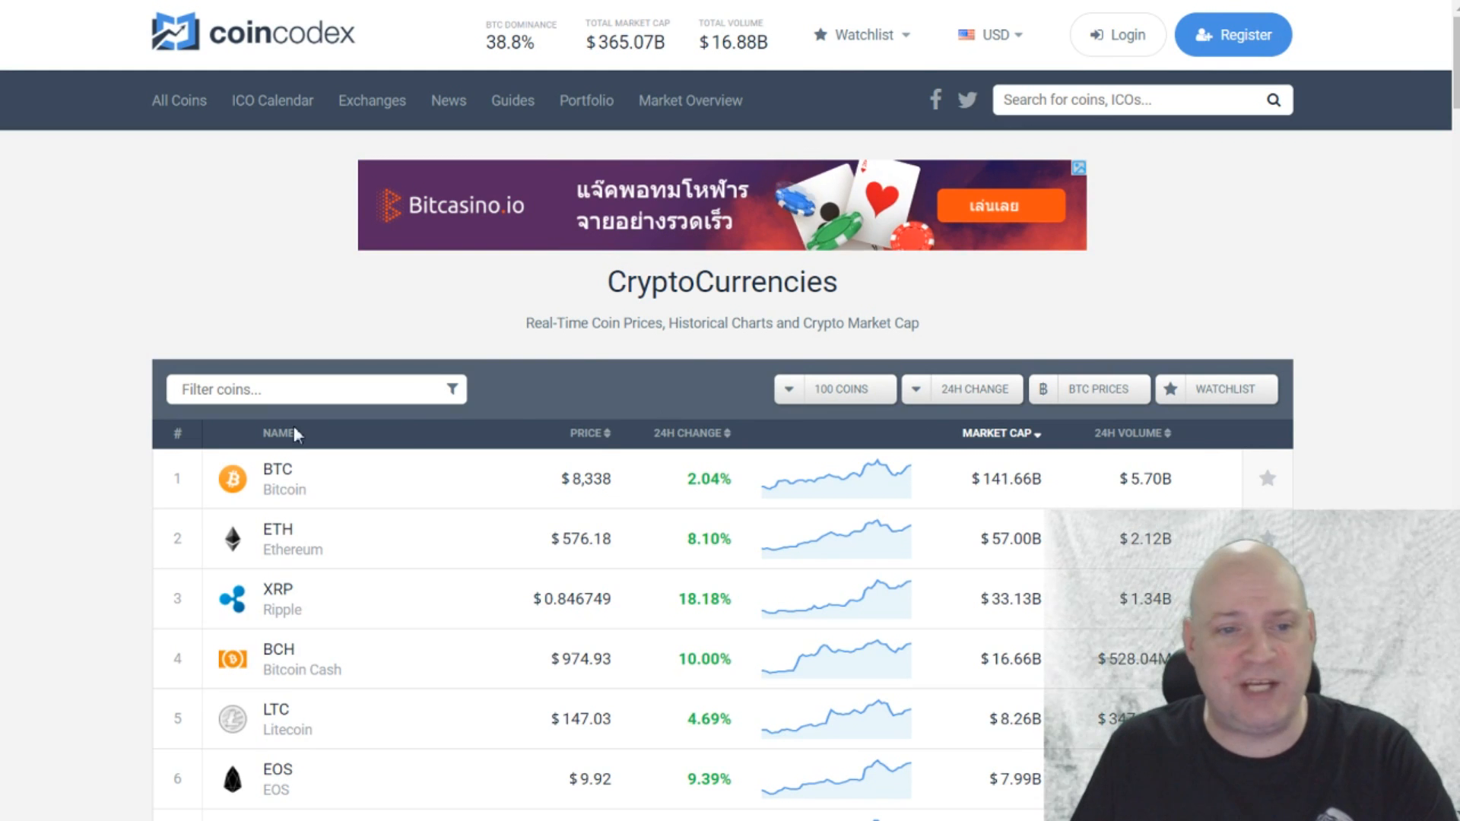
pyautogui.moveTo(307, 629)
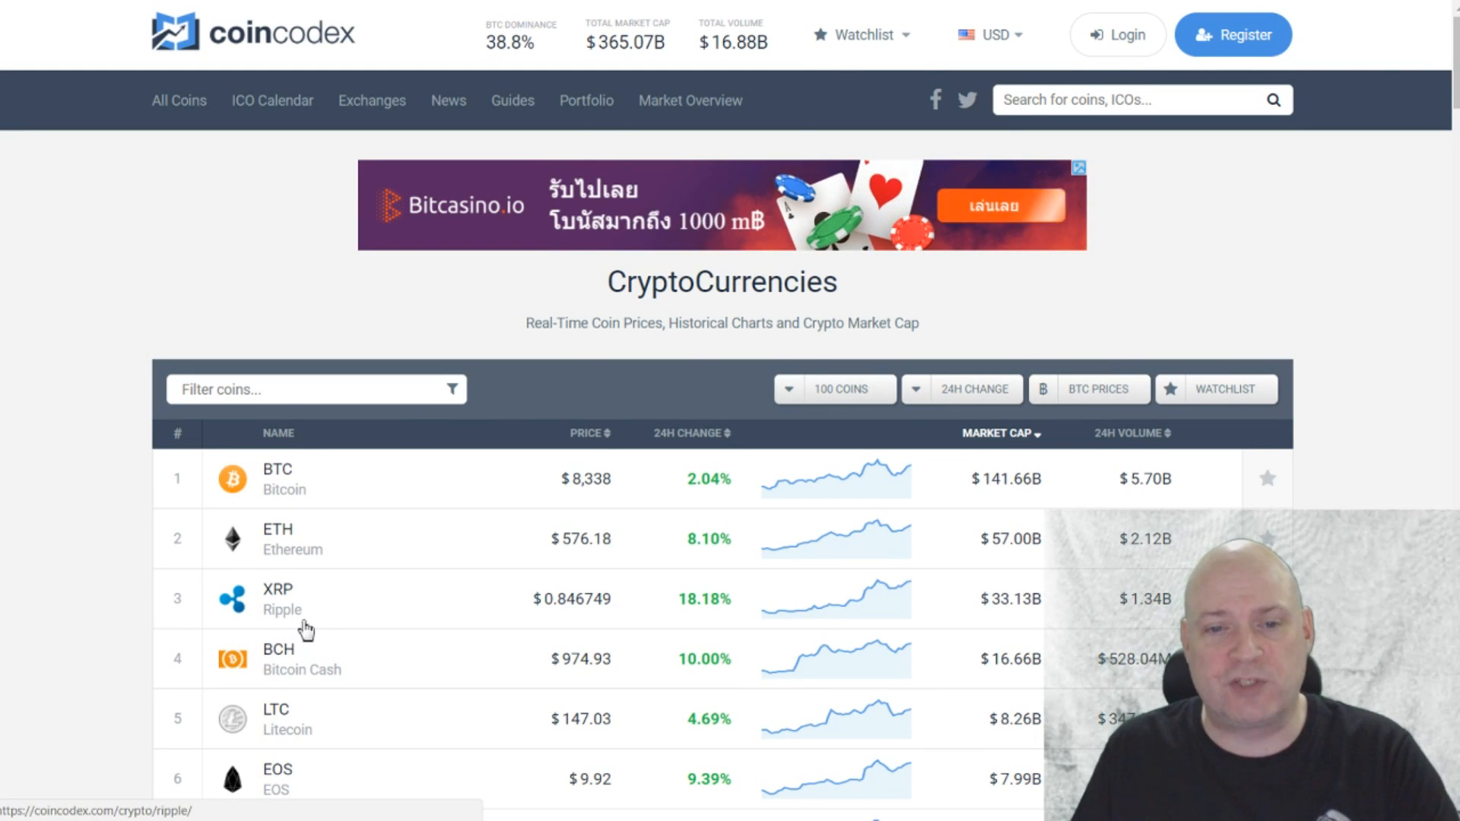
pyautogui.click(272, 100)
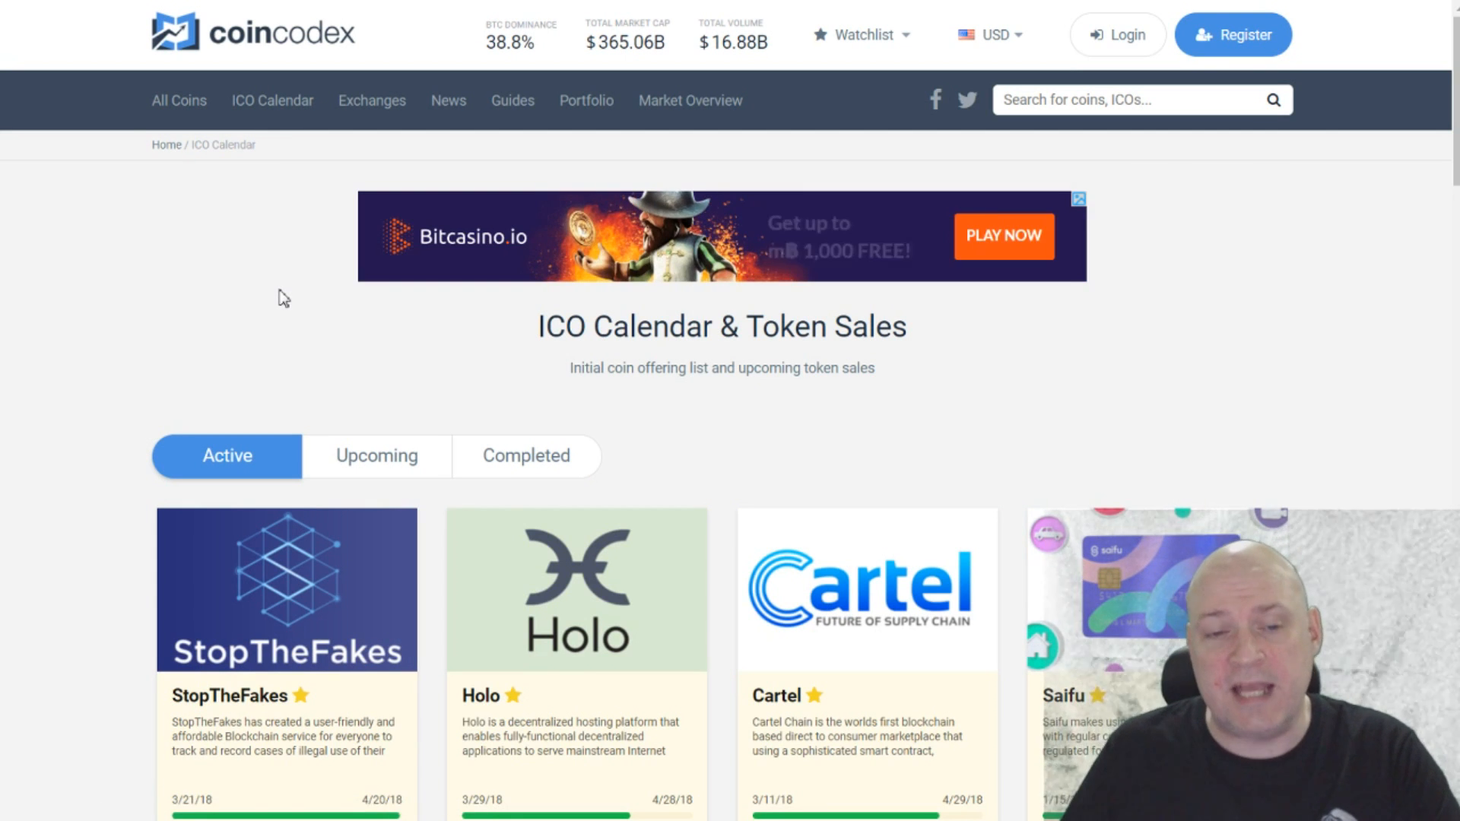
pyautogui.moveTo(241, 318)
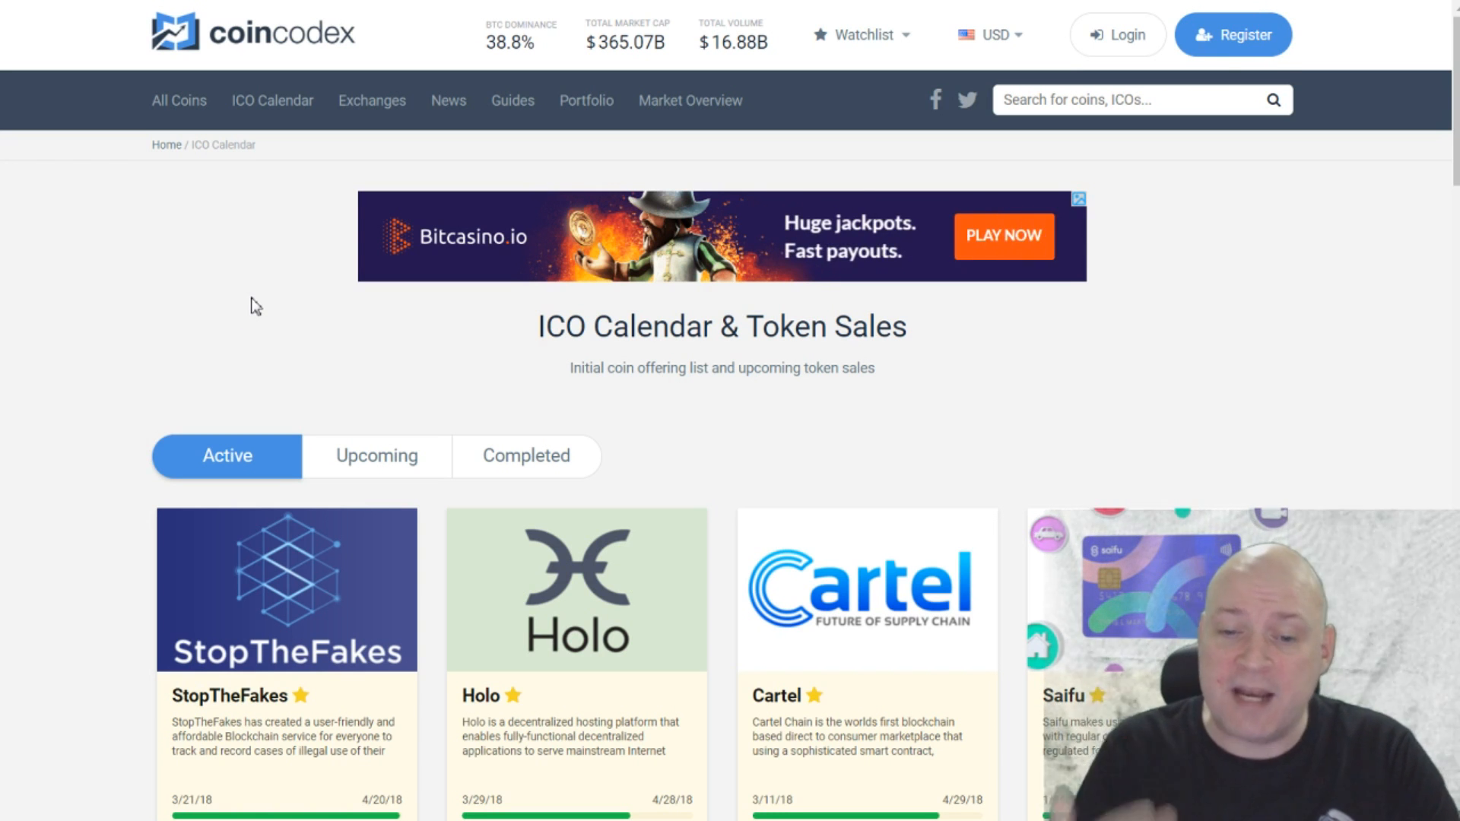
pyautogui.moveTo(235, 331)
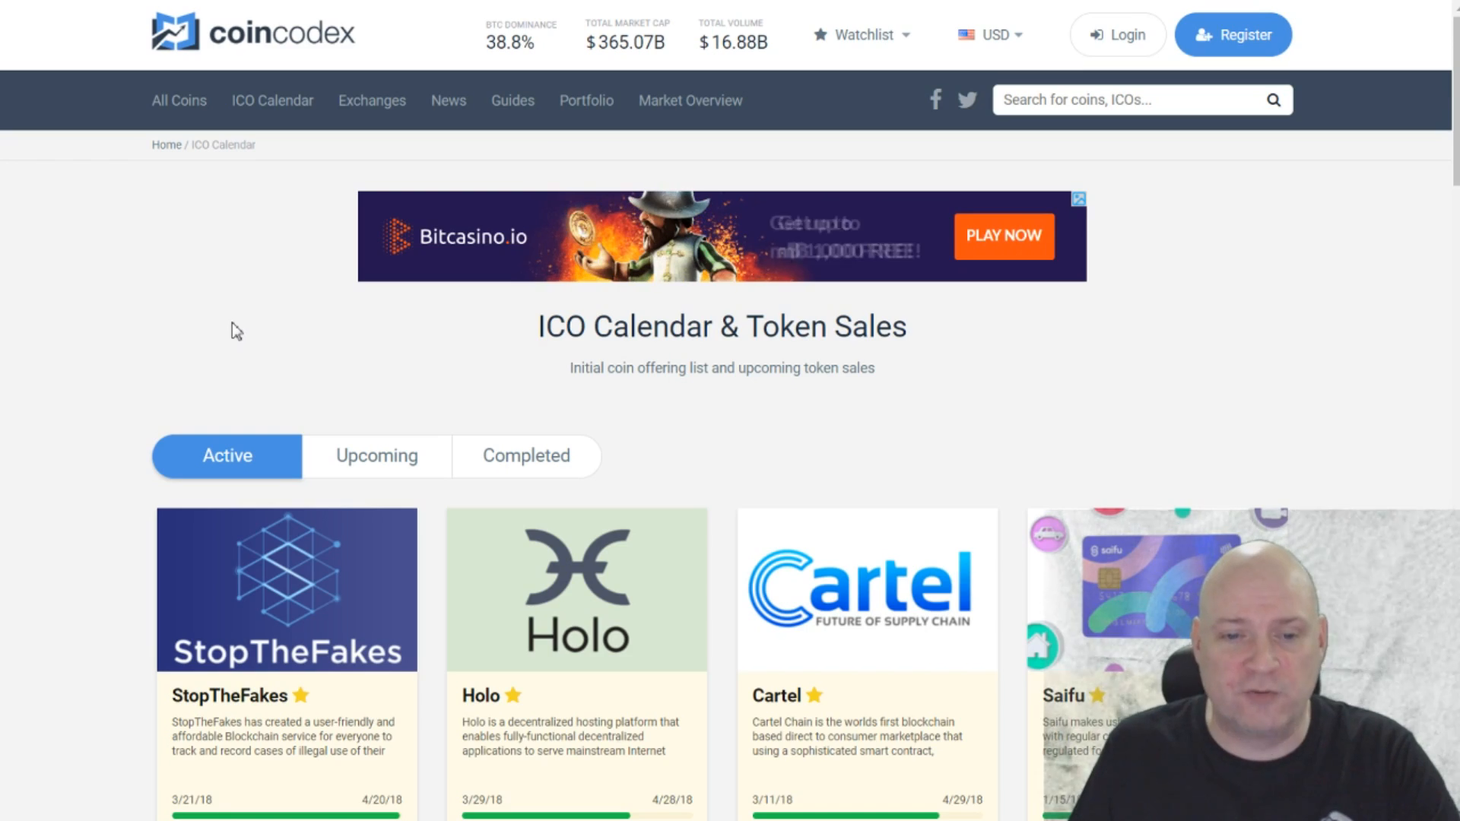
pyautogui.scroll(-3)
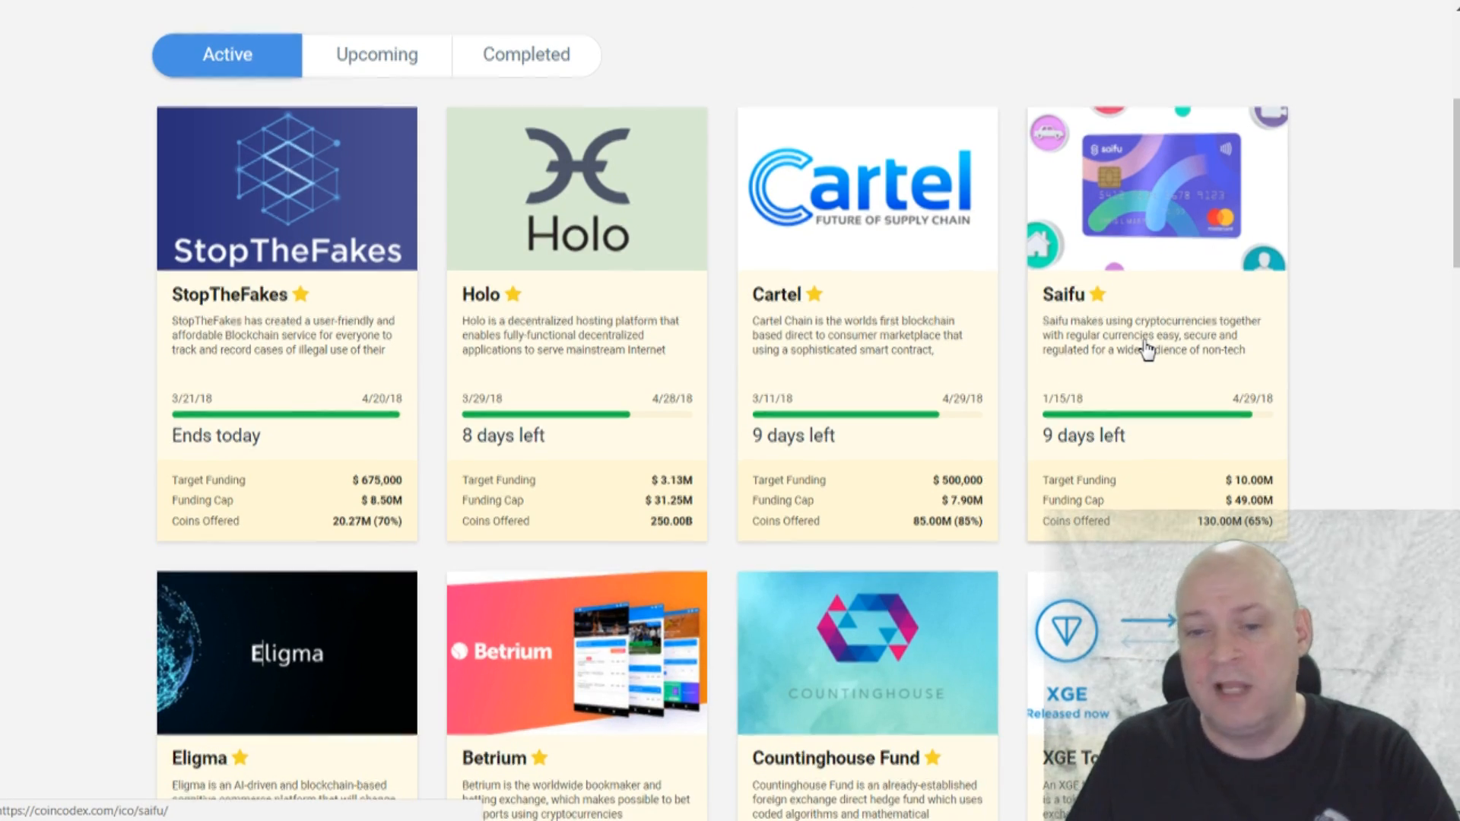
pyautogui.scroll(-3)
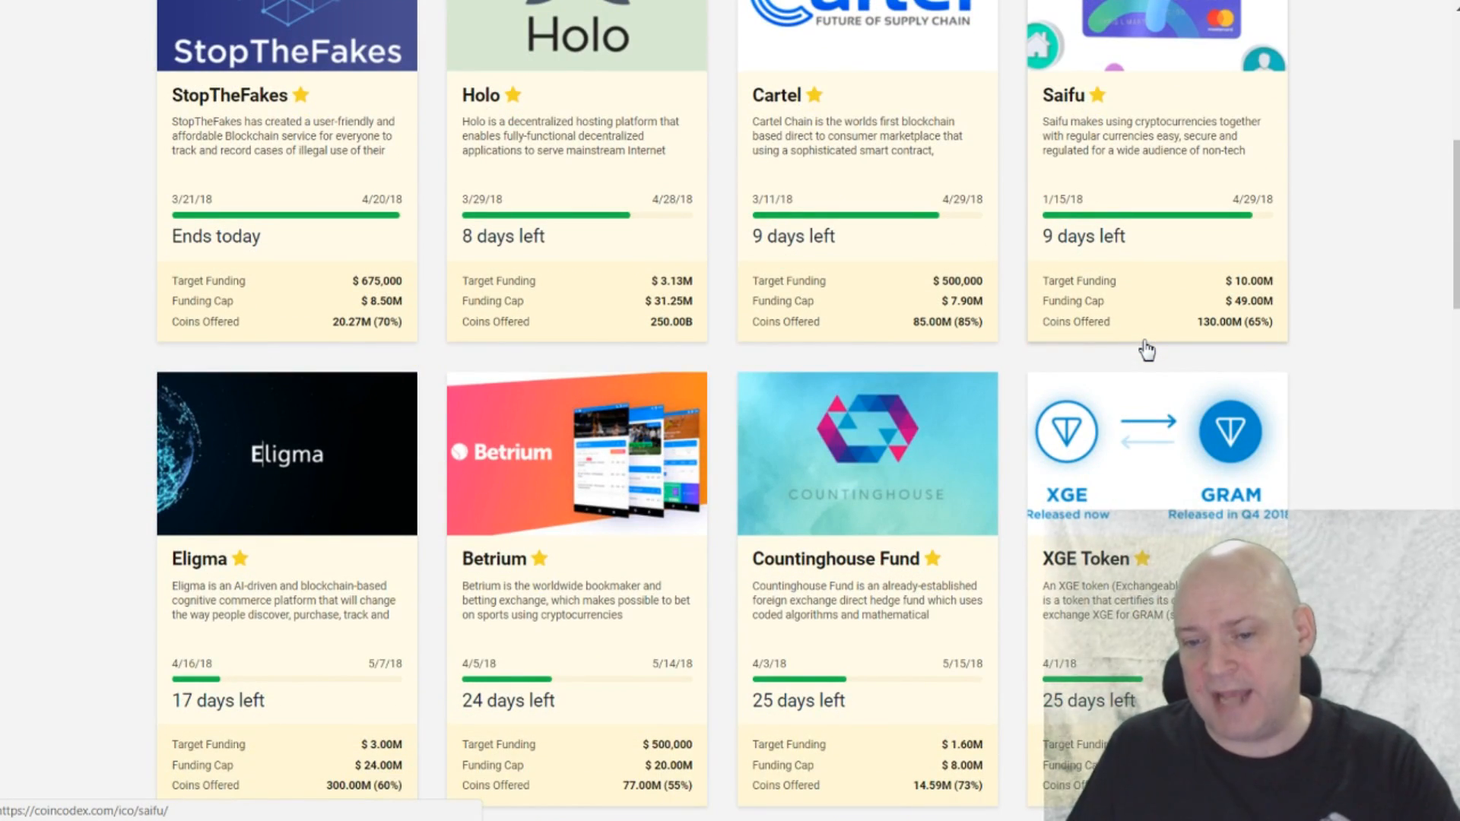
pyautogui.moveTo(137, 301)
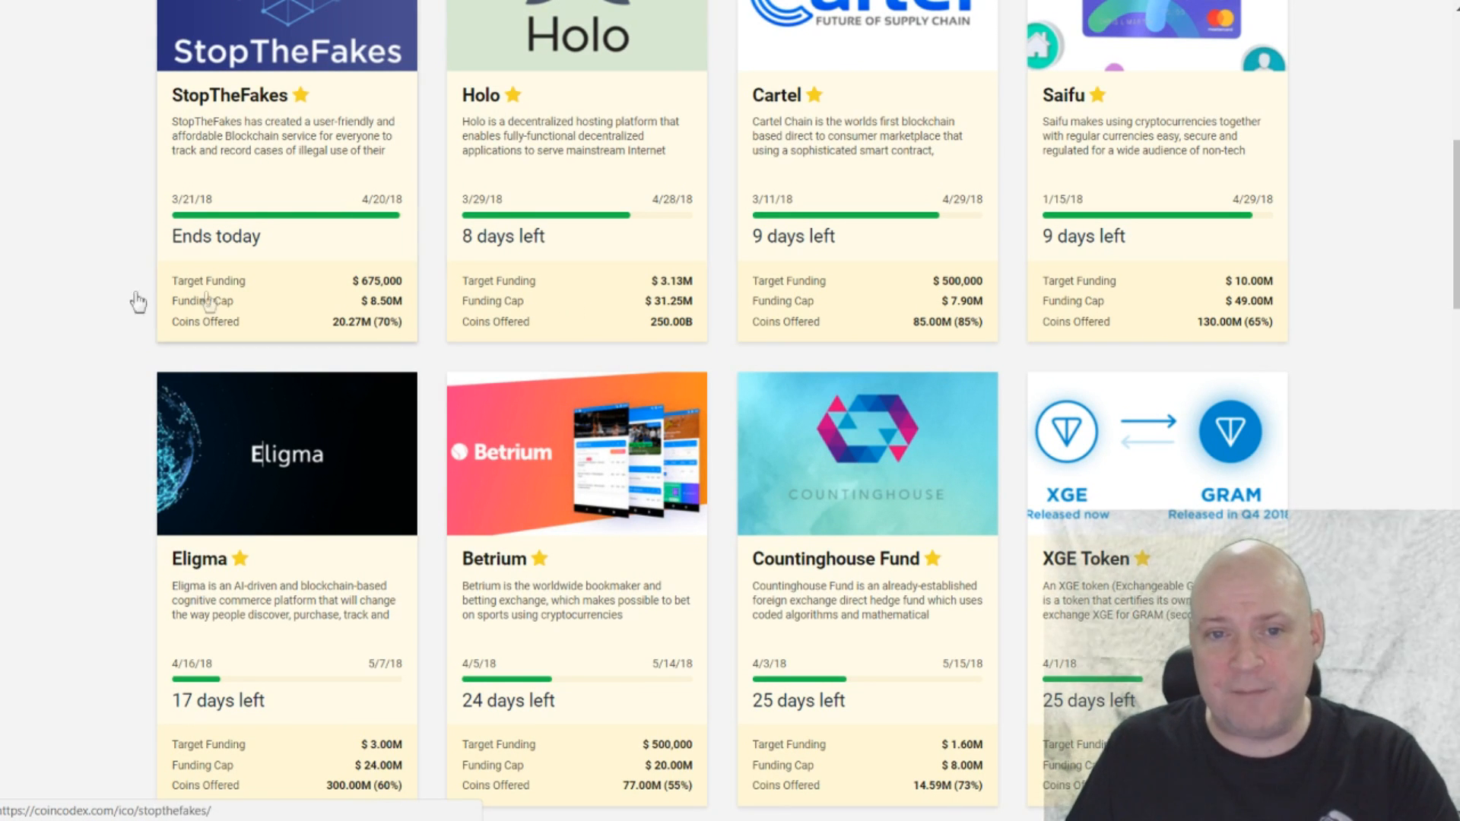
pyautogui.moveTo(511, 316)
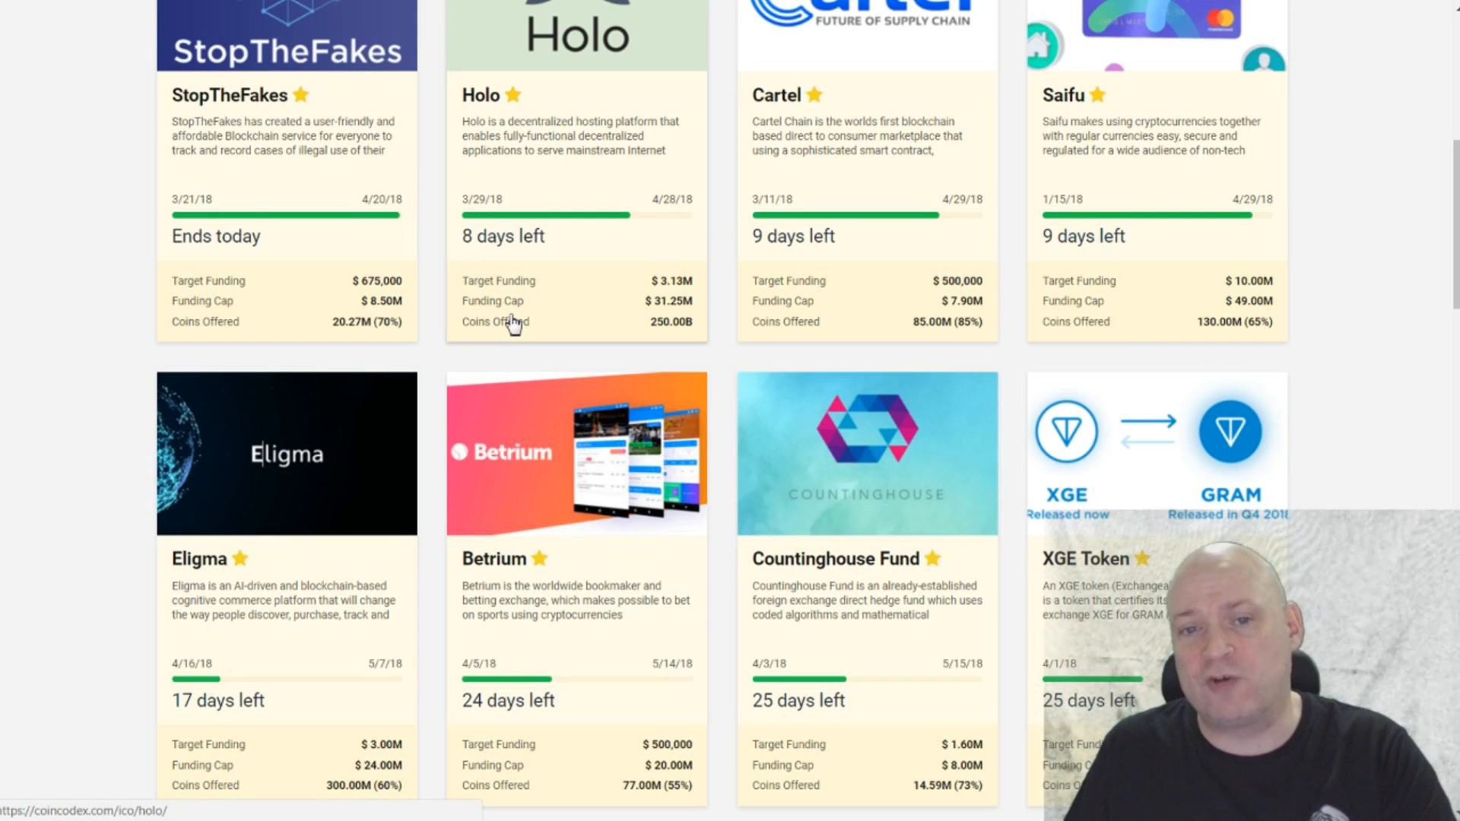
pyautogui.moveTo(515, 270)
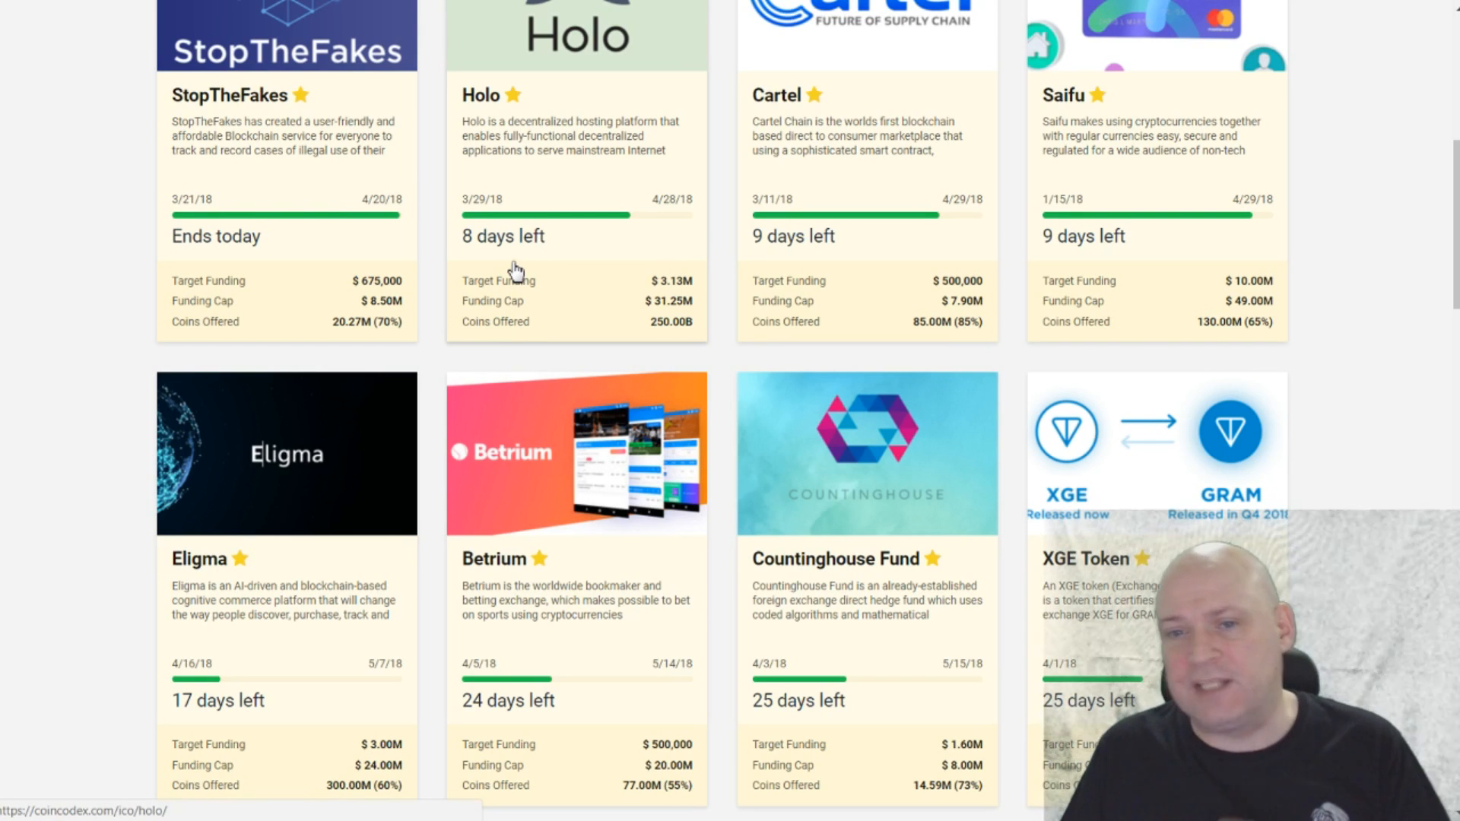
pyautogui.scroll(-3)
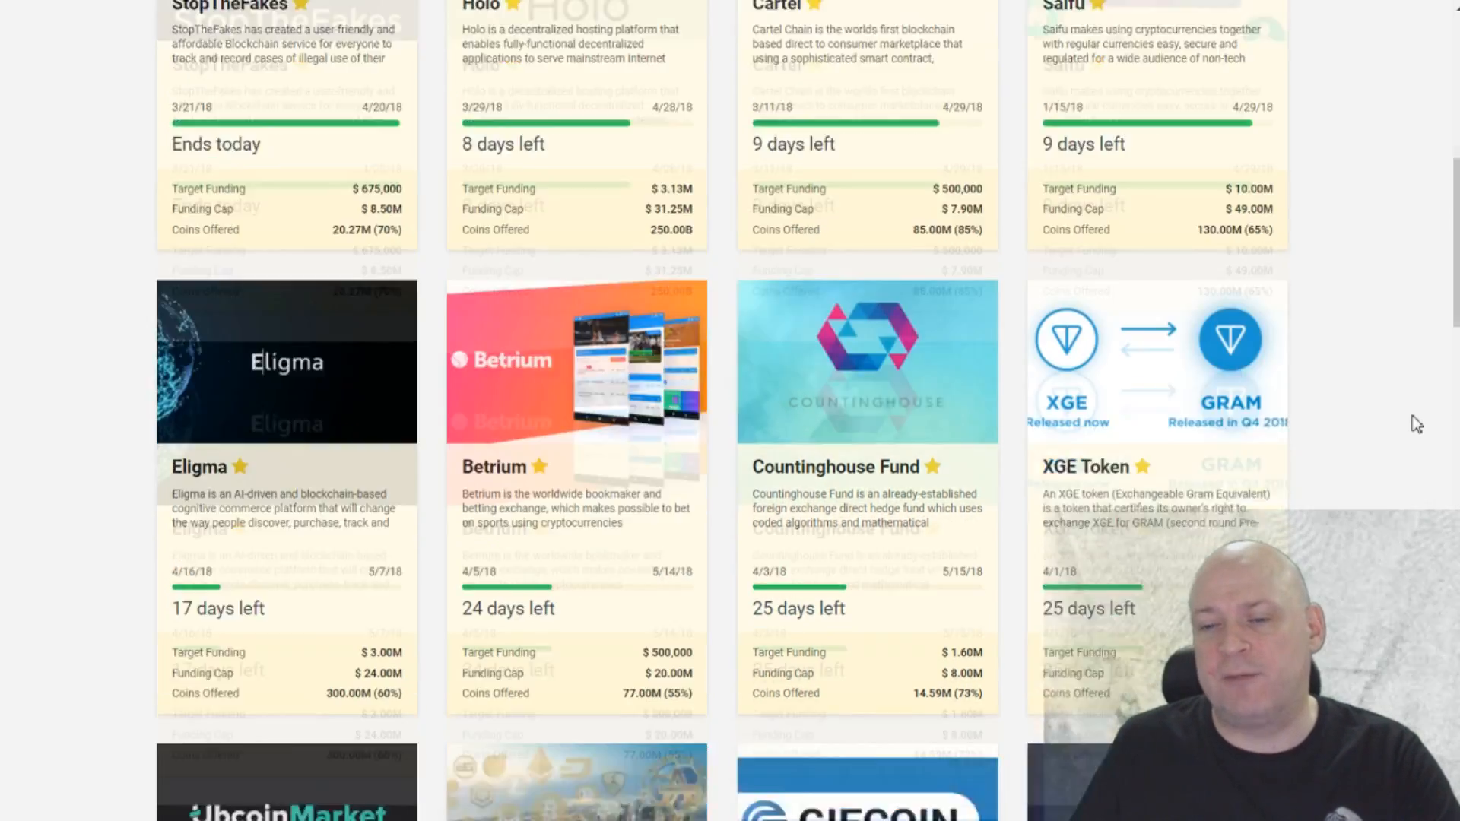
pyautogui.scroll(-3)
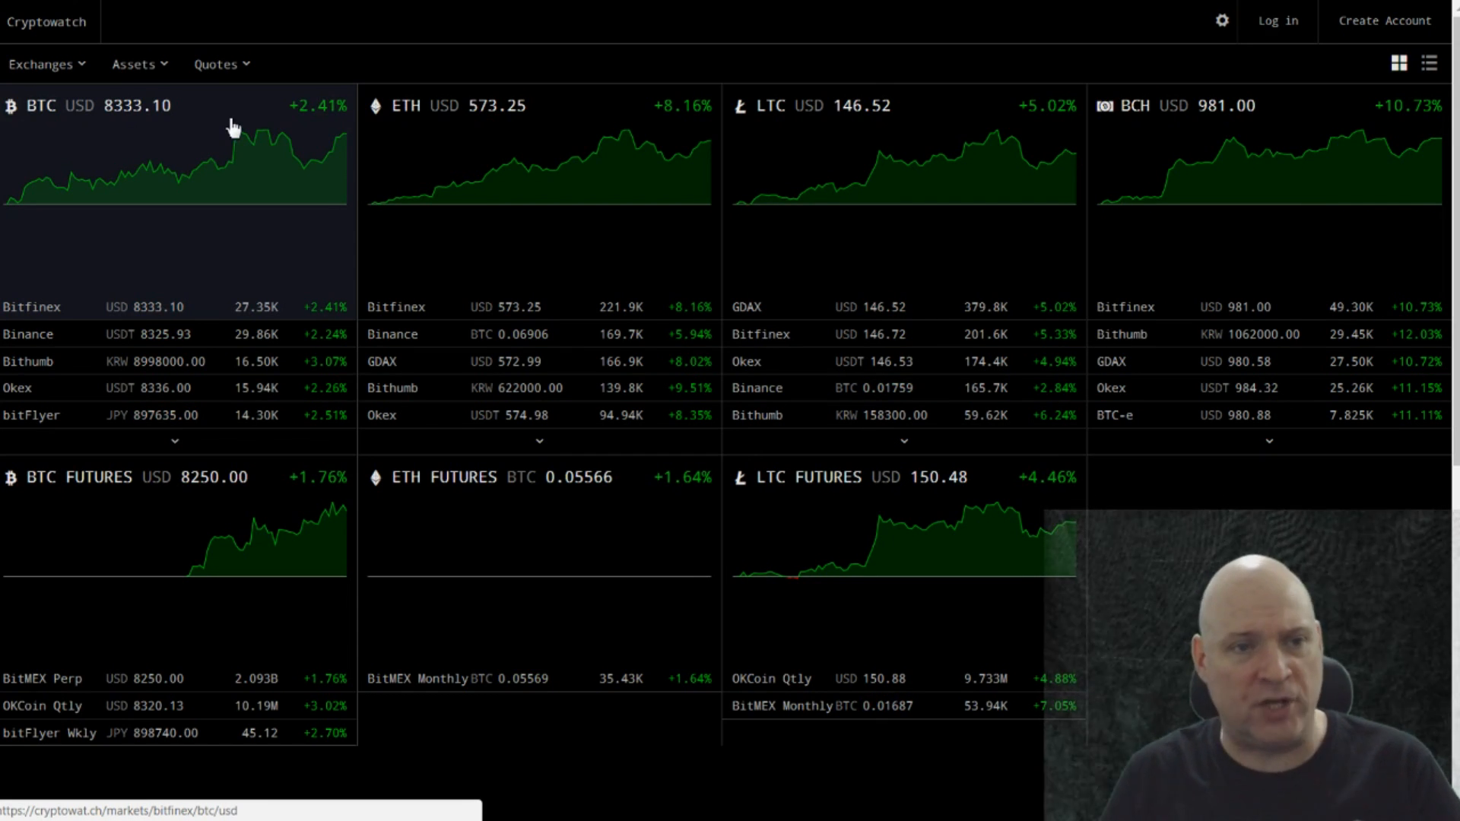
# Browse Cryptowatch's Exchanges and Assets lists, then close them to return to the tiles.
pyautogui.click(46, 63)
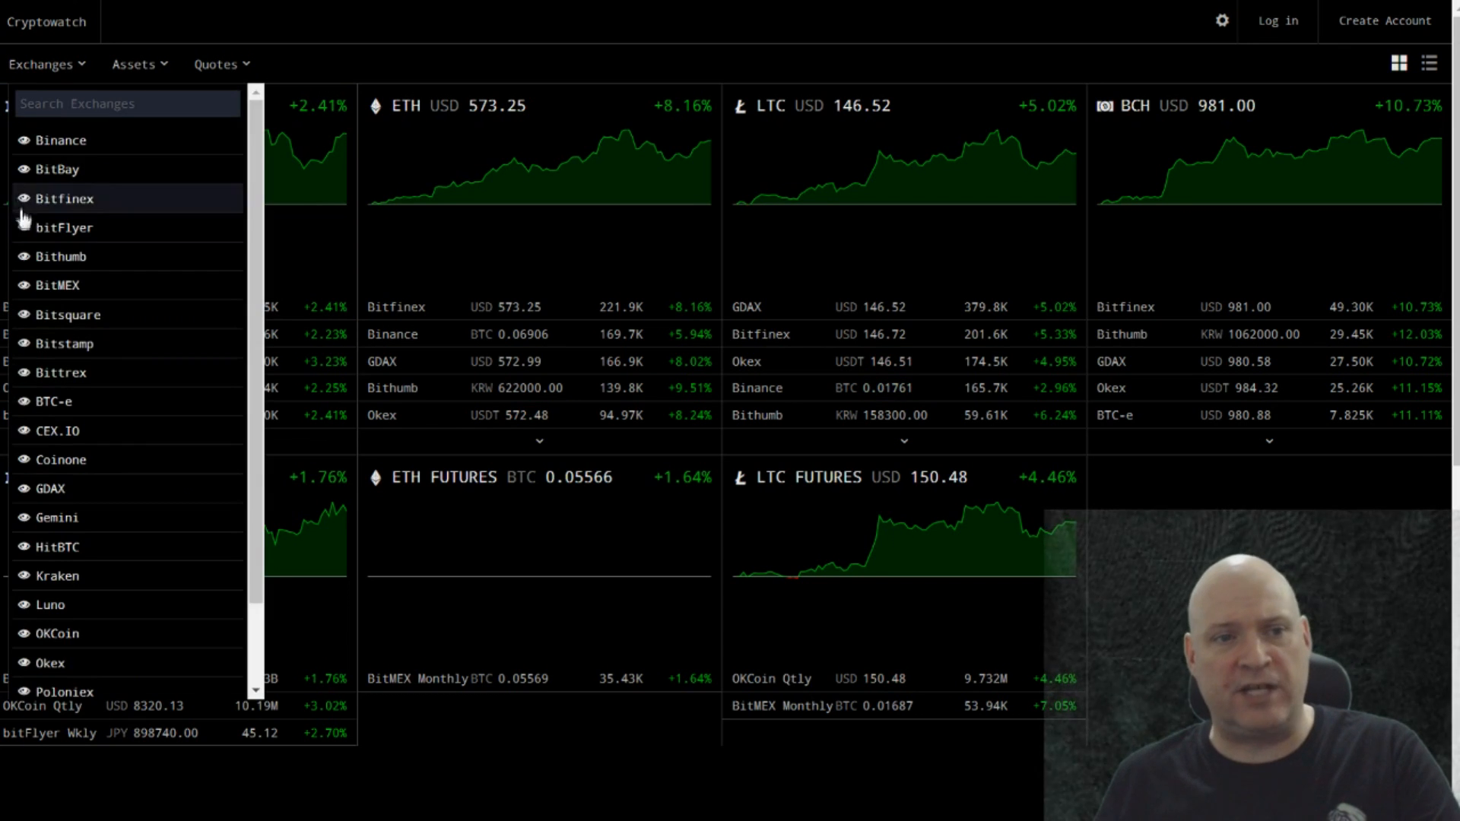
pyautogui.scroll(-3)
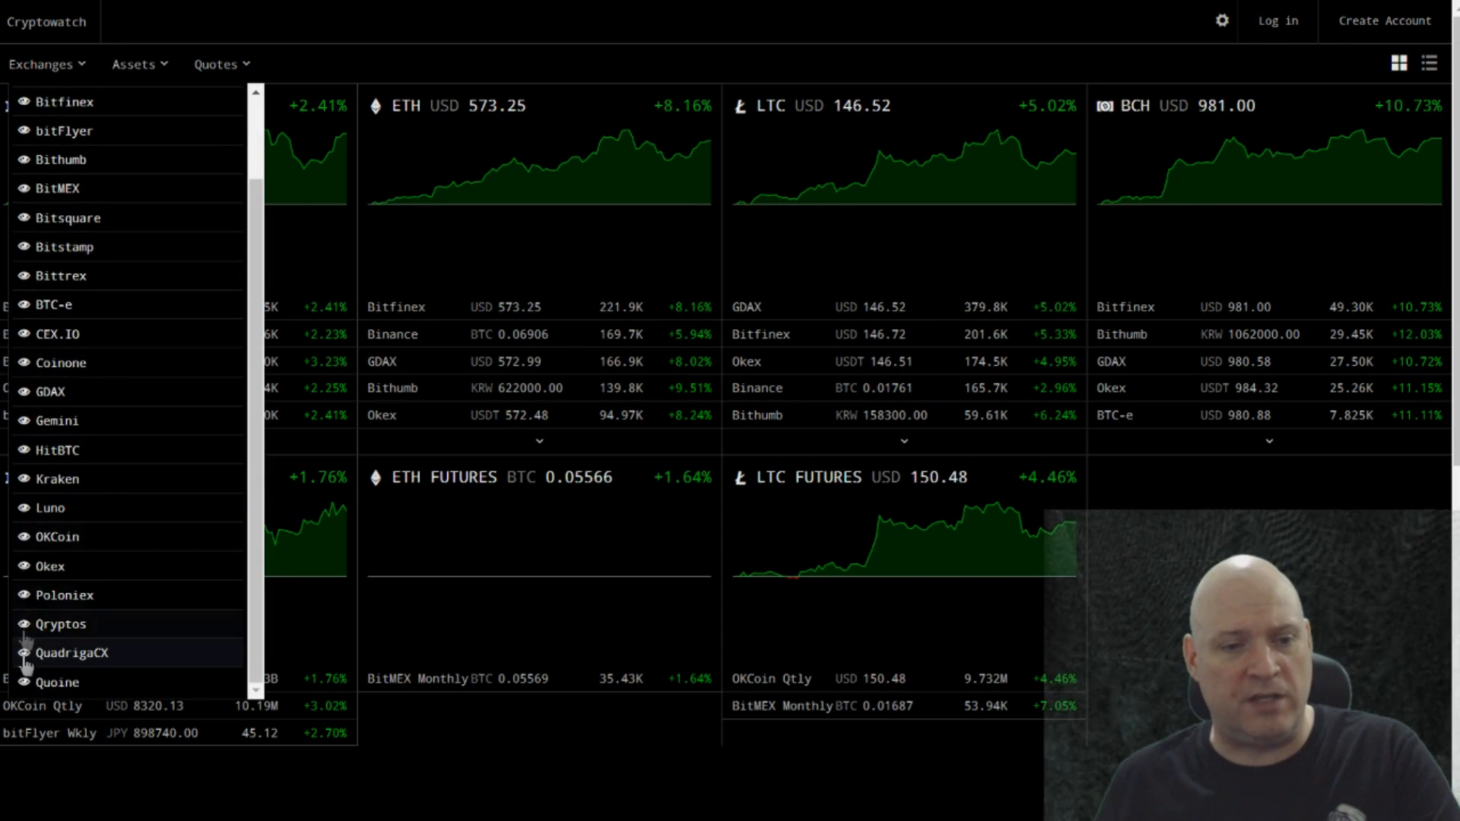
pyautogui.click(133, 64)
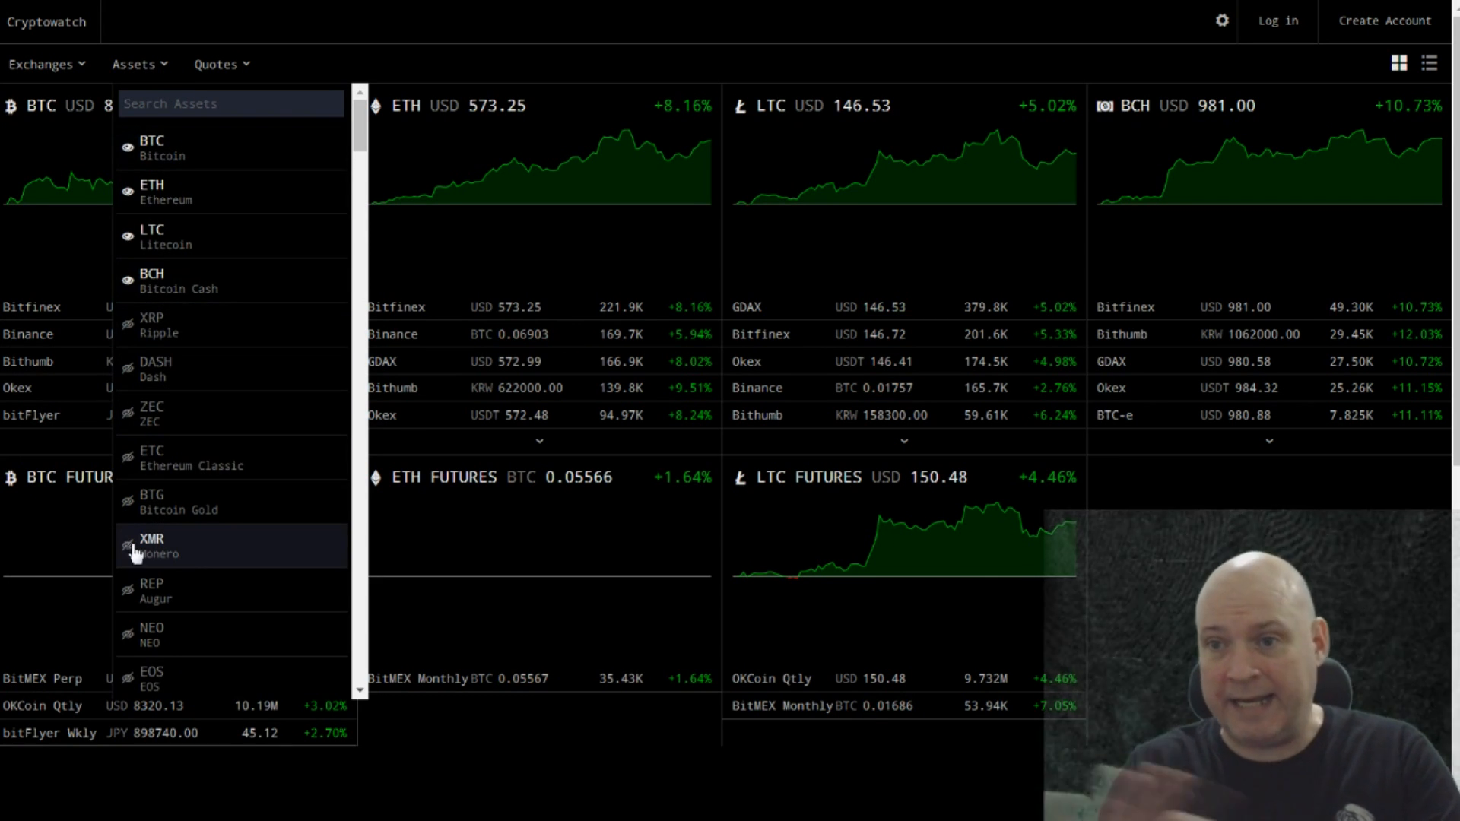
pyautogui.moveTo(205, 316)
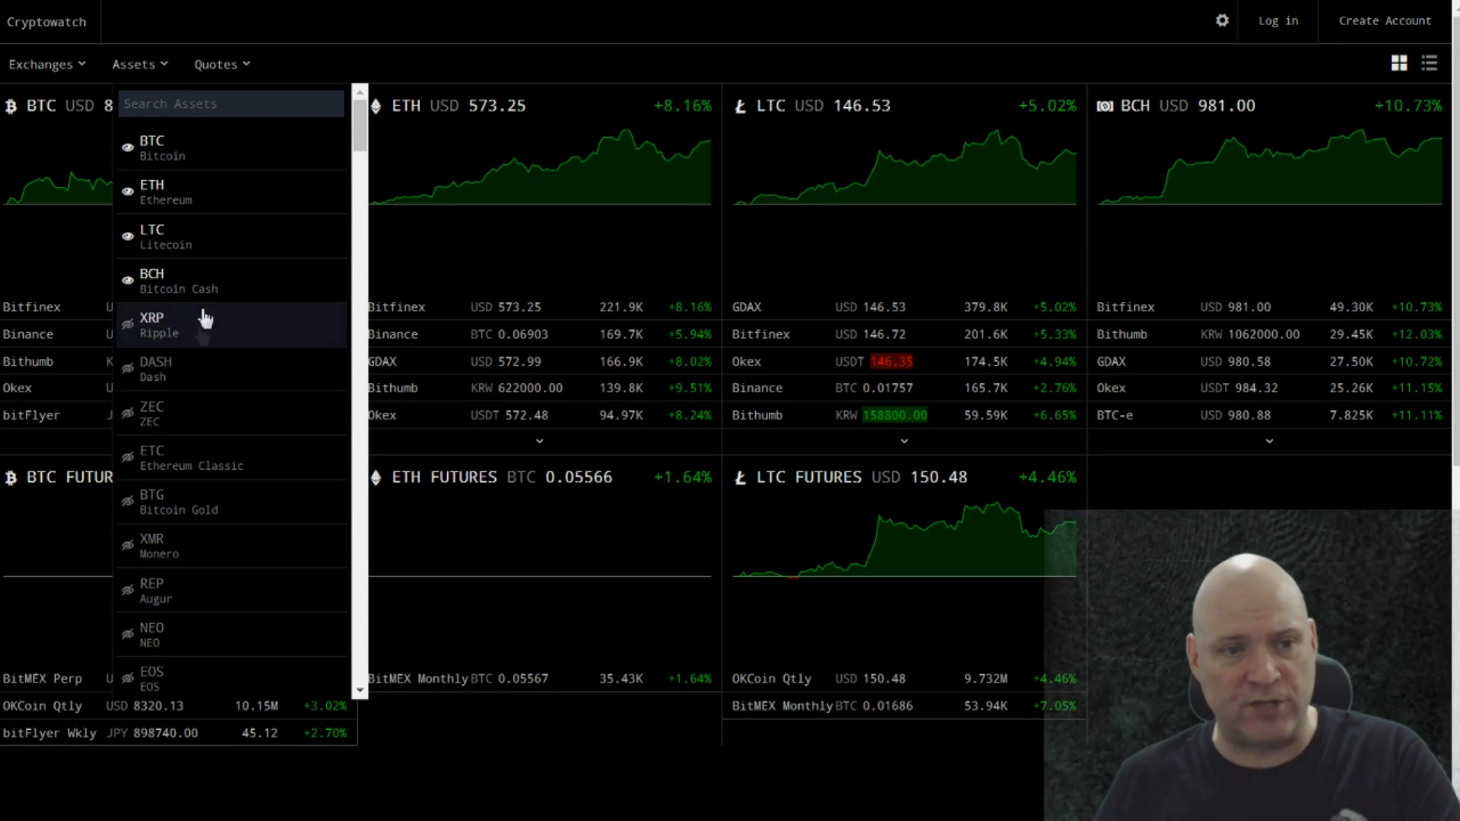
pyautogui.moveTo(364, 37)
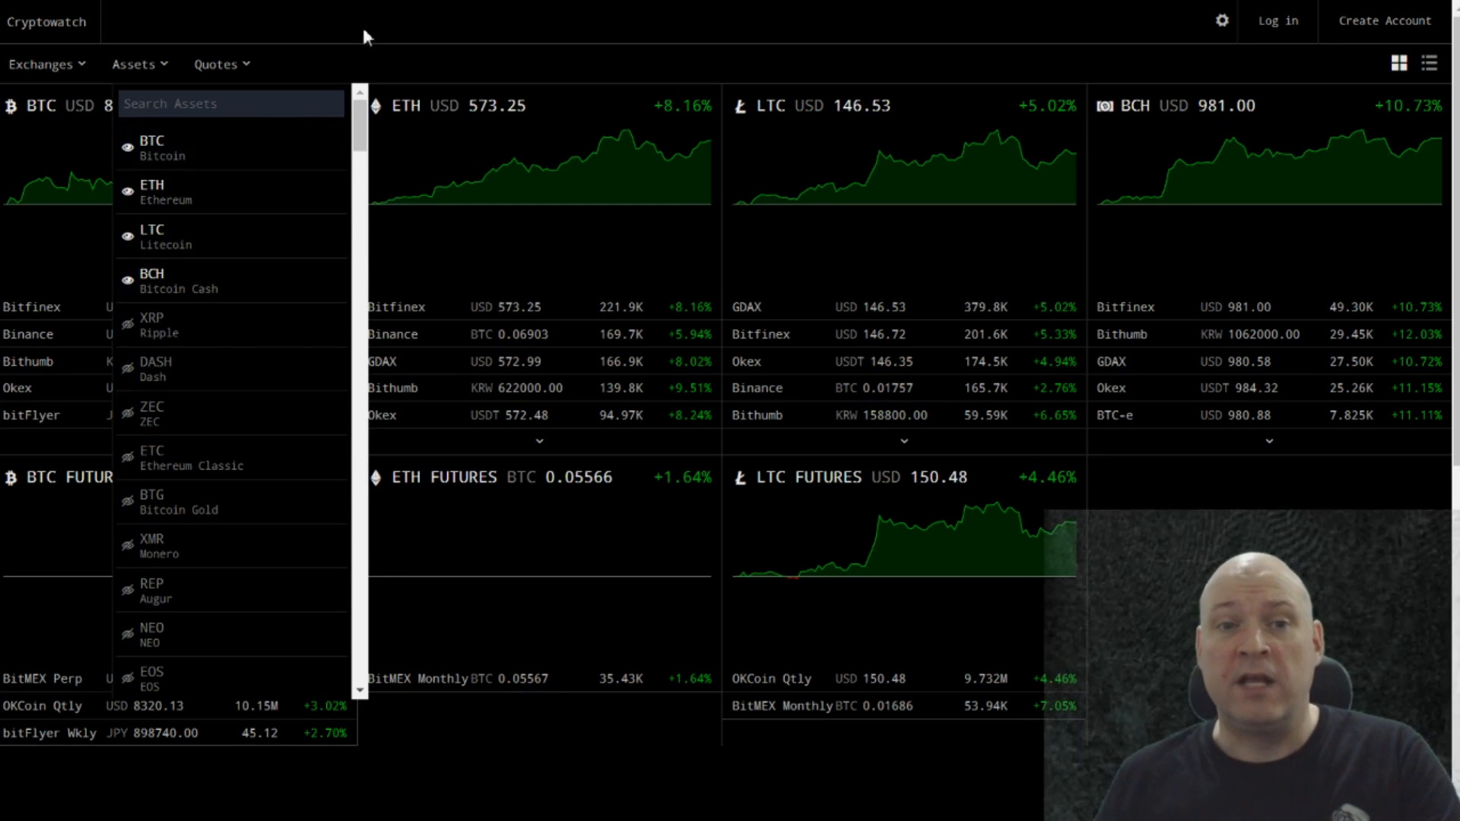
pyautogui.click(977, 253)
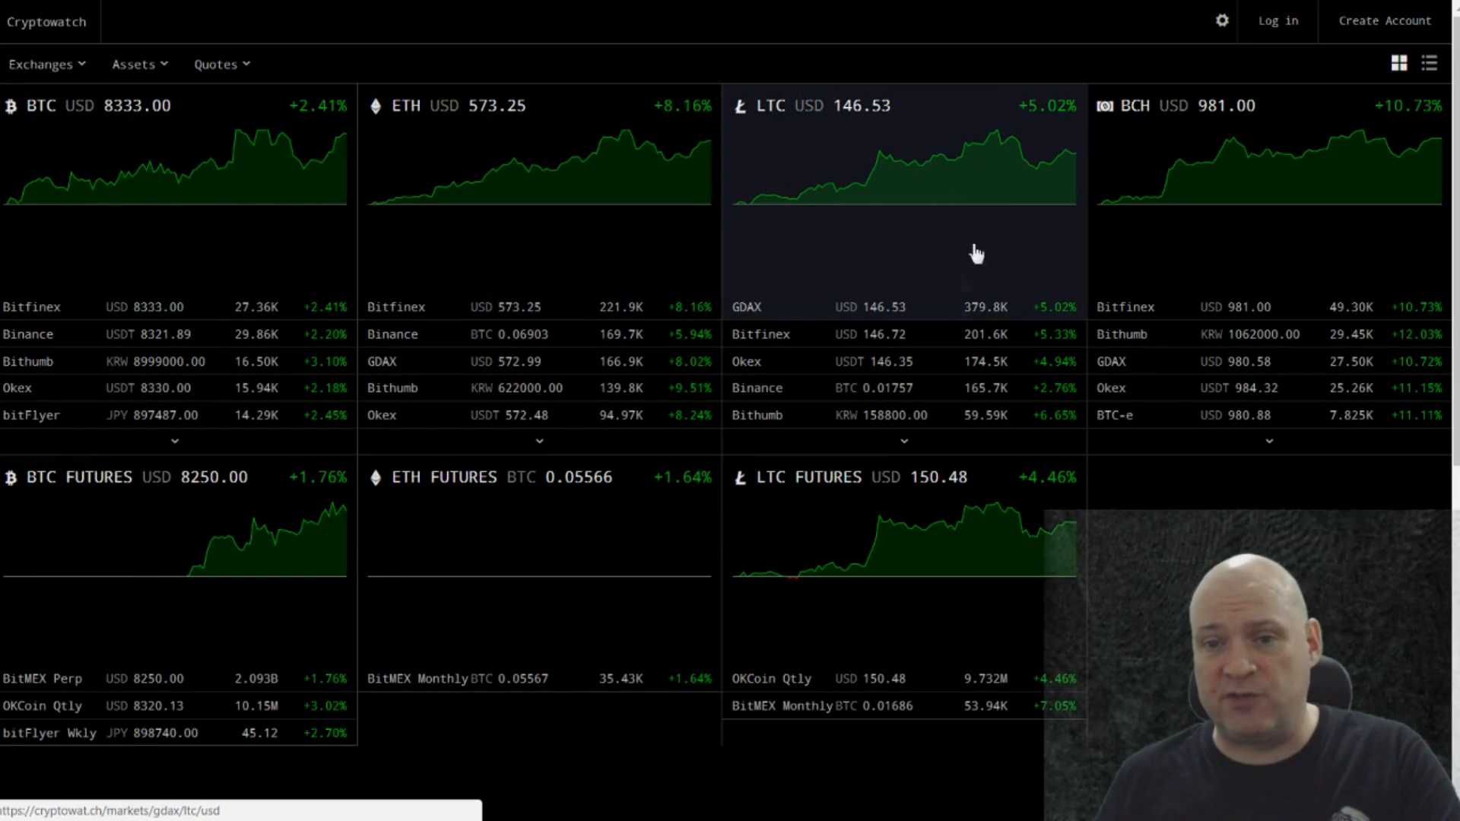
pyautogui.moveTo(746, 307)
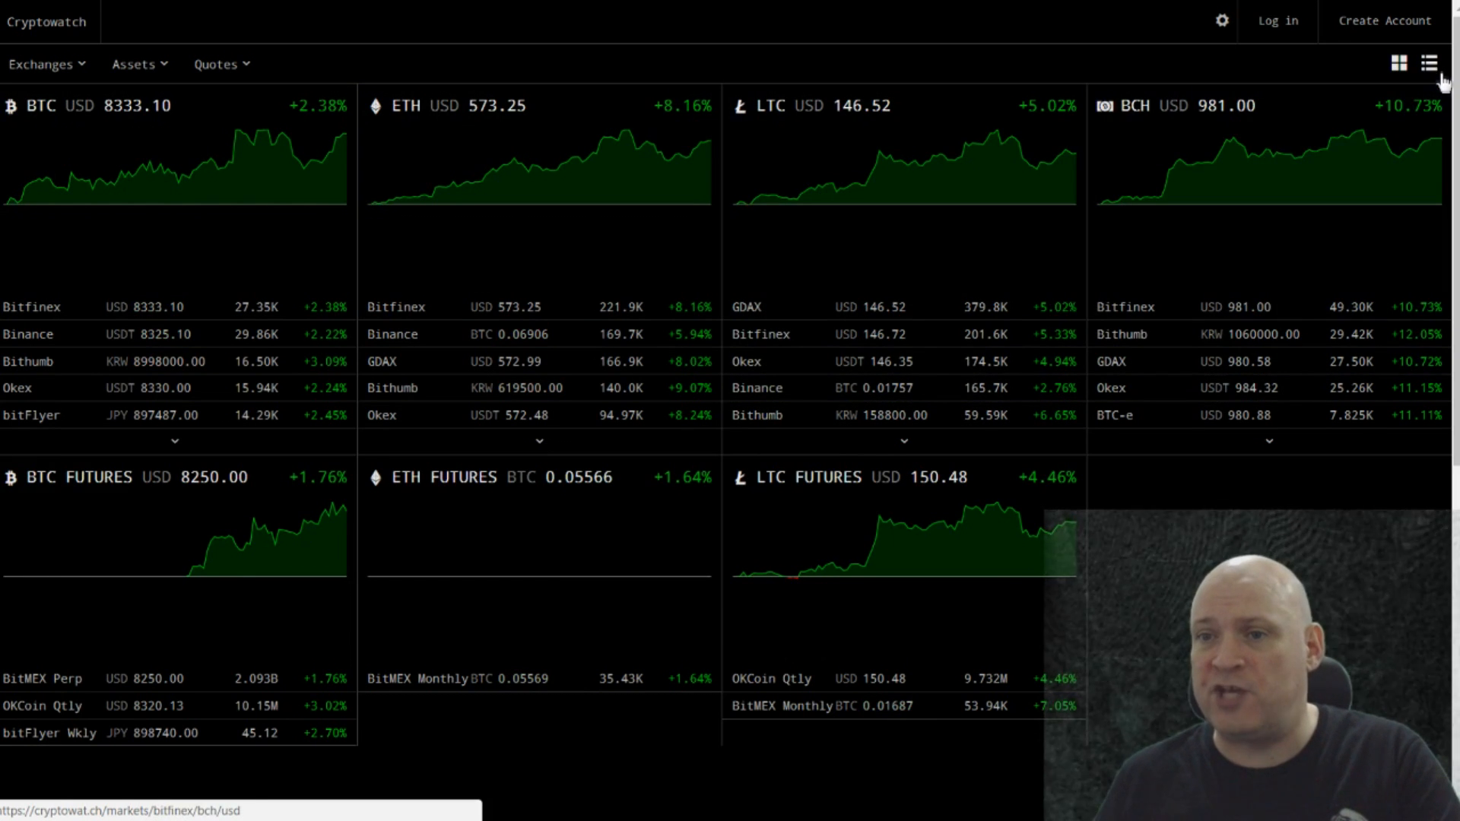
# Switch Cryptowatch's dashboard to the markets table view ranked by USD volume.
pyautogui.click(1432, 63)
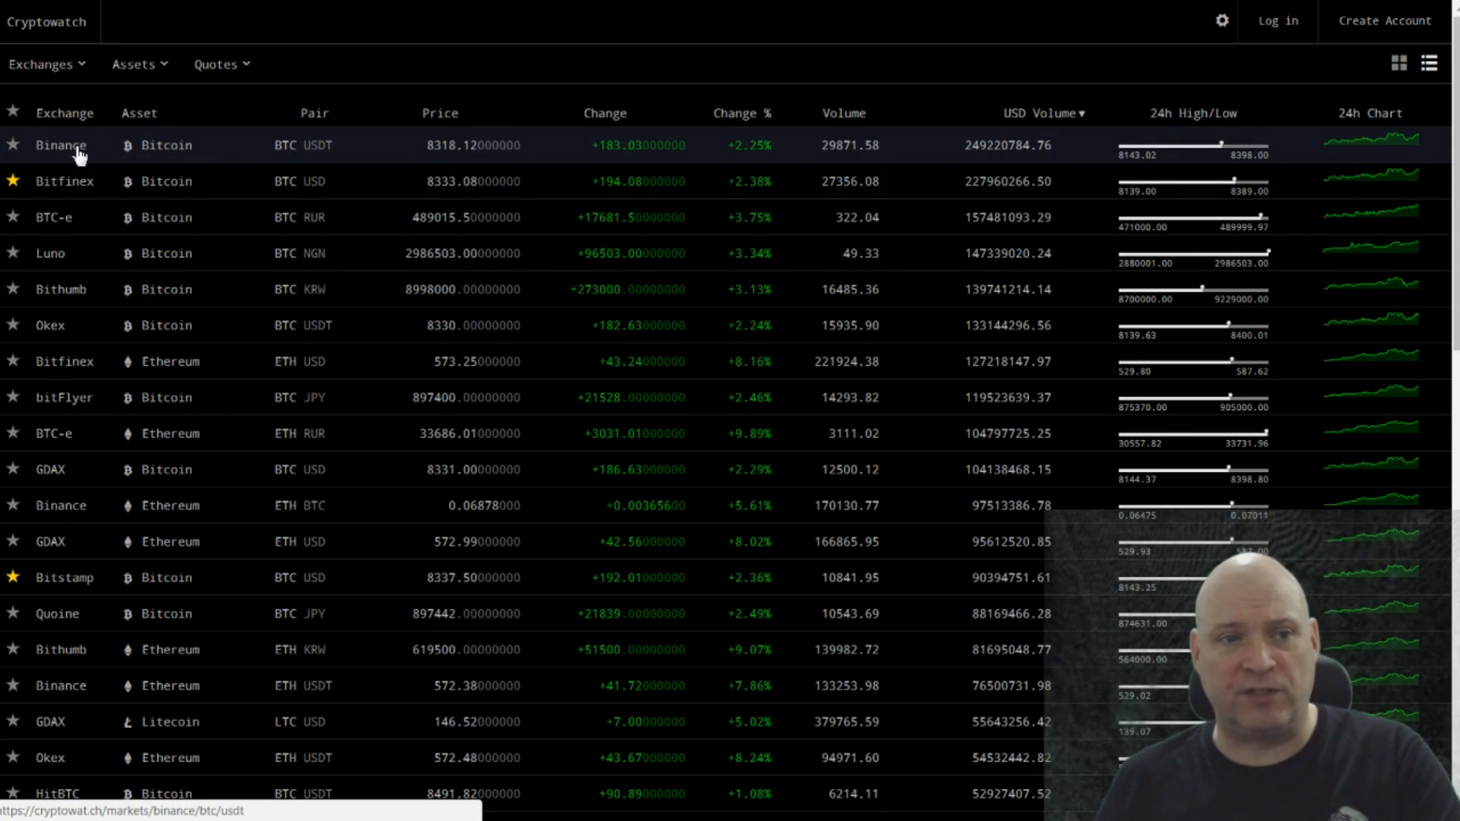
pyautogui.moveTo(851, 217)
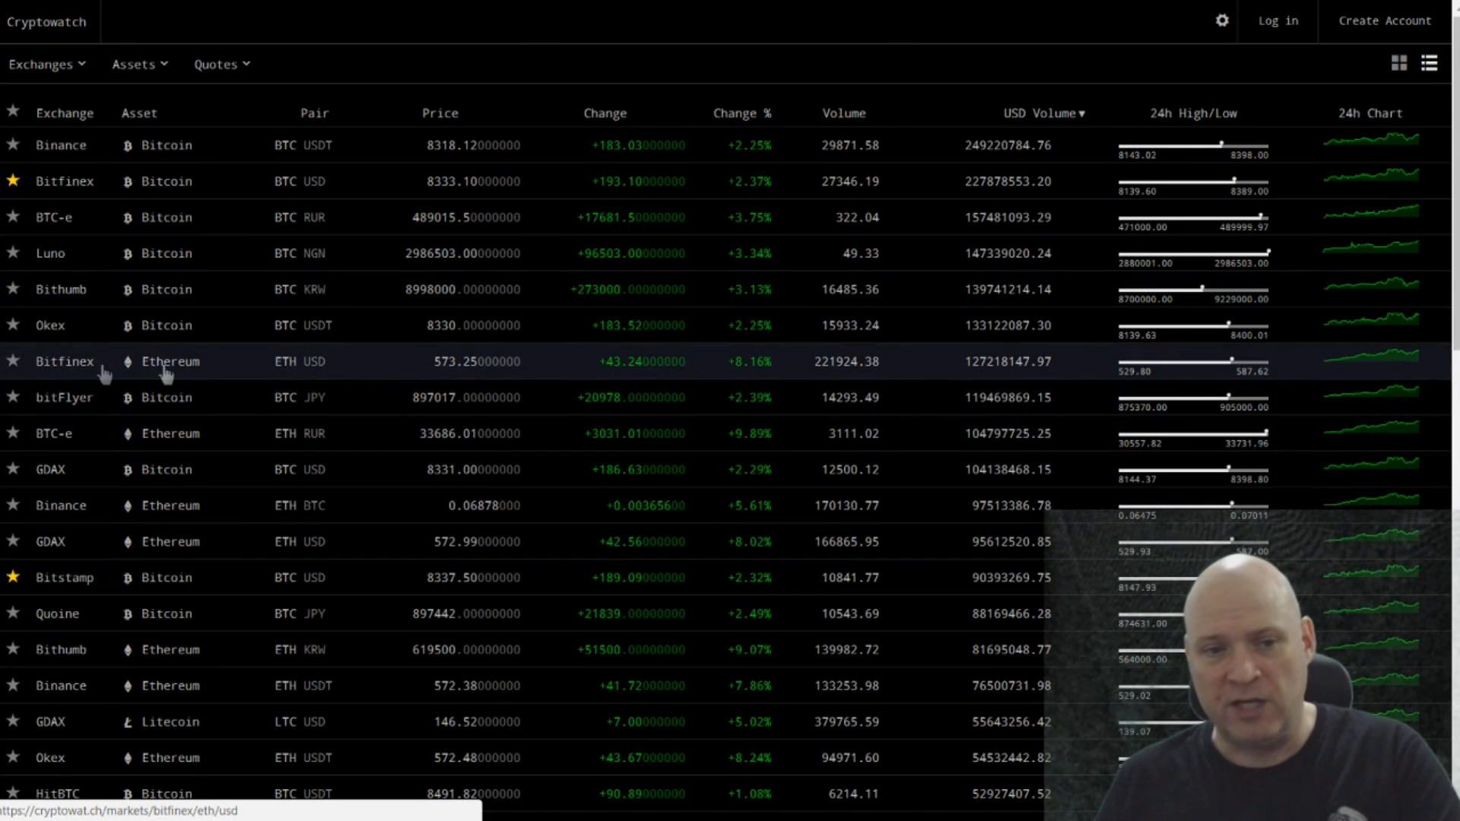
pyautogui.moveTo(314, 144)
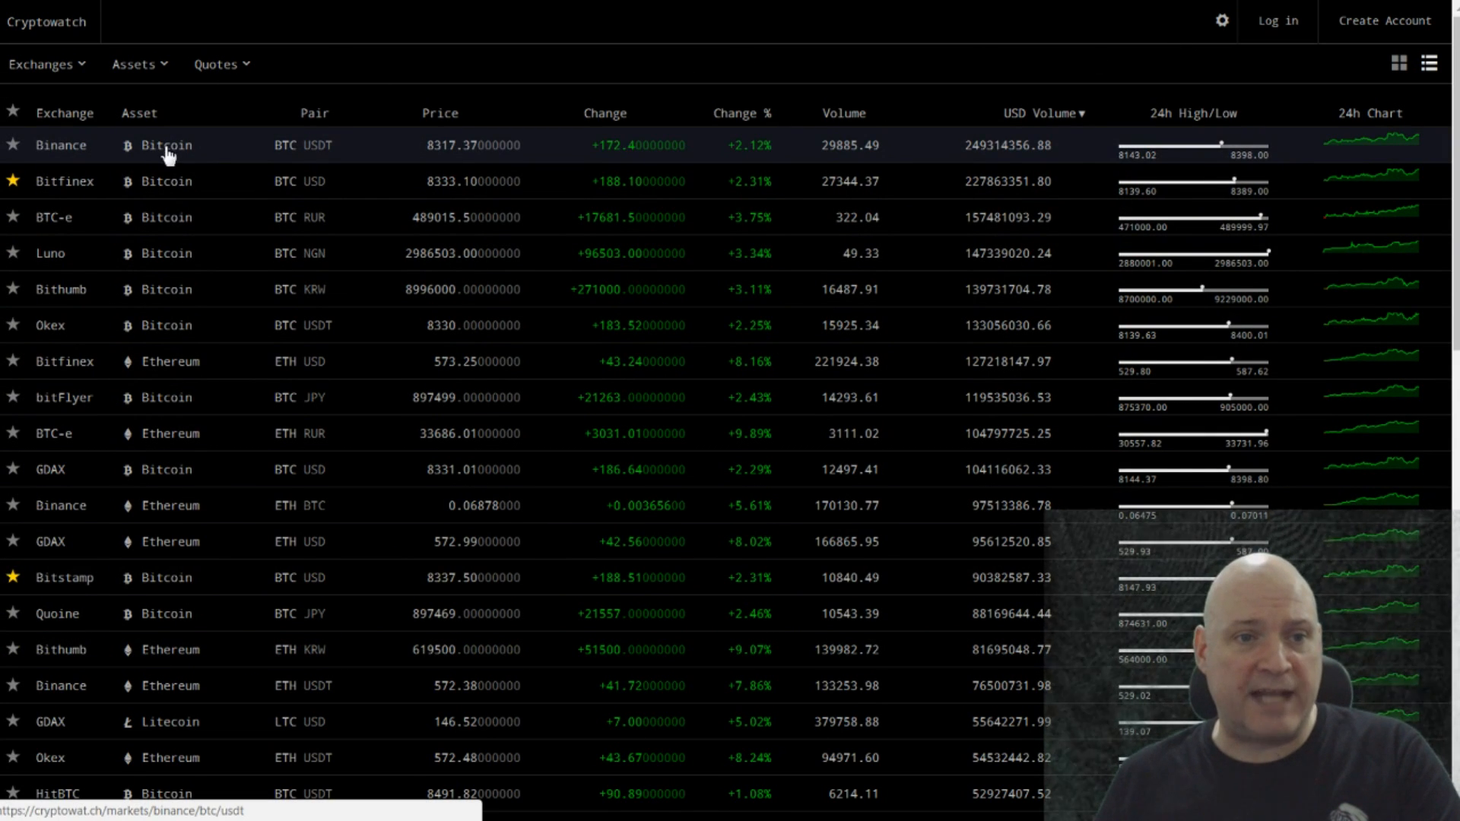
# Open the Binance BTC/USDT market page with candlestick chart, MACD and order book.
pyautogui.click(168, 145)
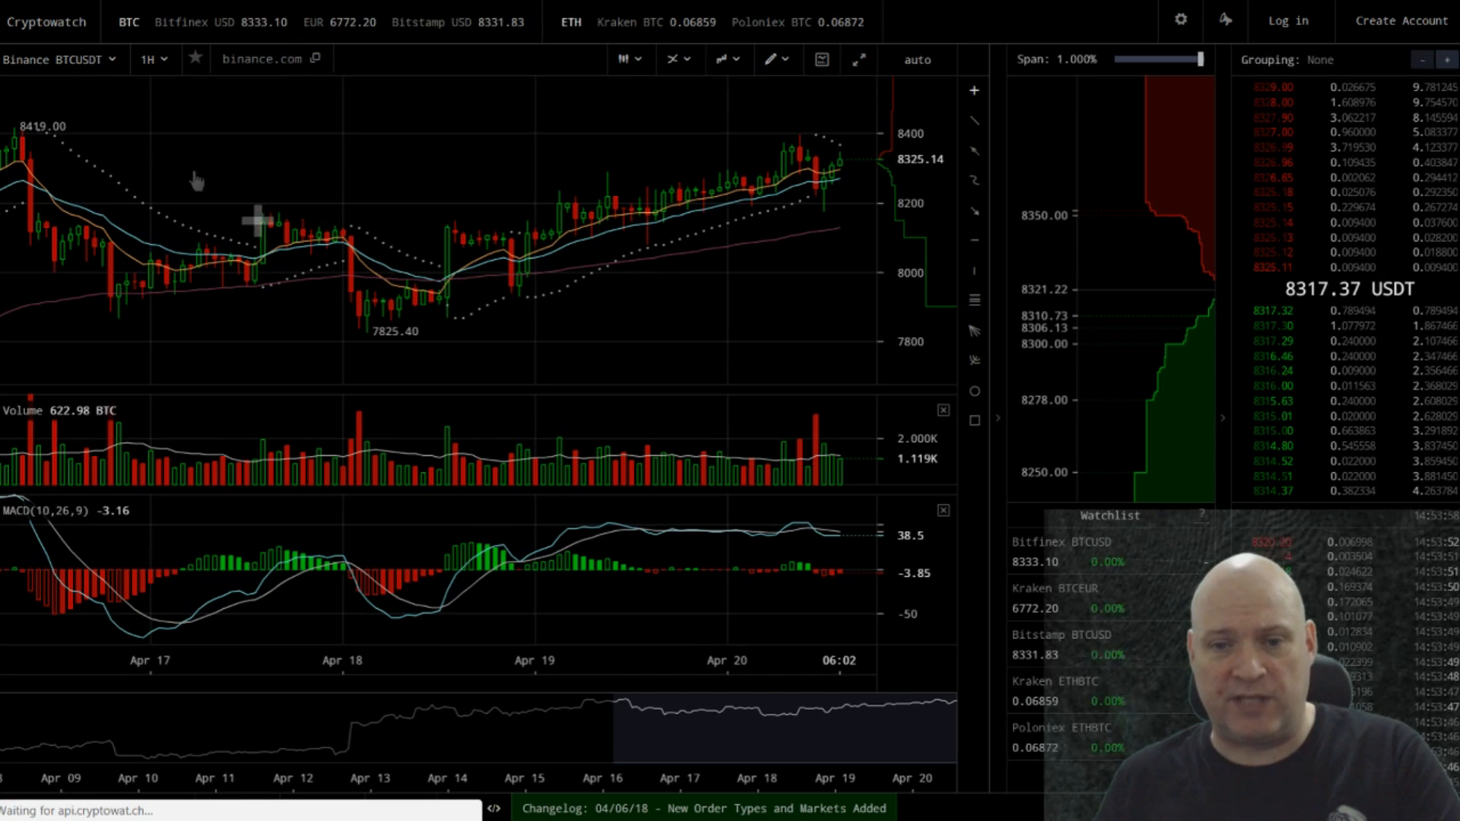
pyautogui.moveTo(531, 456)
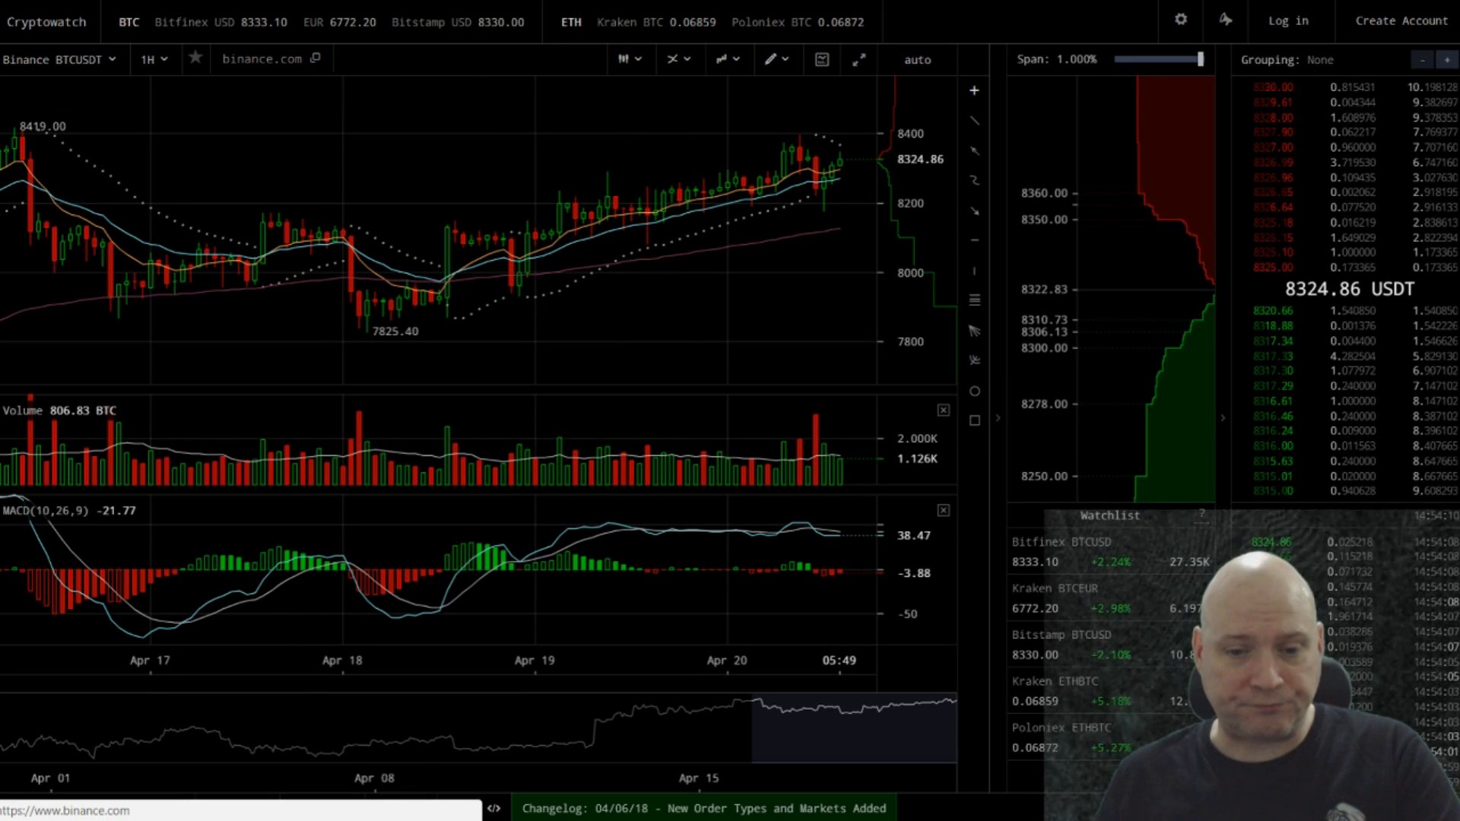
pyautogui.click(314, 807)
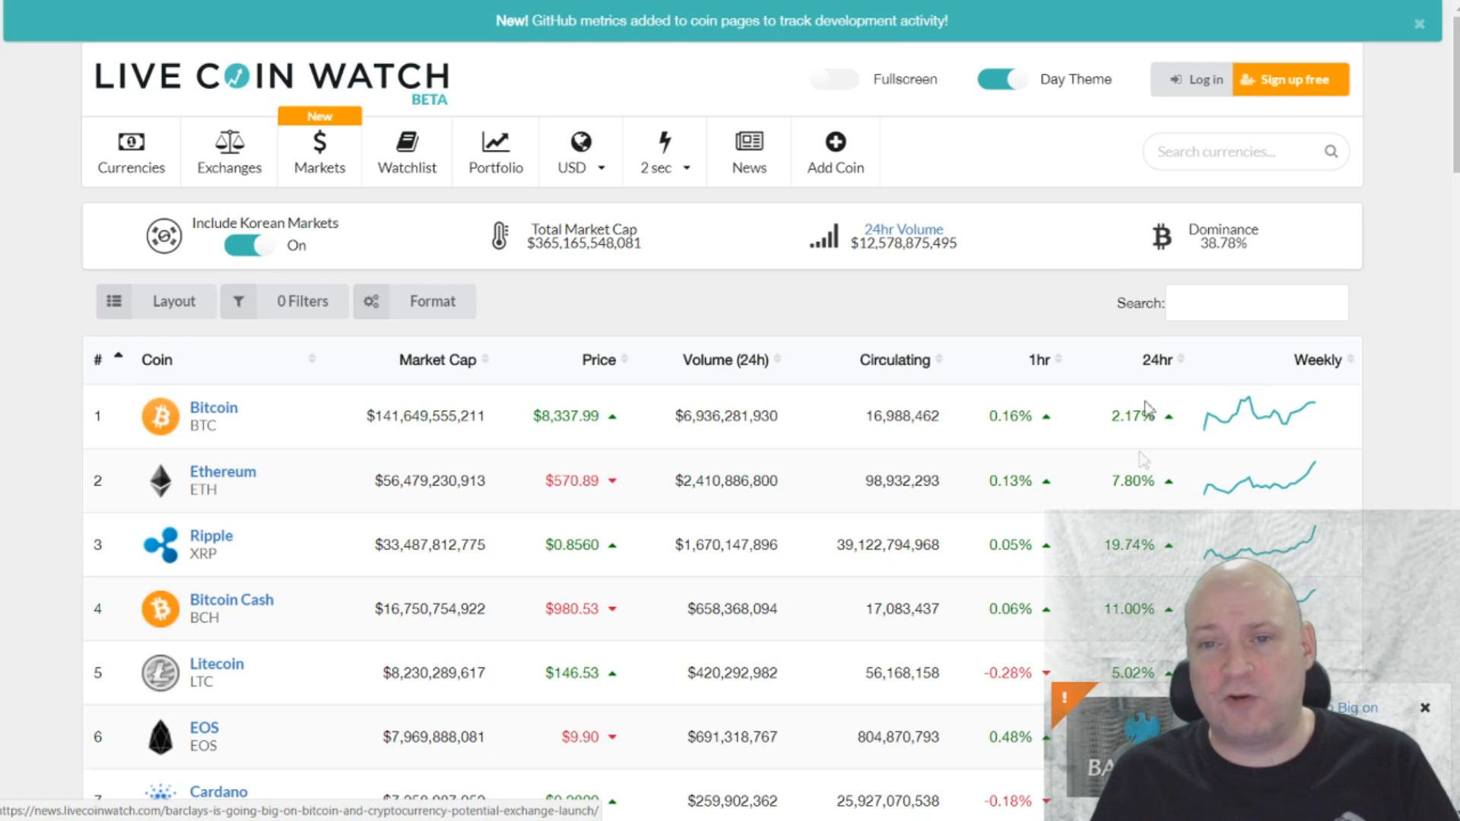
# Switch Live Coin Watch to the dark theme and toggle fullscreen on, then off.
pyautogui.click(994, 78)
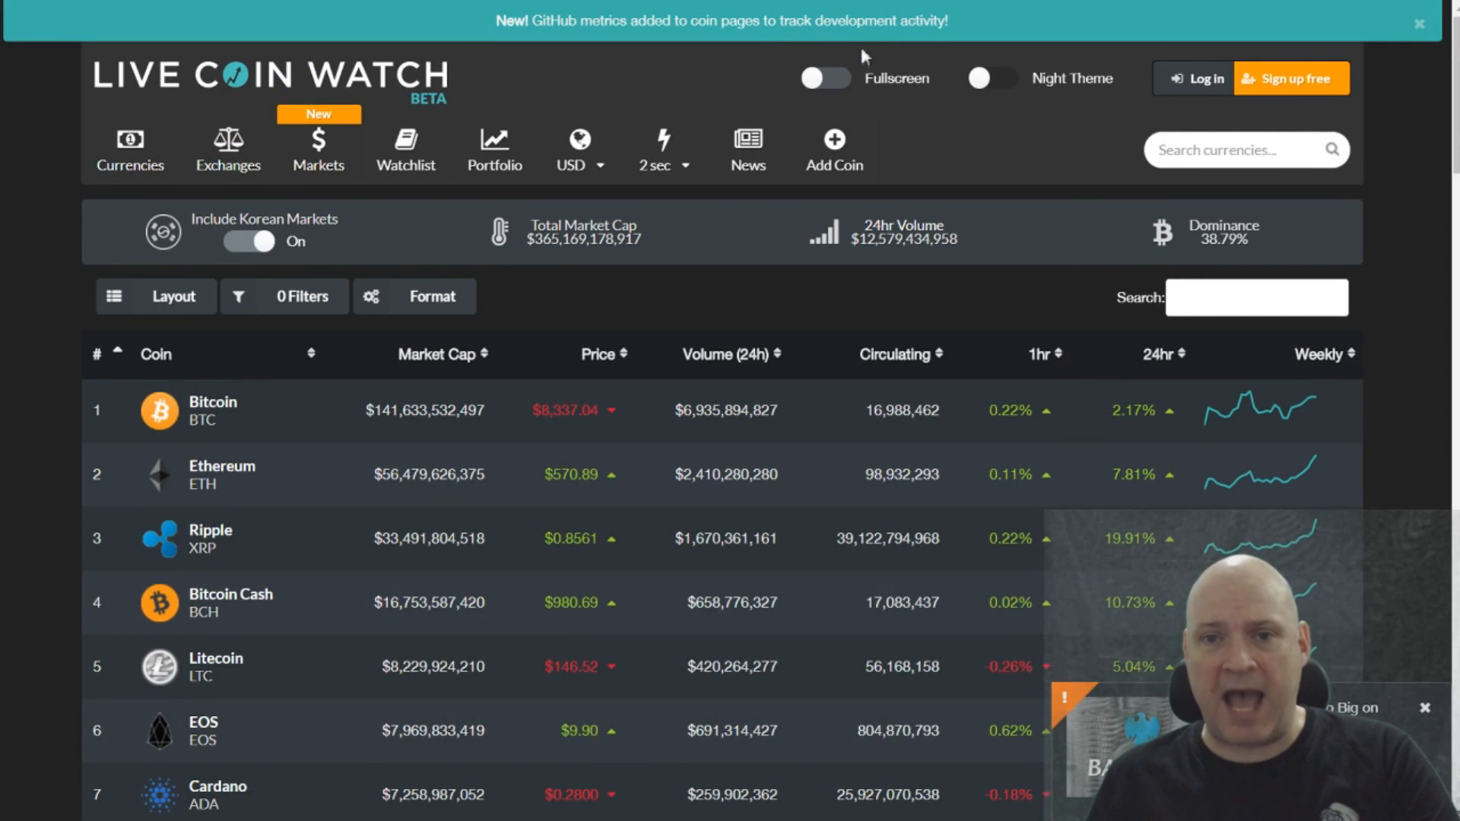
pyautogui.click(906, 79)
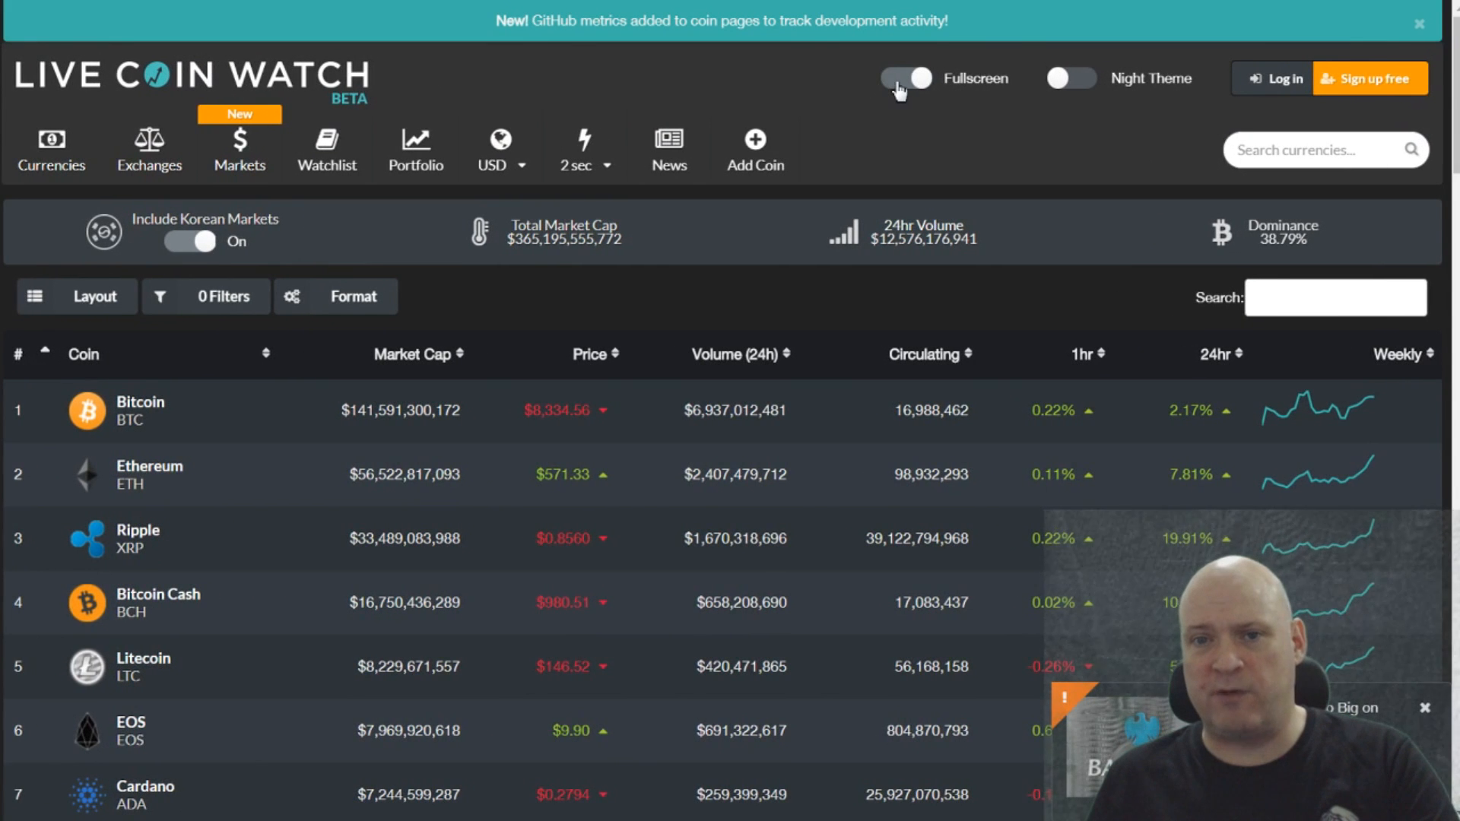
pyautogui.click(905, 78)
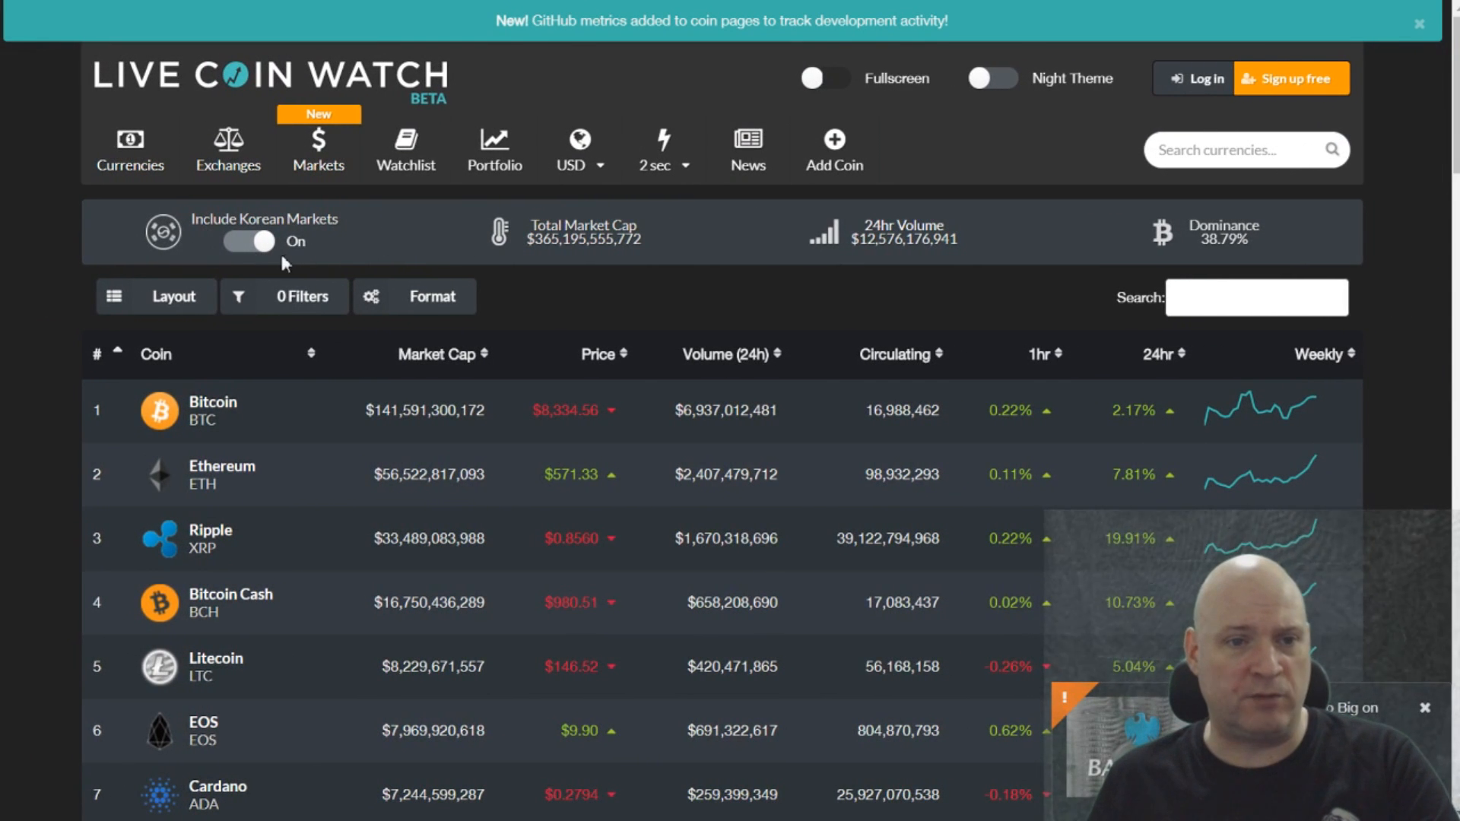
pyautogui.moveTo(83, 261)
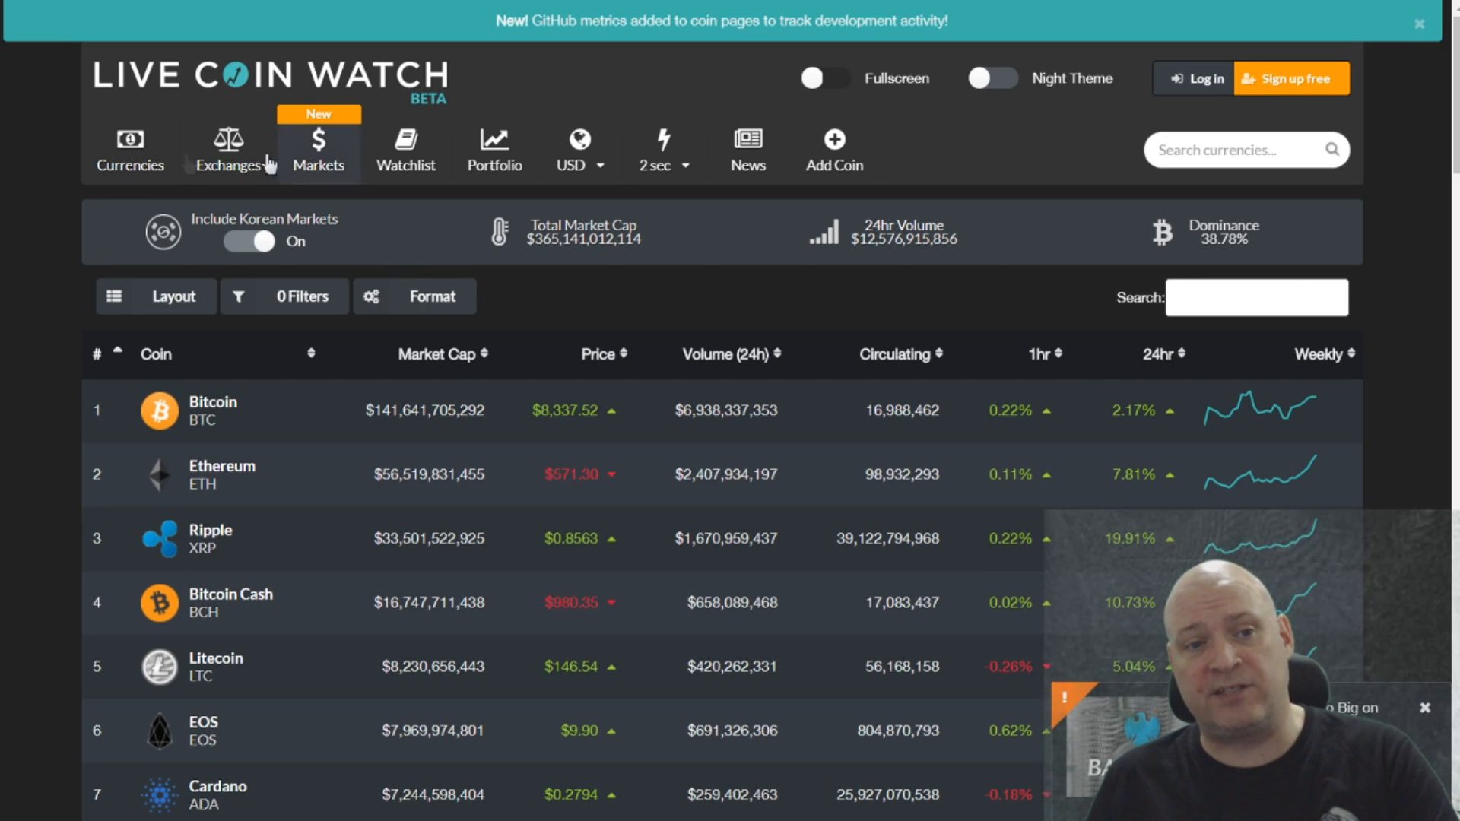
pyautogui.moveTo(433, 267)
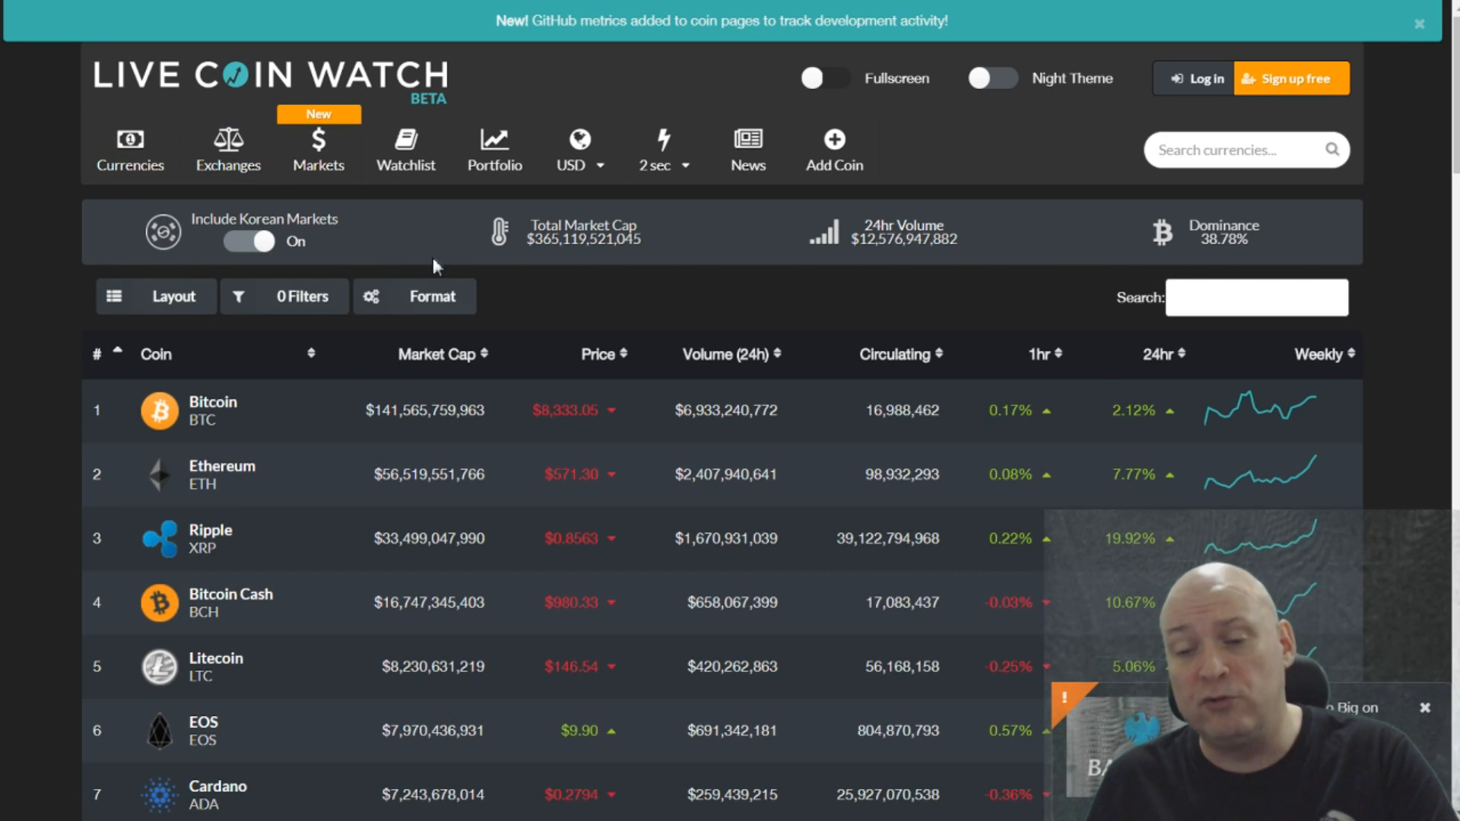
pyautogui.moveTo(284, 229)
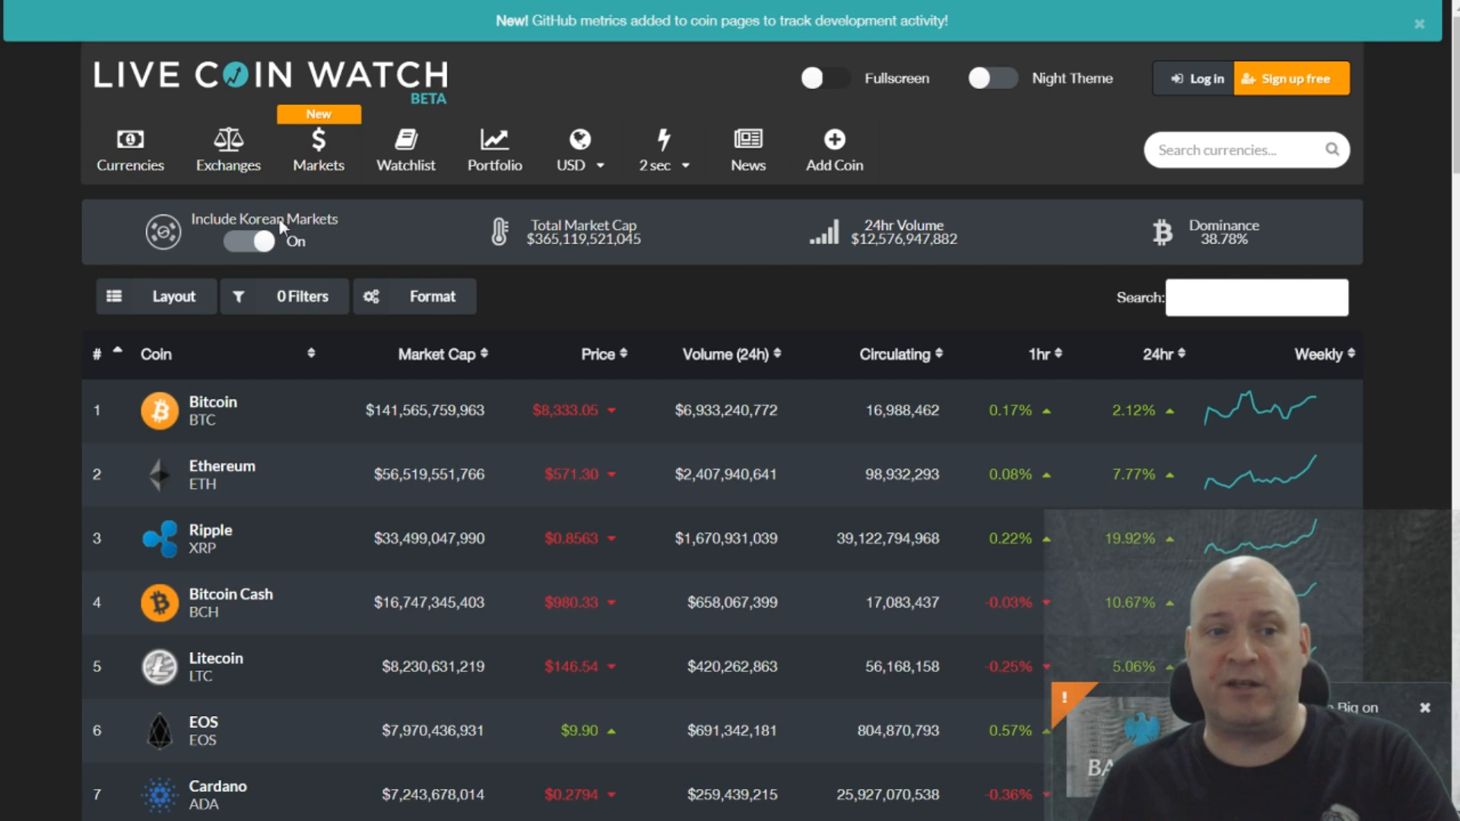
pyautogui.moveTo(405, 244)
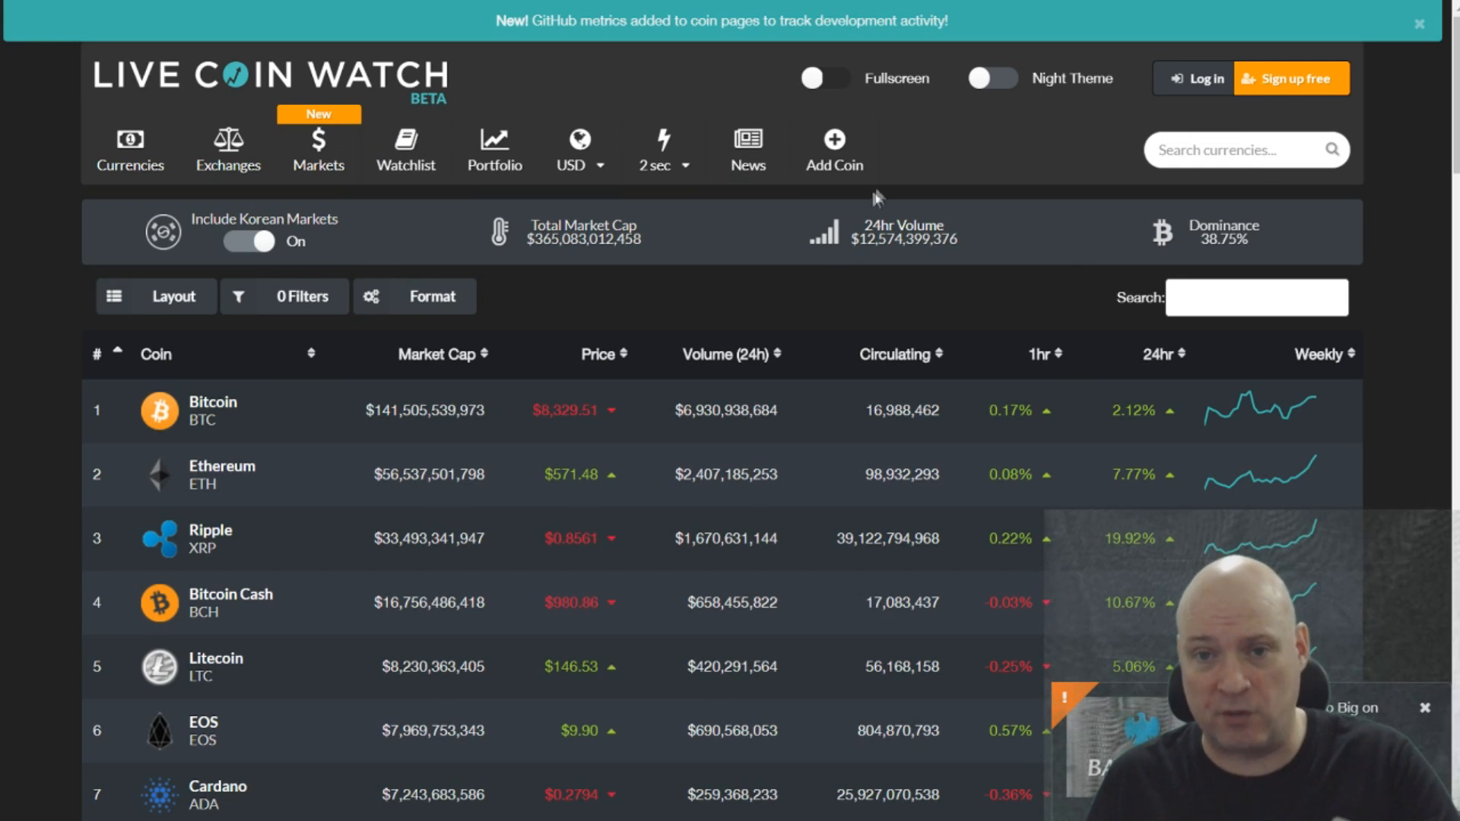
pyautogui.moveTo(943, 170)
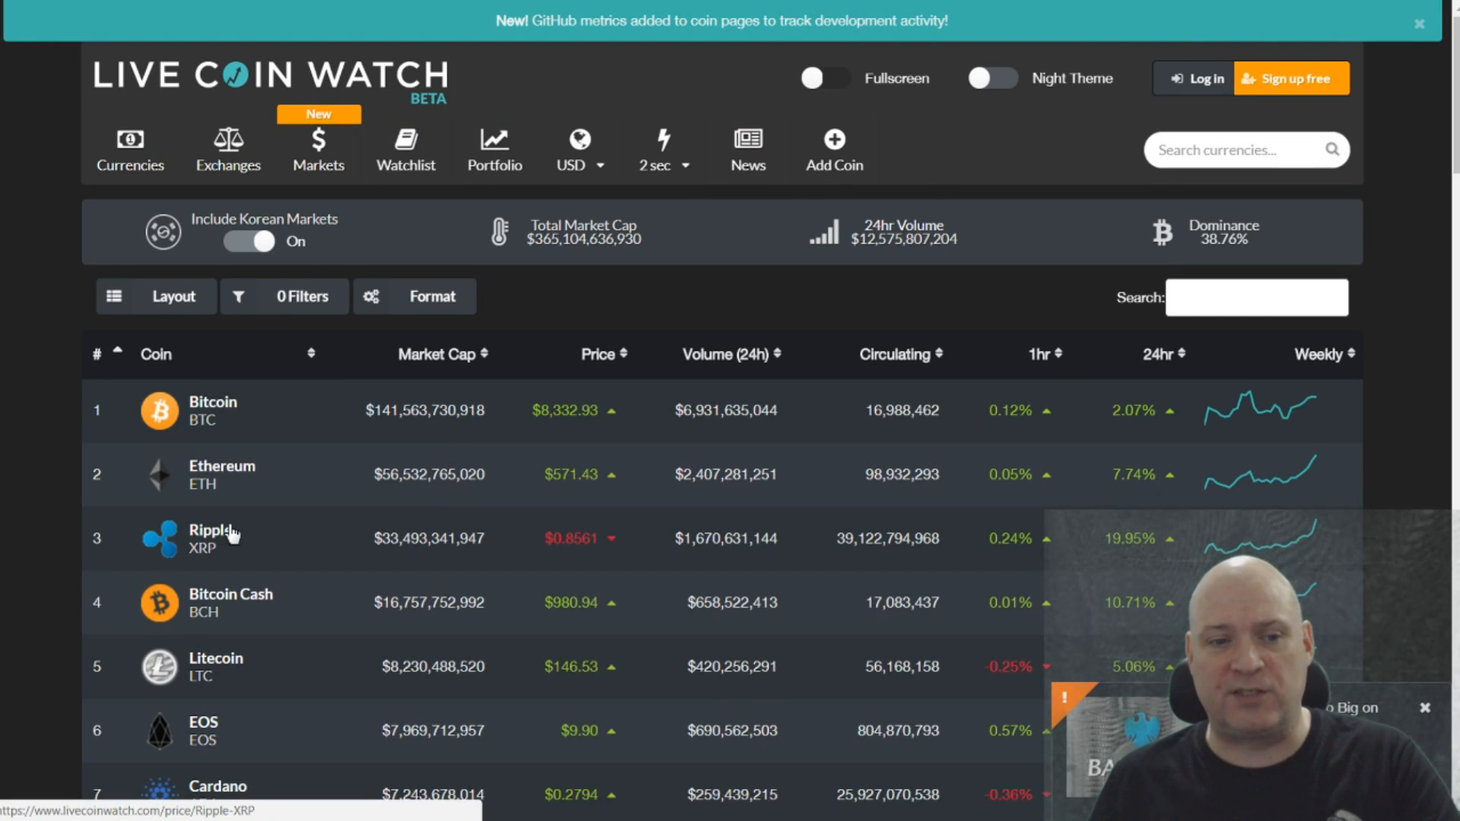
pyautogui.moveTo(199, 734)
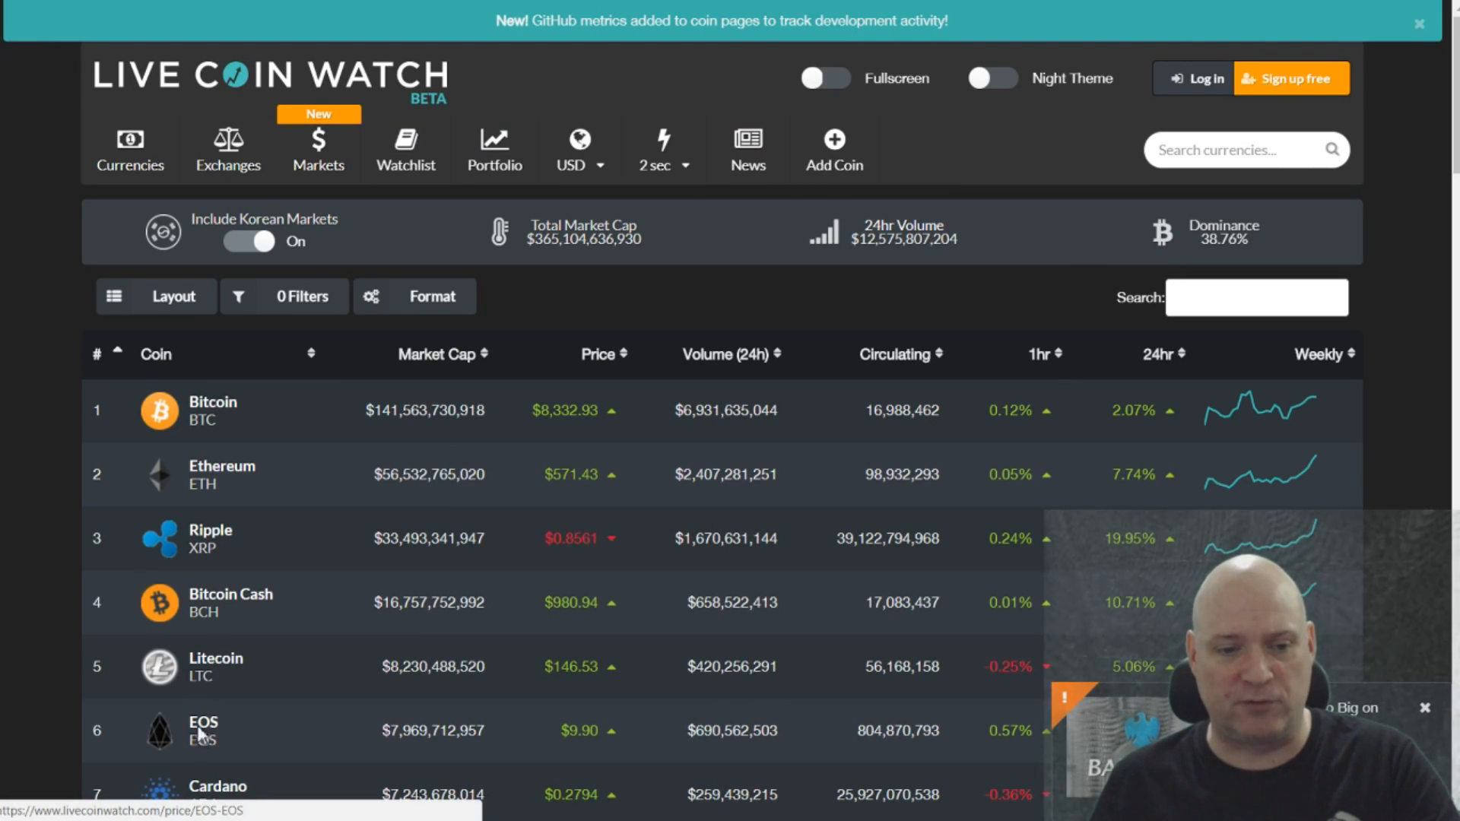
# Open the EOS coin page and scroll past markets and social feeds to developer activity.
pyautogui.click(203, 731)
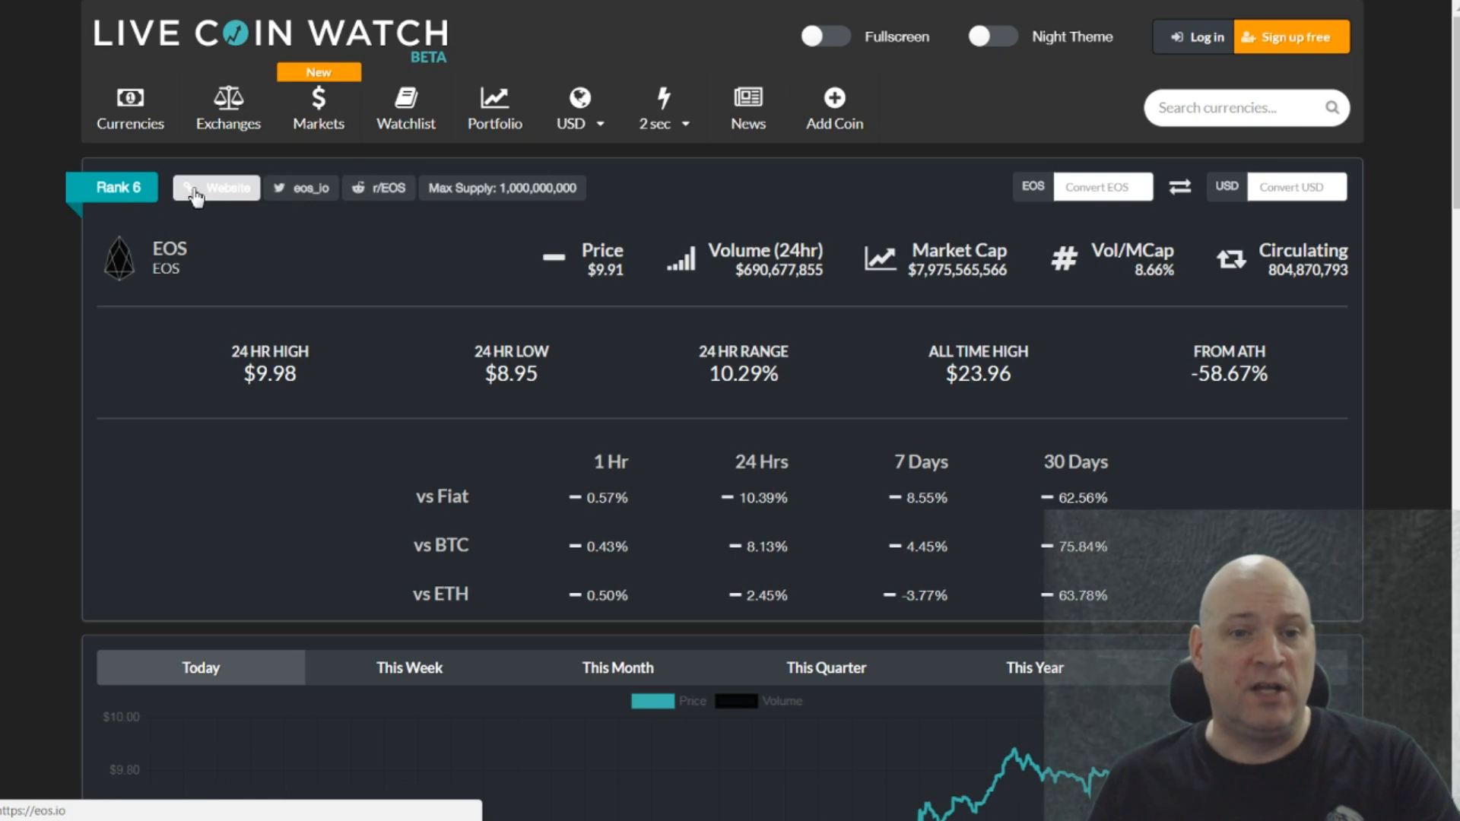
pyautogui.moveTo(1229, 307)
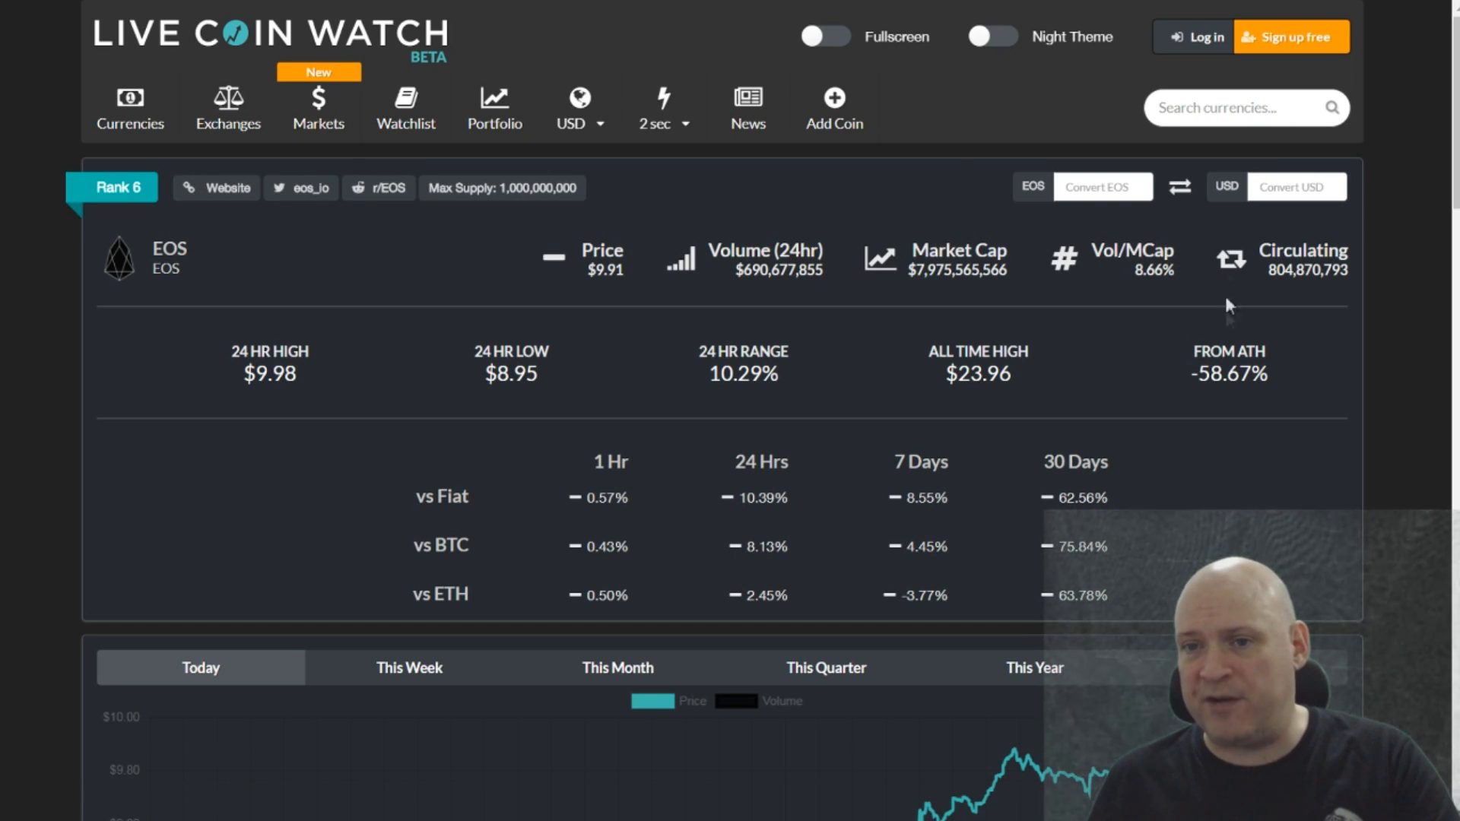
pyautogui.scroll(-3)
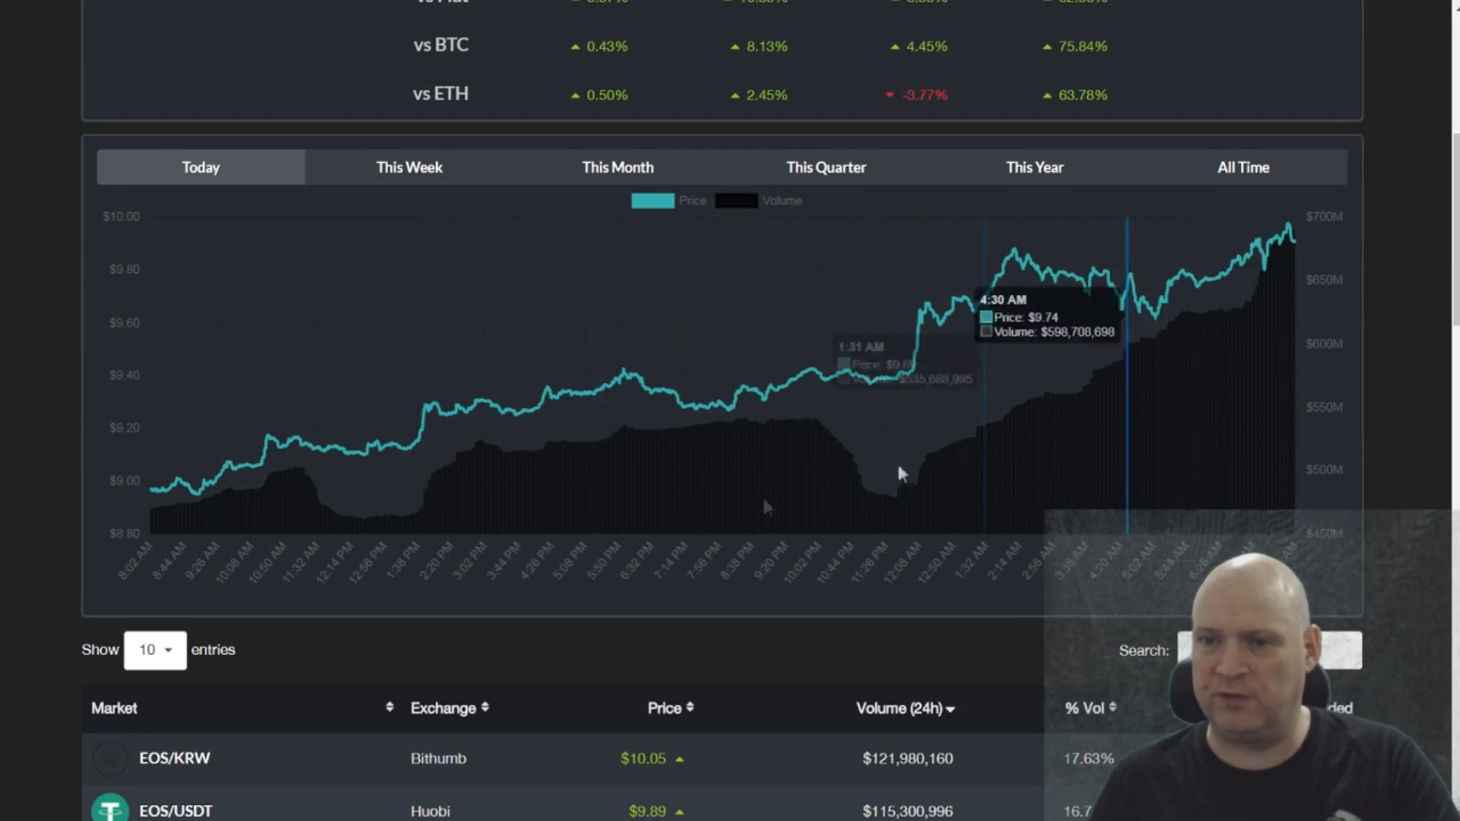
pyautogui.scroll(-3)
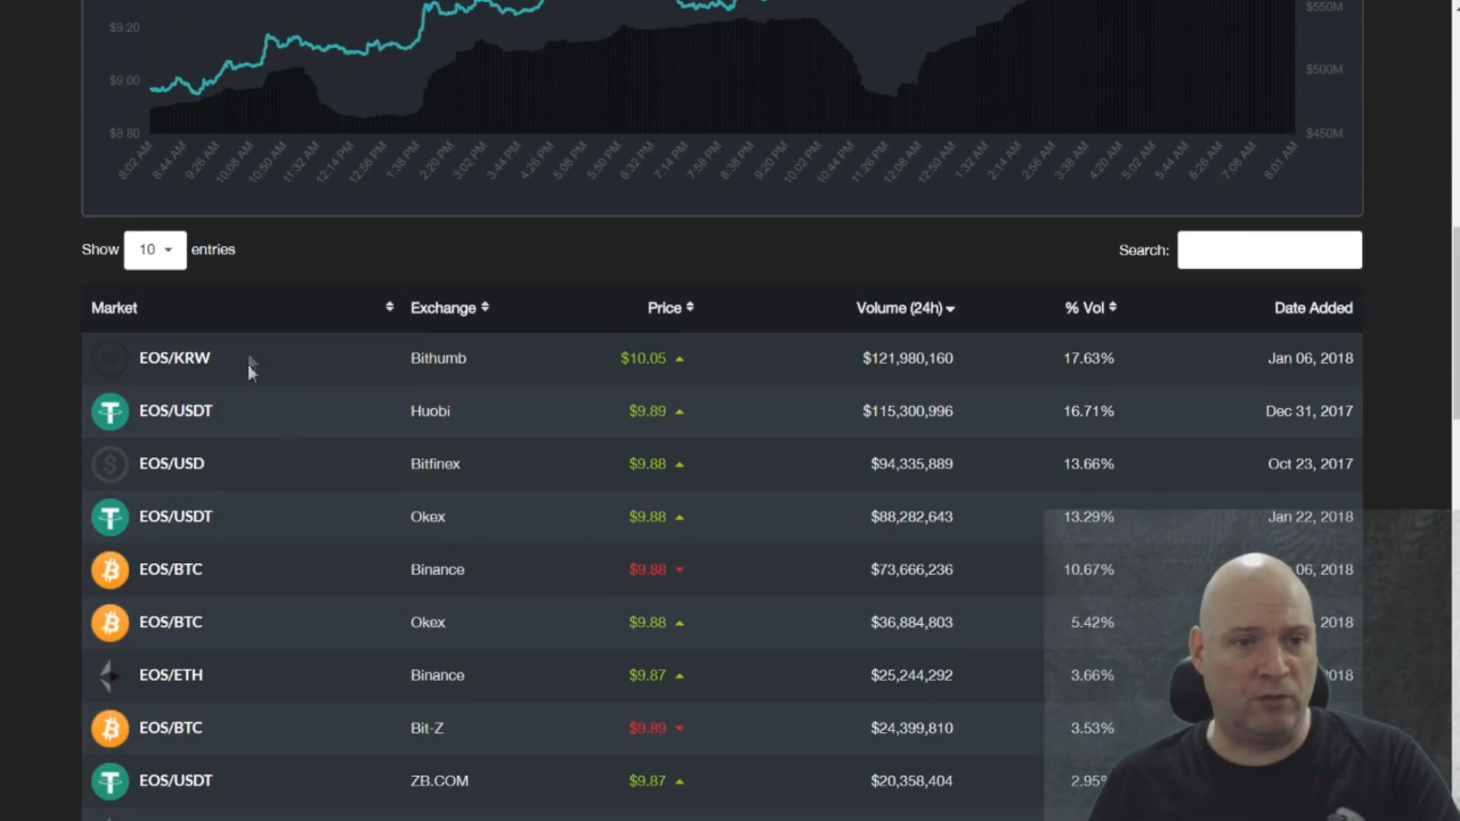
pyautogui.scroll(-3)
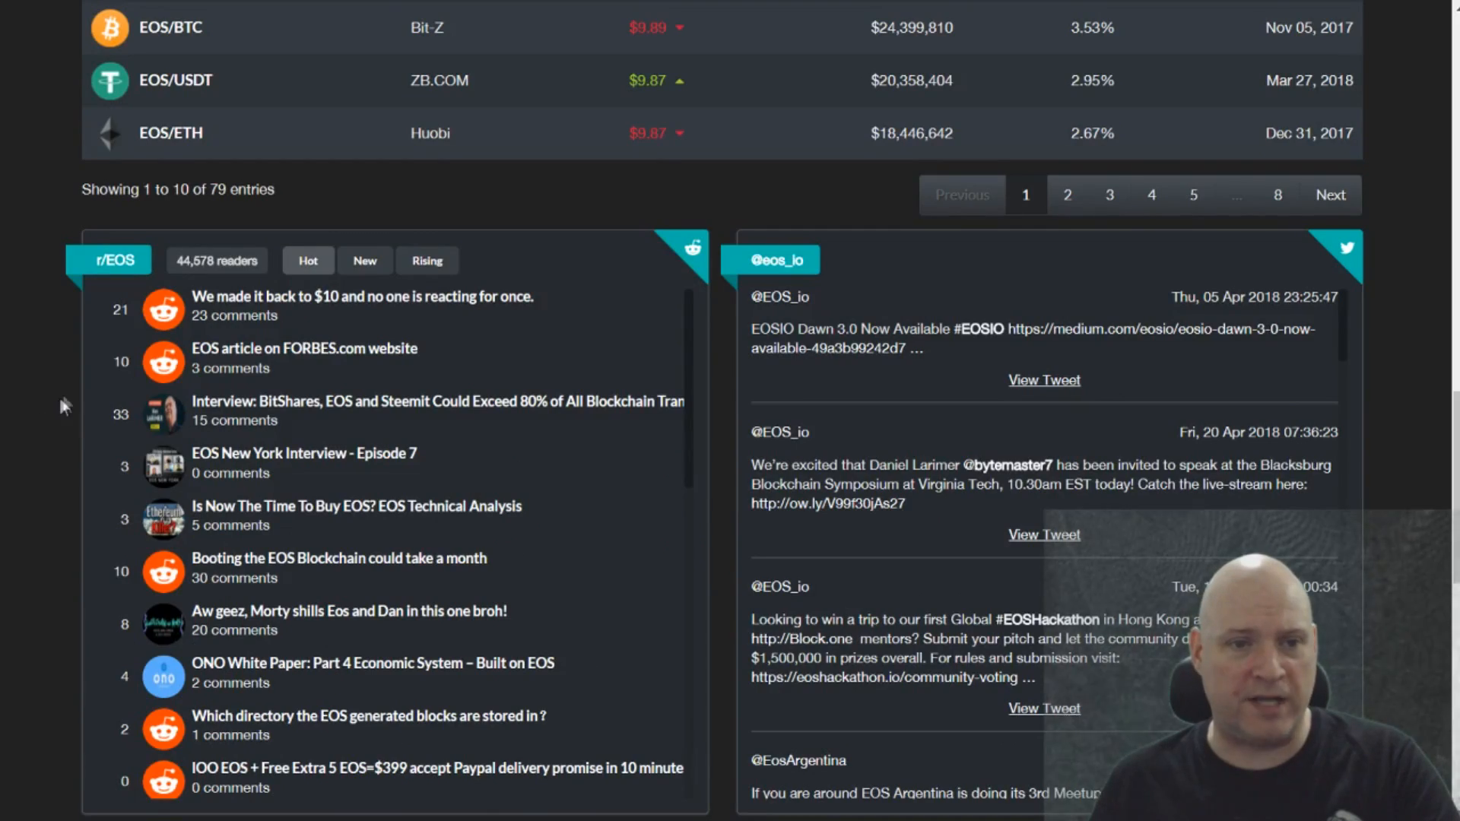
pyautogui.scroll(-3)
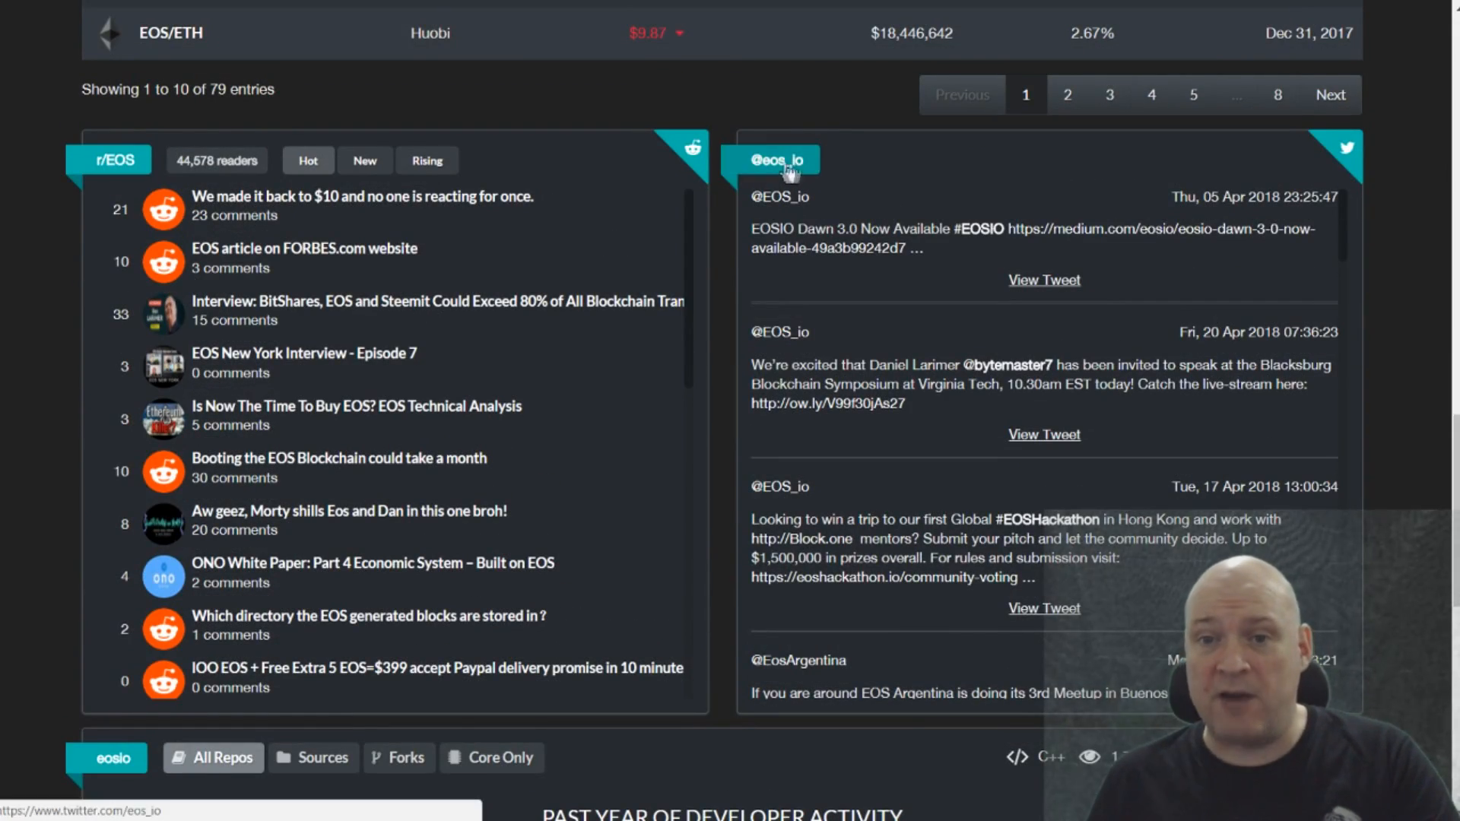
pyautogui.moveTo(1150, 236)
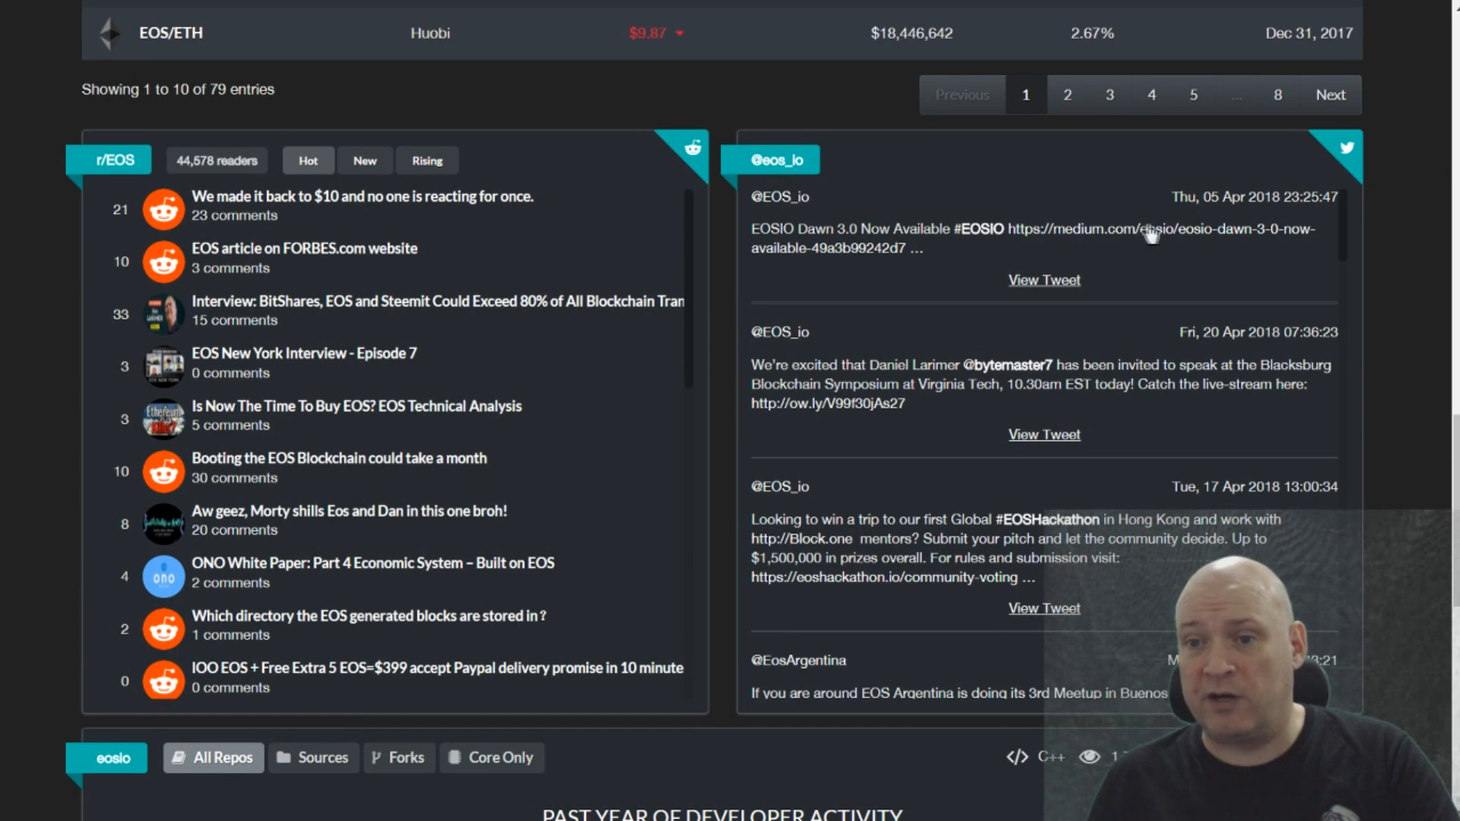
pyautogui.moveTo(1229, 451)
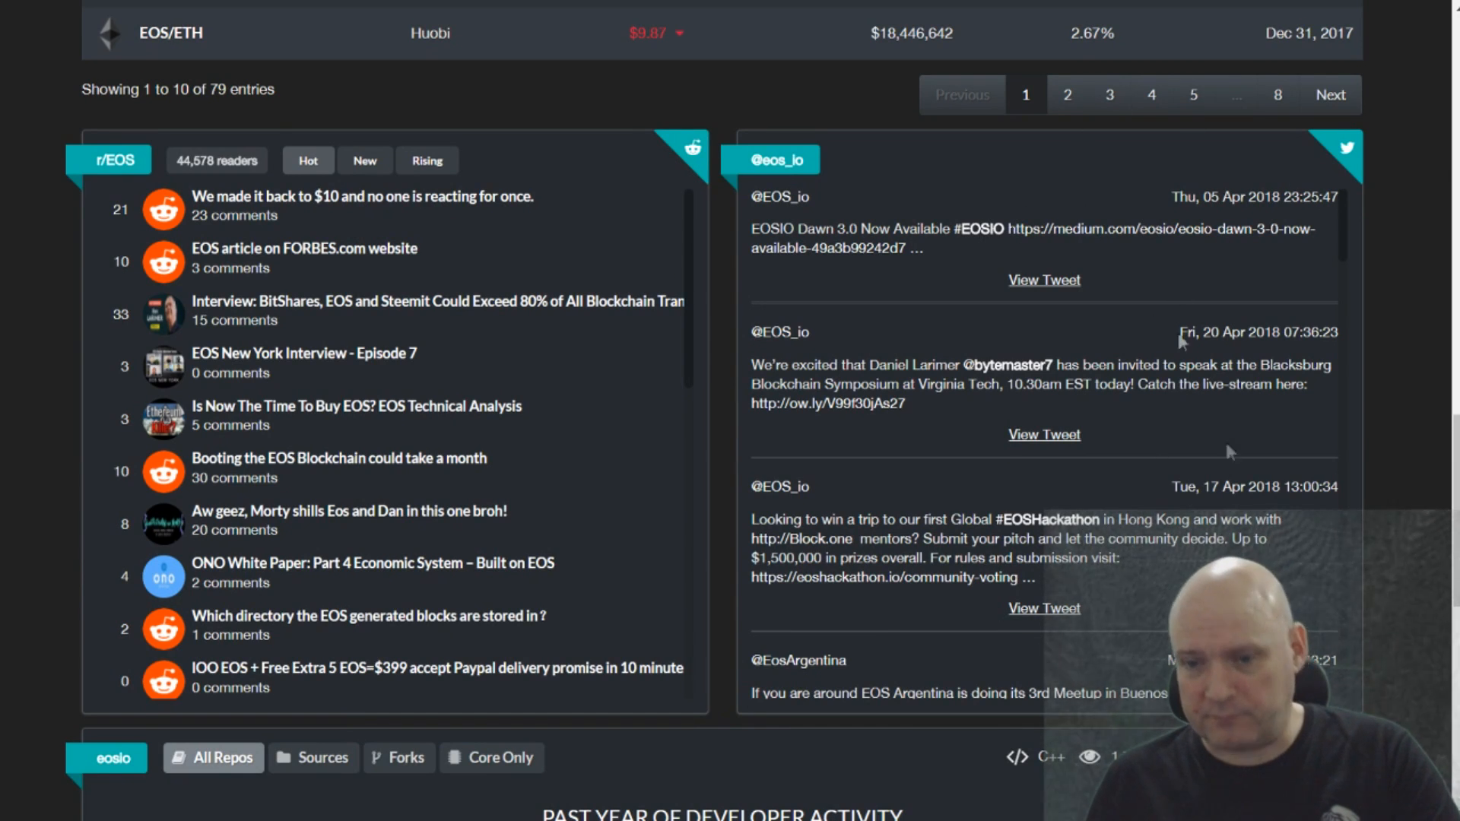
pyautogui.scroll(-3)
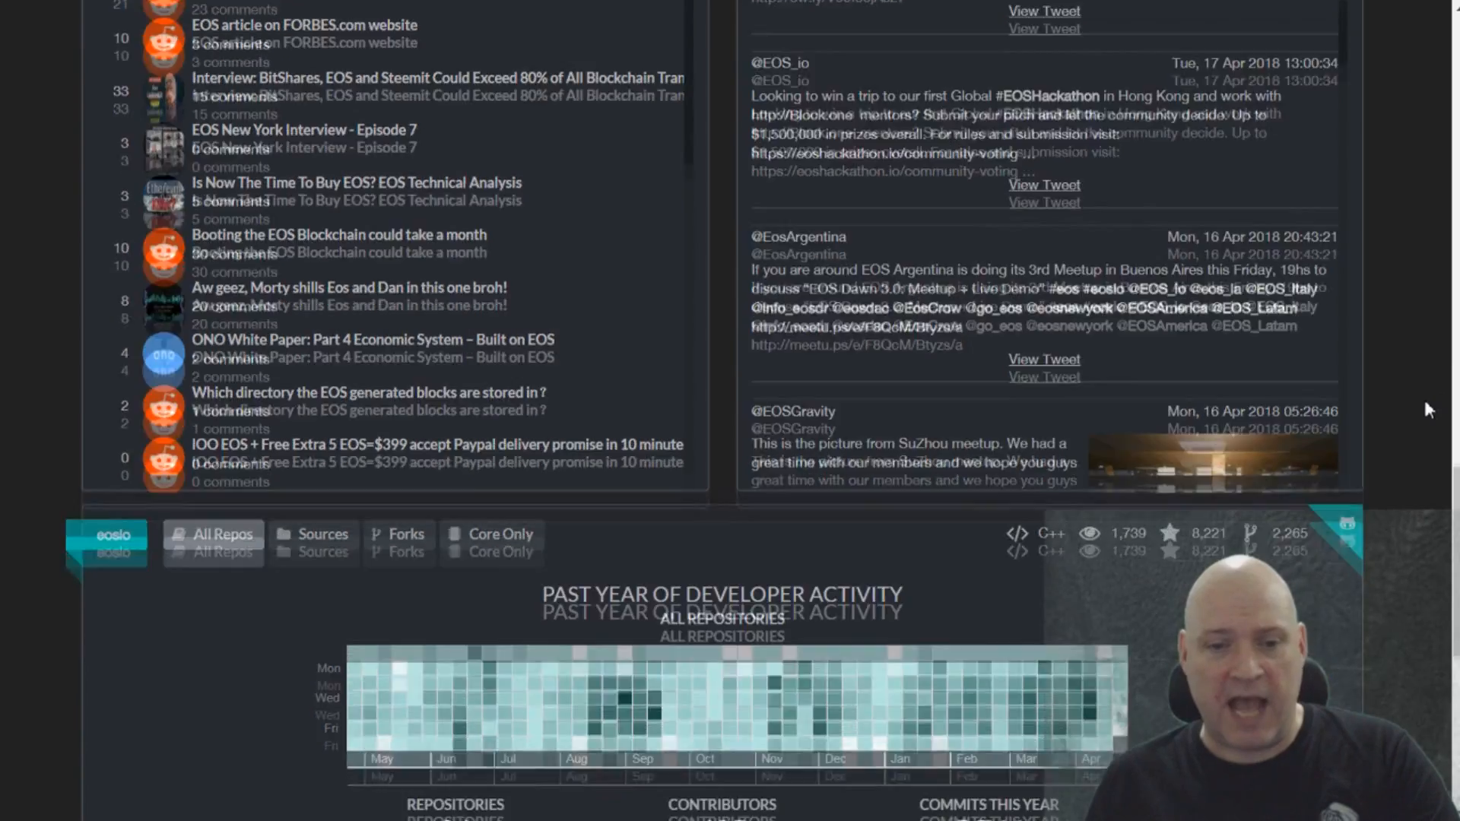
pyautogui.scroll(-3)
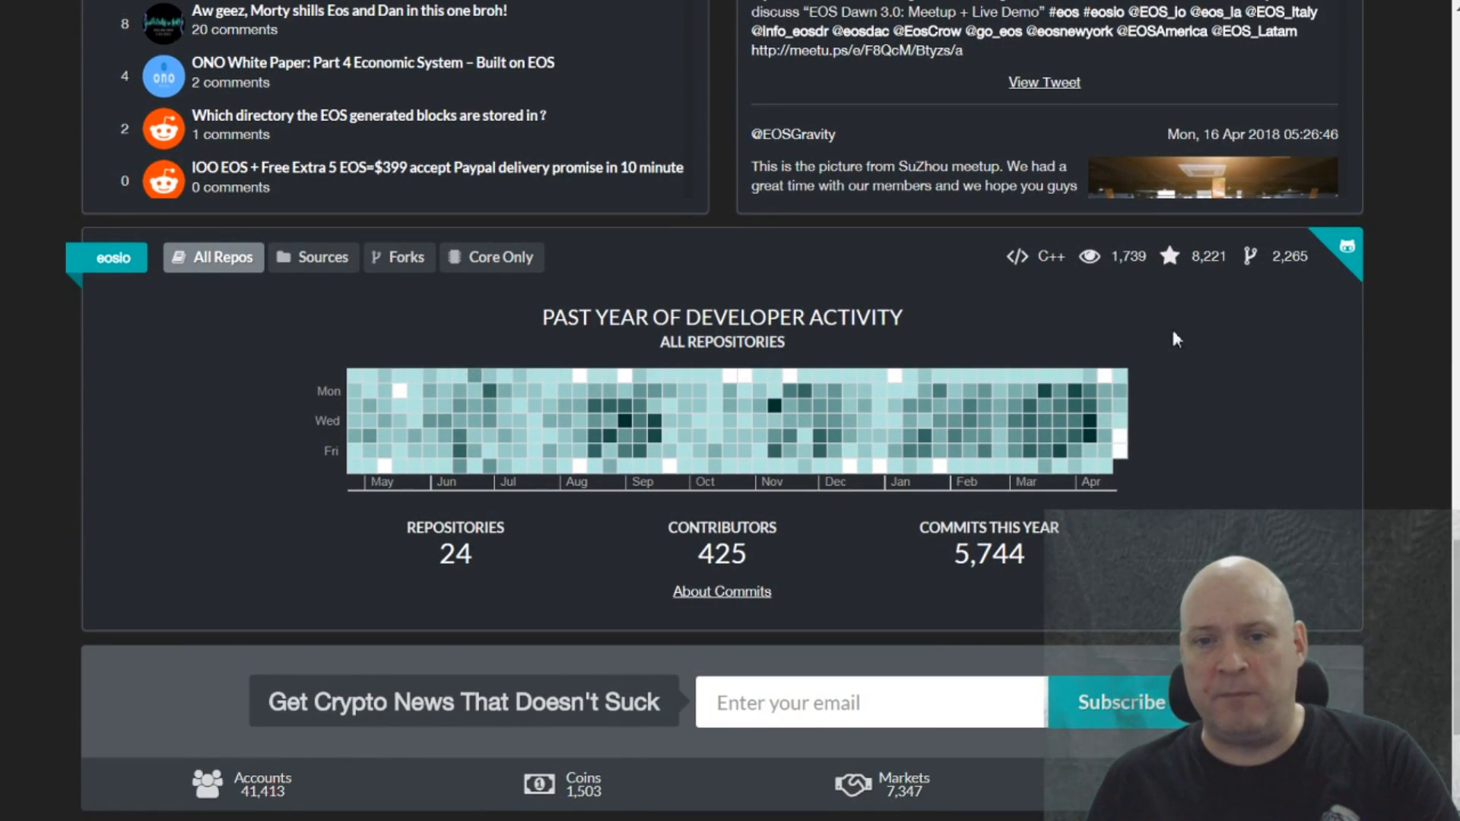
pyautogui.moveTo(1303, 416)
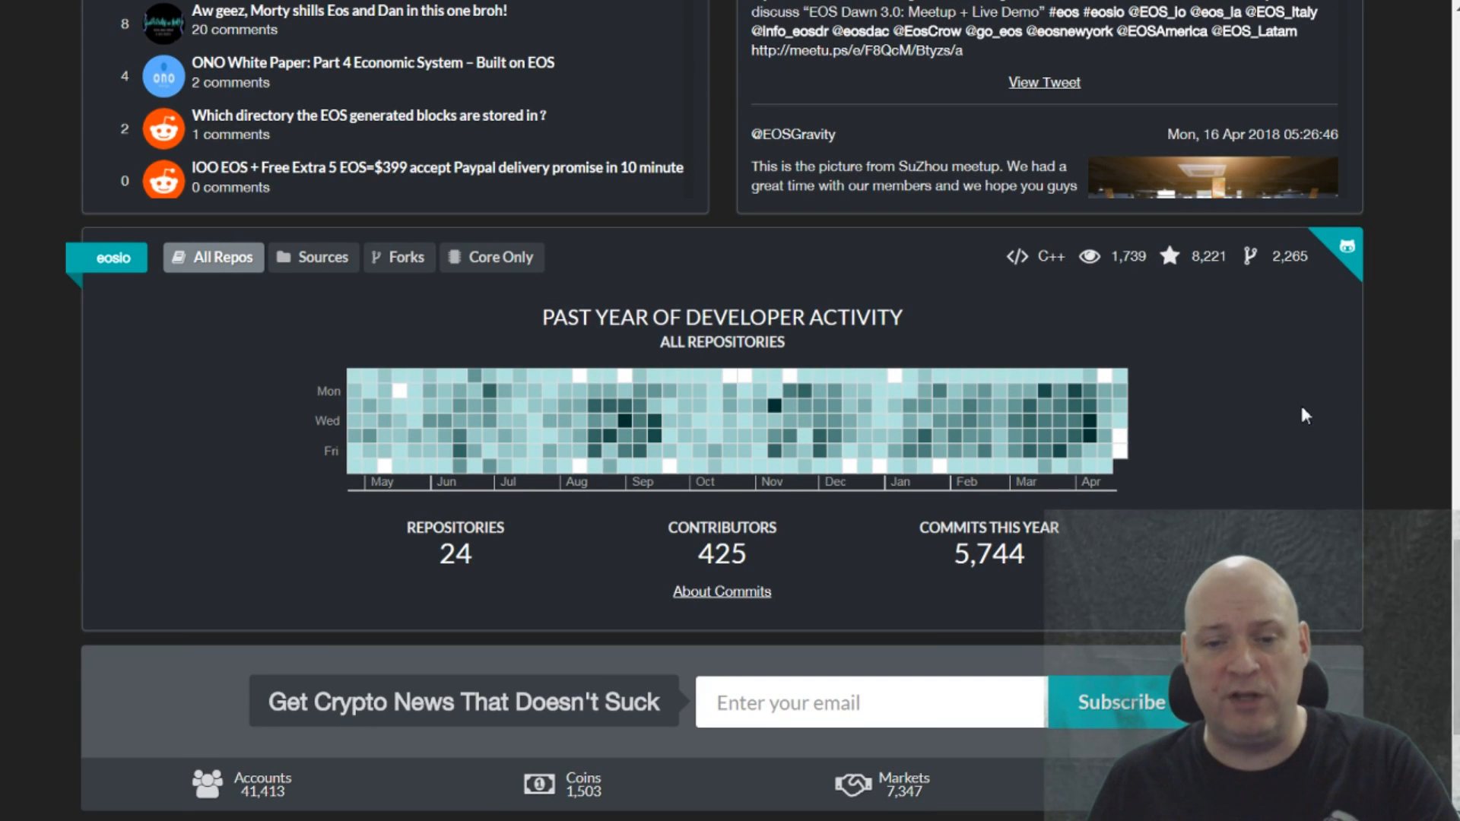
pyautogui.moveTo(1229, 374)
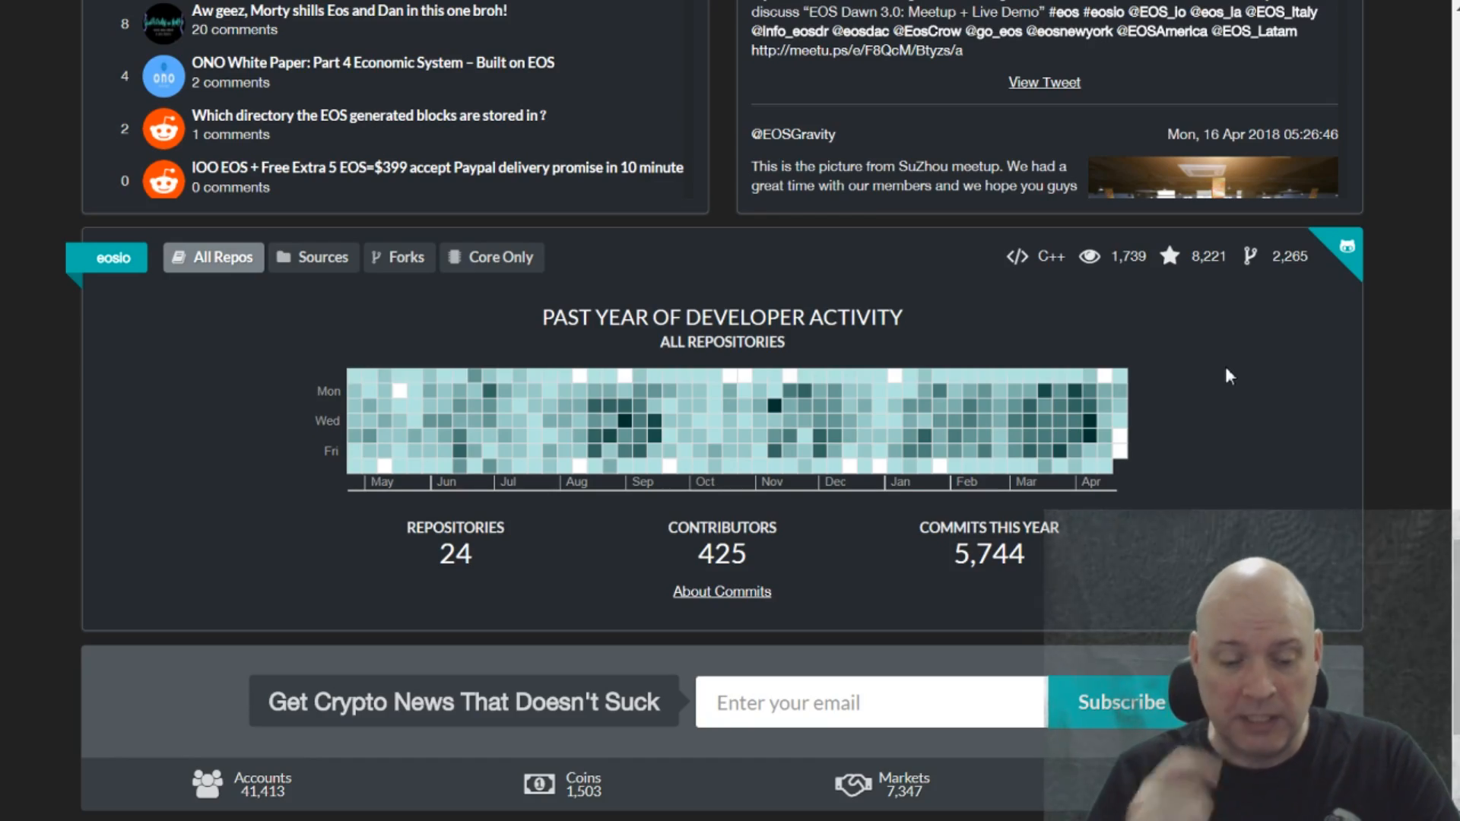
pyautogui.scroll(3)
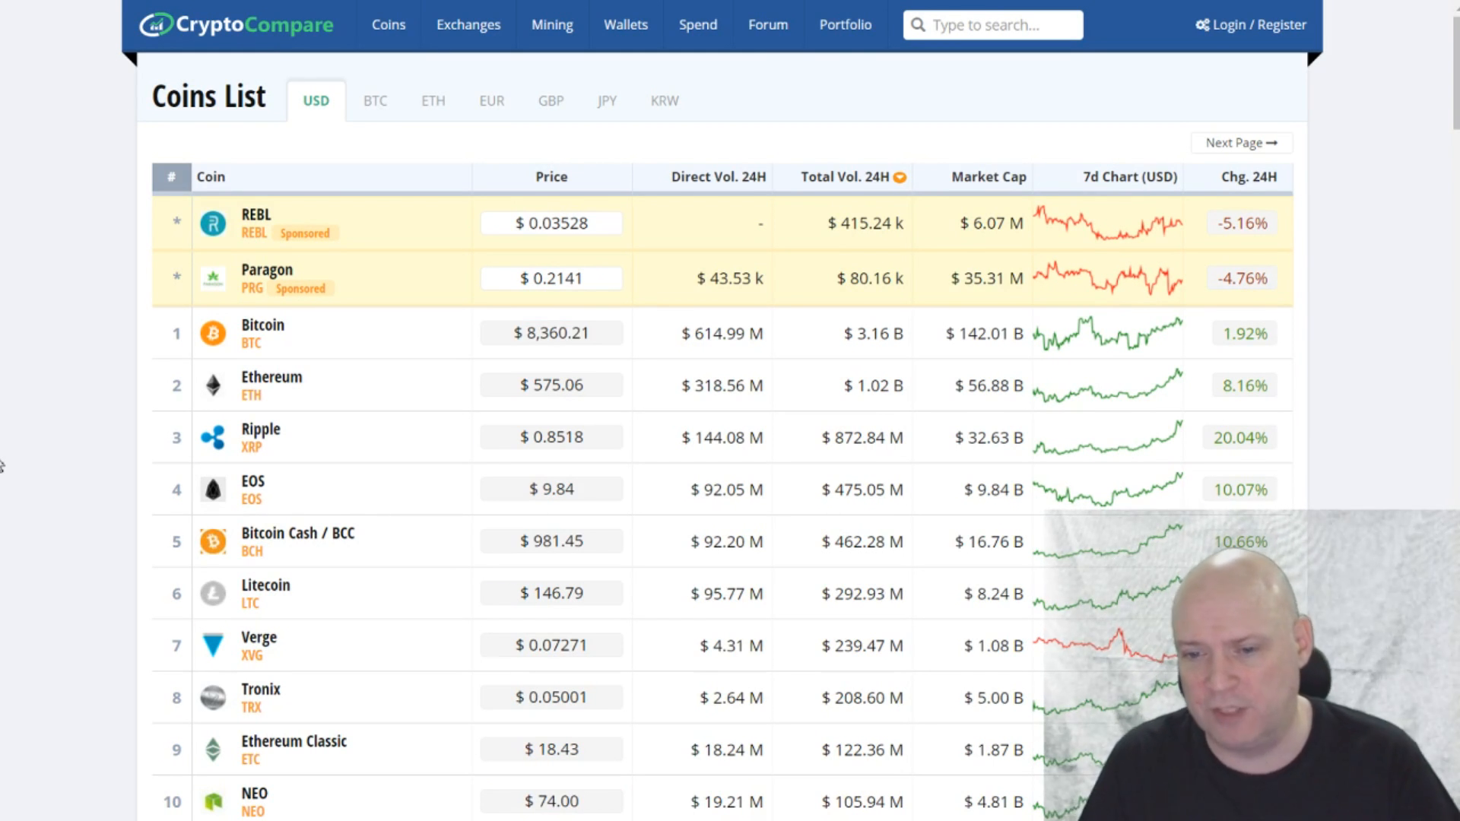
# Select an item on CryptoCompare's USD Coins List with live-refreshing prices.
pyautogui.click(551, 386)
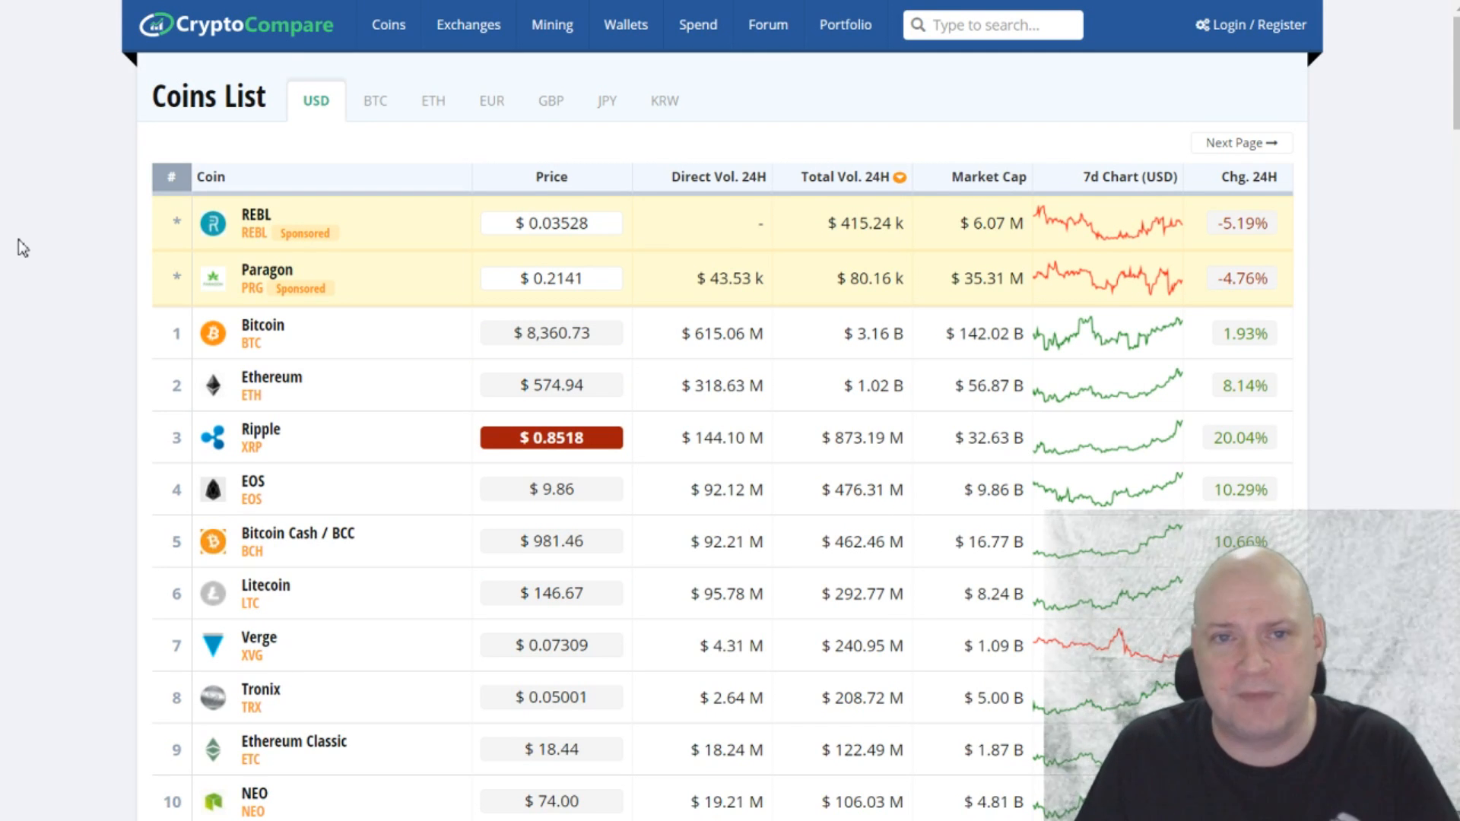
pyautogui.moveTo(625, 24)
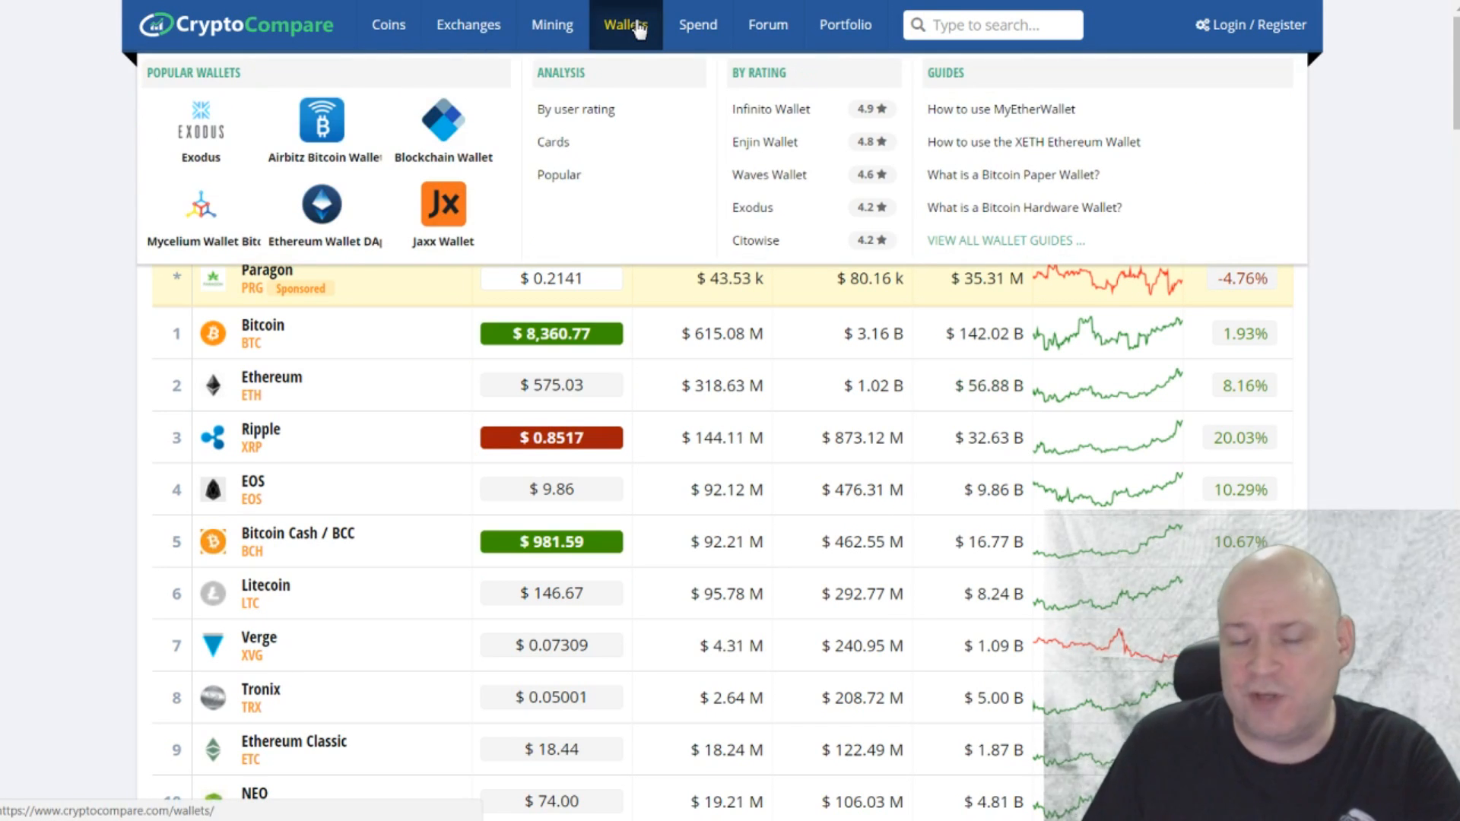